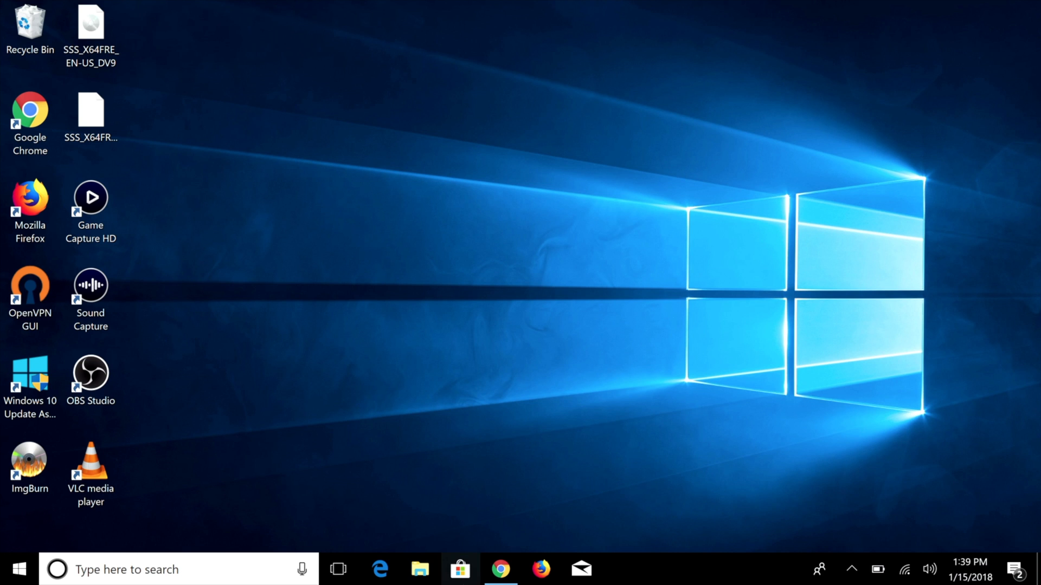
- Open Chrome and manually download the VMware ESXi 6.5.0a ISO image
click(498, 569)
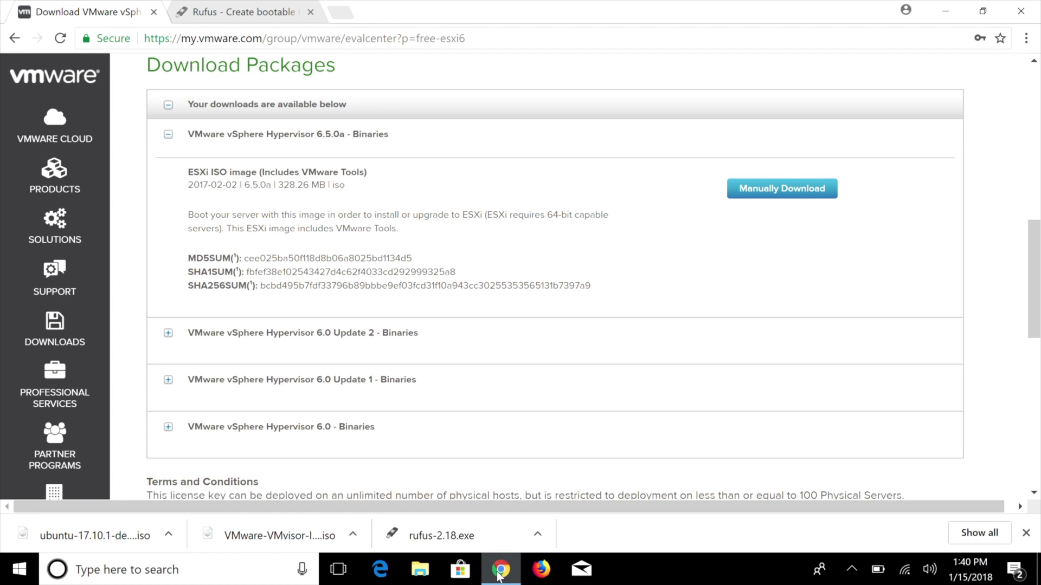
mouse_move(520, 354)
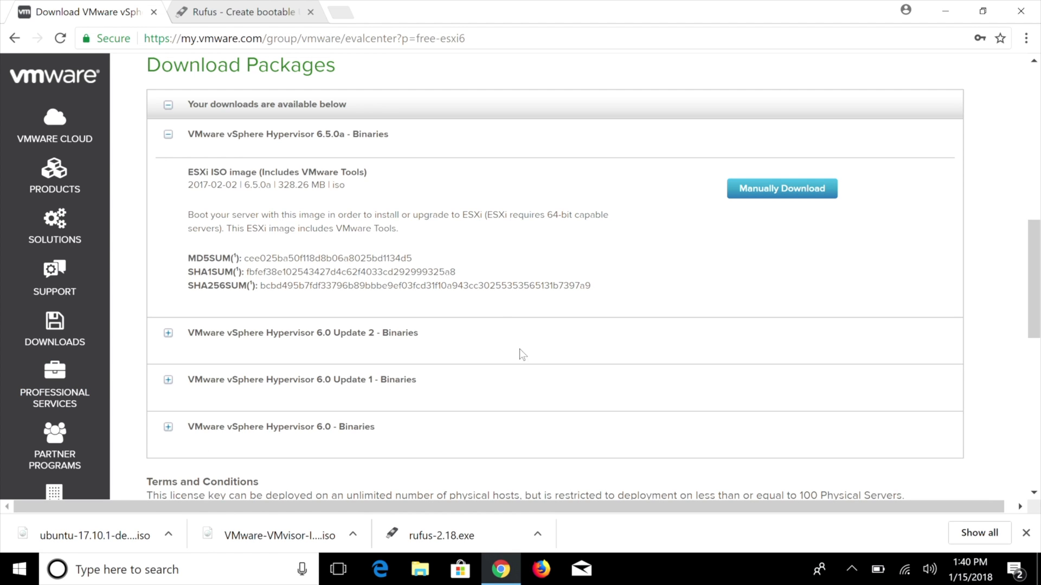
mouse_move(275, 139)
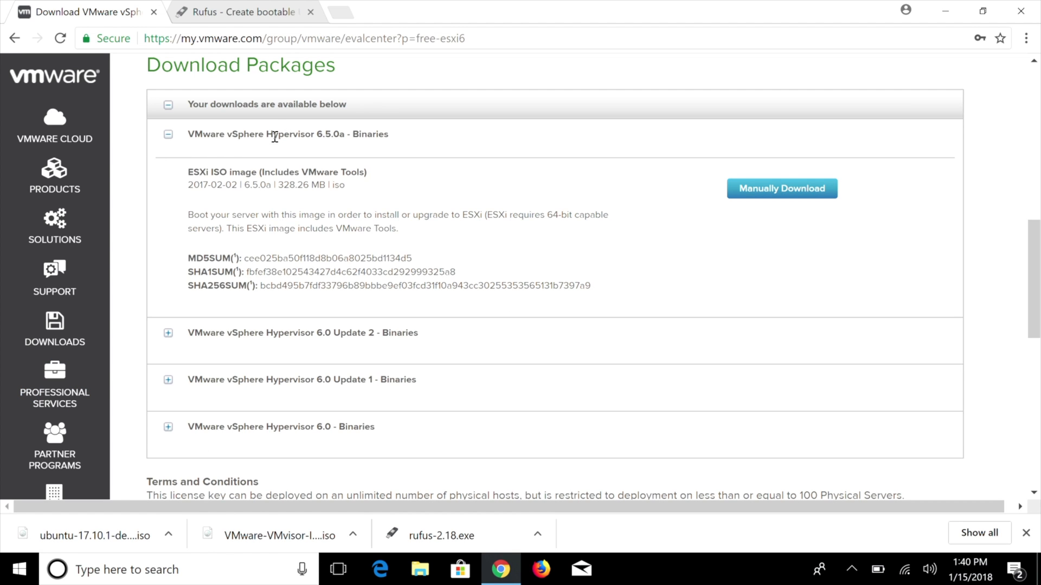
mouse_move(366, 127)
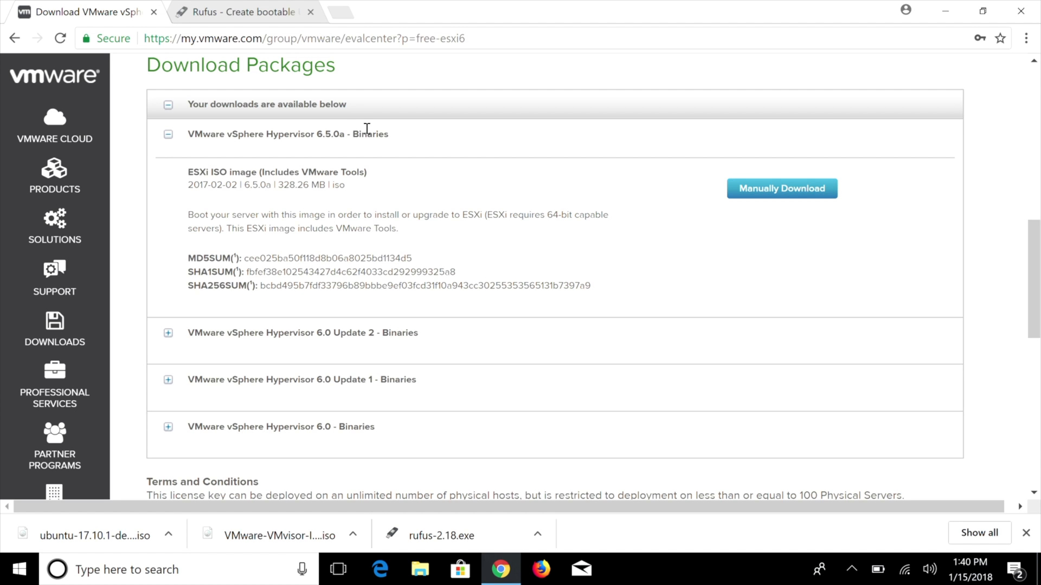
mouse_move(853, 185)
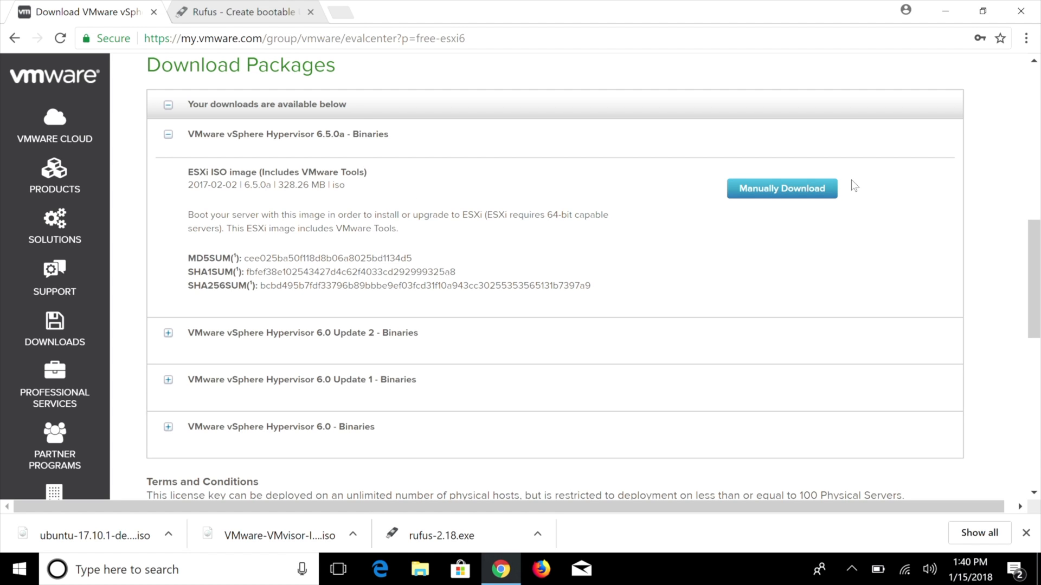
mouse_move(786, 199)
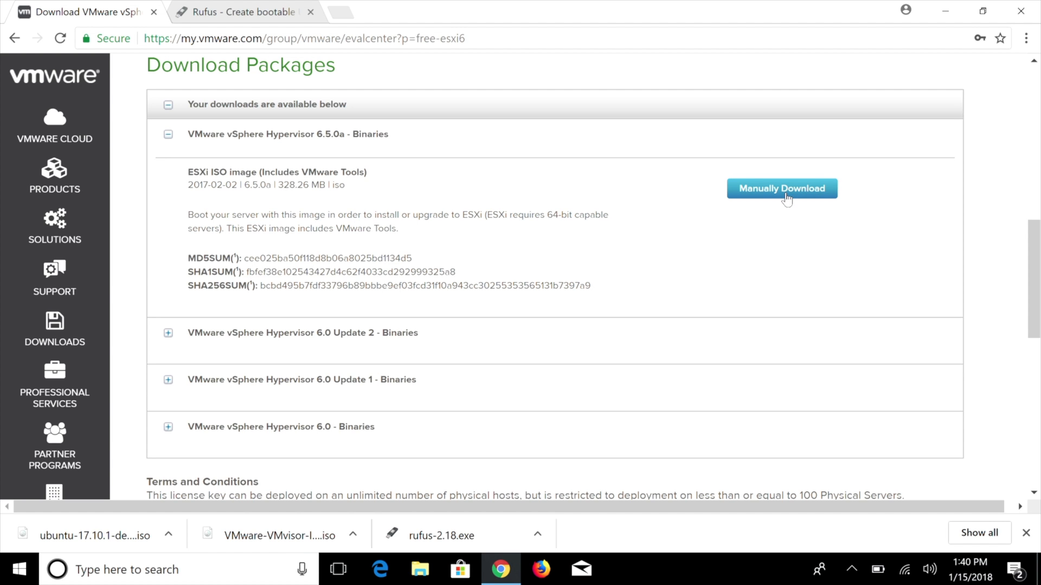
click(248, 12)
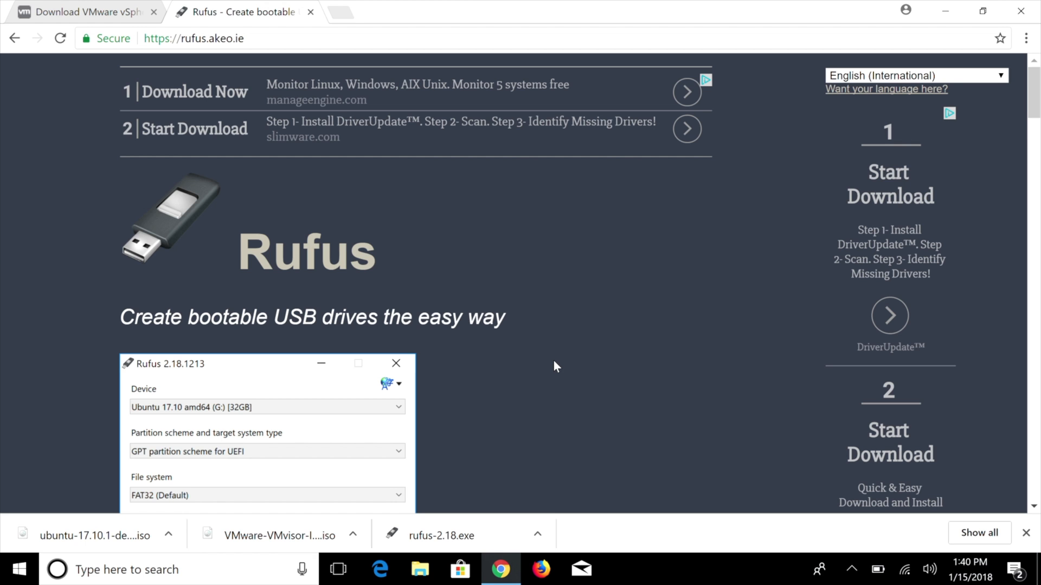
- Glance back at the VMware tab, then scroll through Rufus's bootable-USB description
scroll(down, 3)
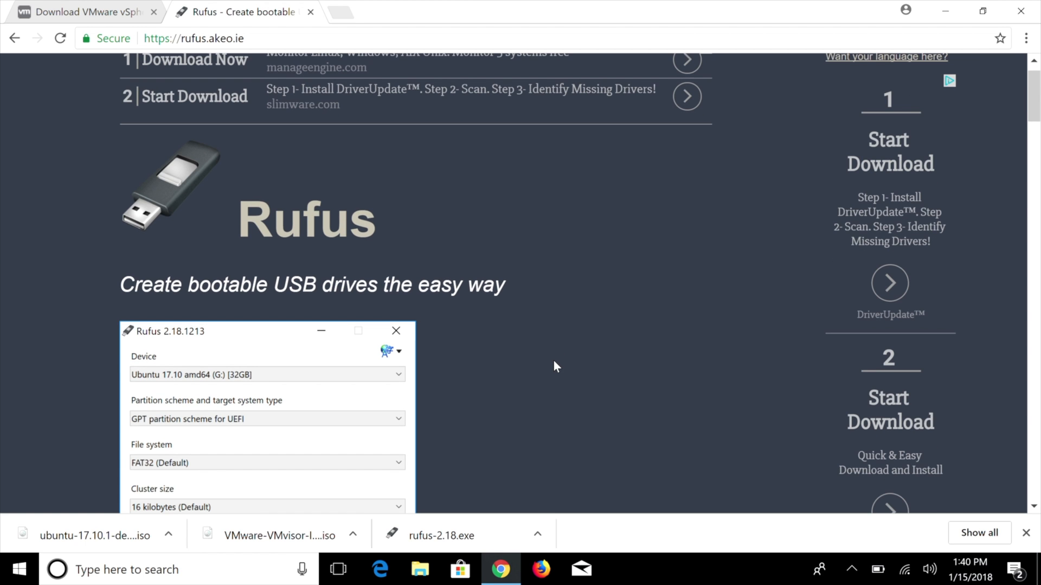
click(76, 13)
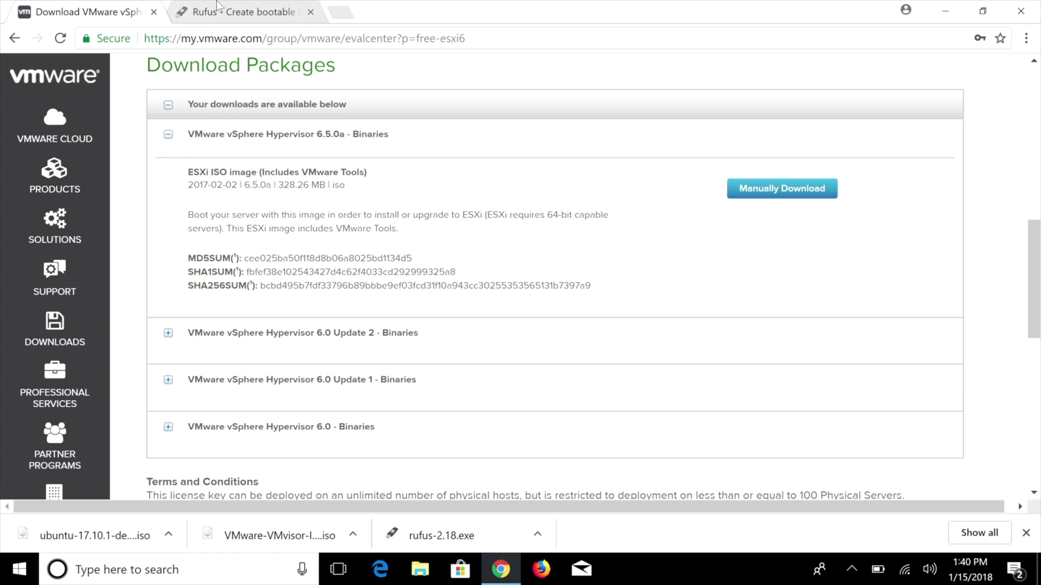
click(241, 12)
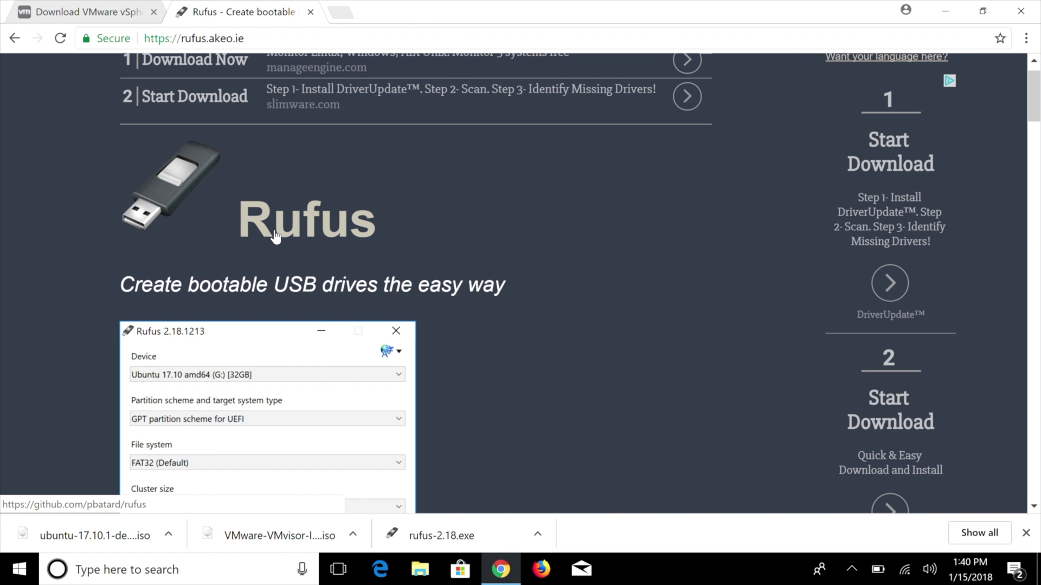
scroll(down, 3)
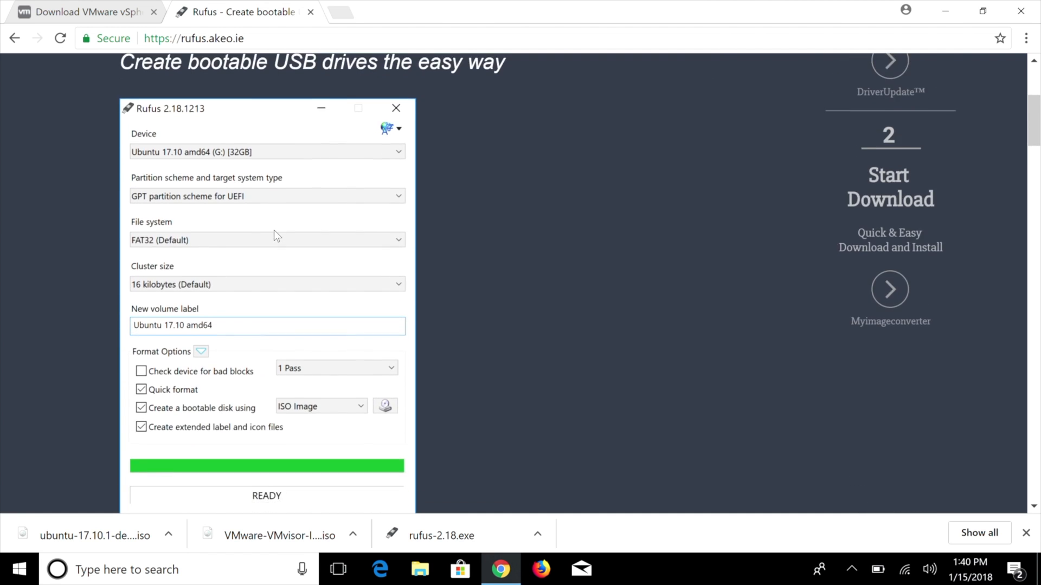
scroll(down, 3)
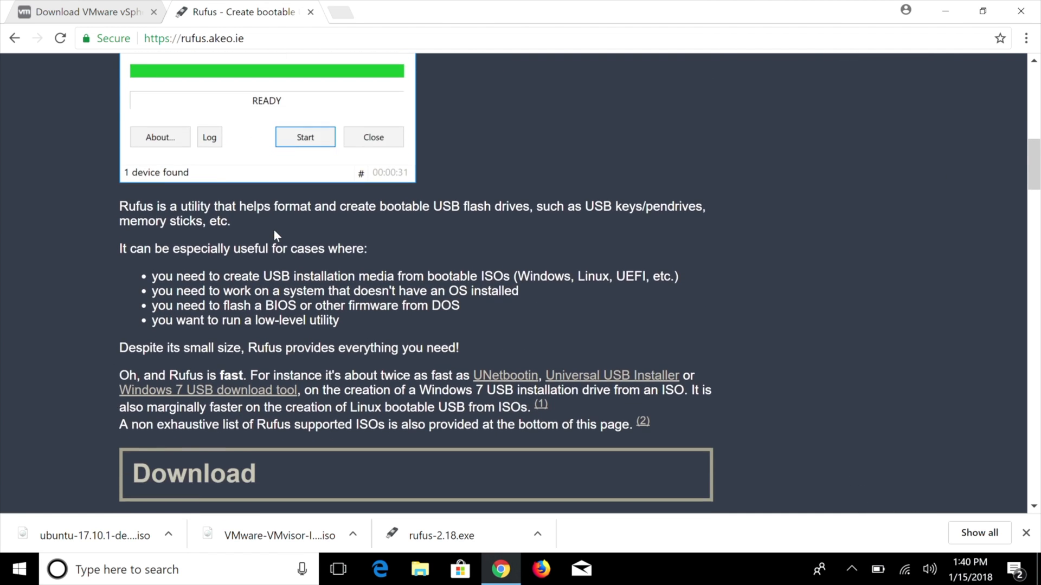
scroll(down, 3)
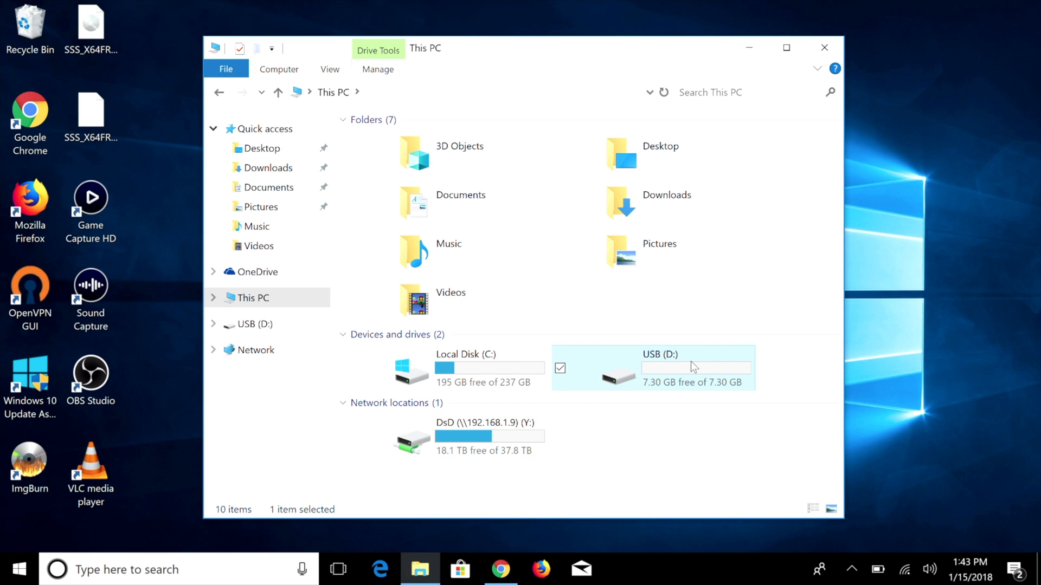
- Quick-format the USB (D:) drive as FAT32
right_click(691, 367)
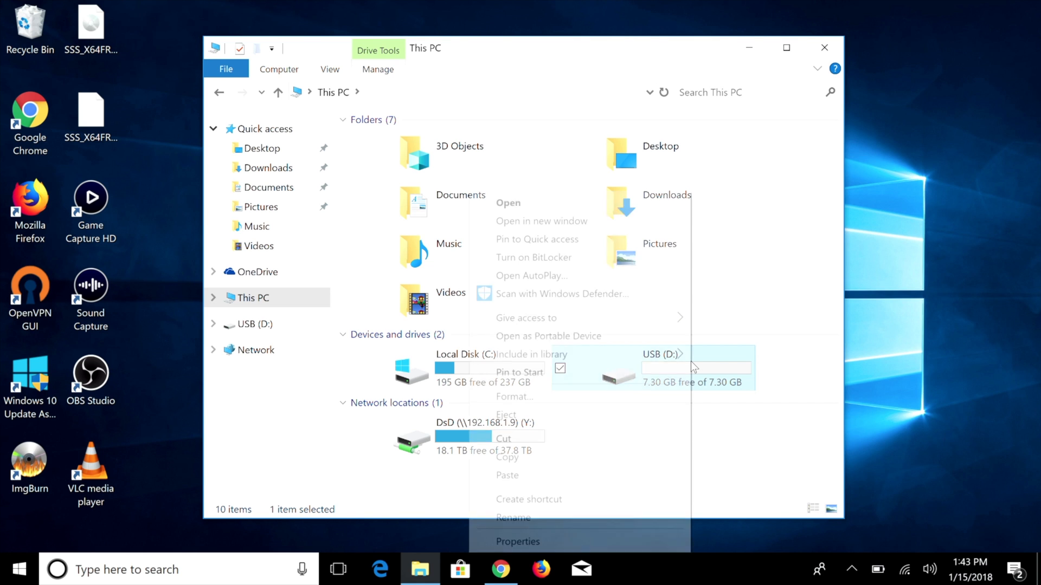
click(514, 396)
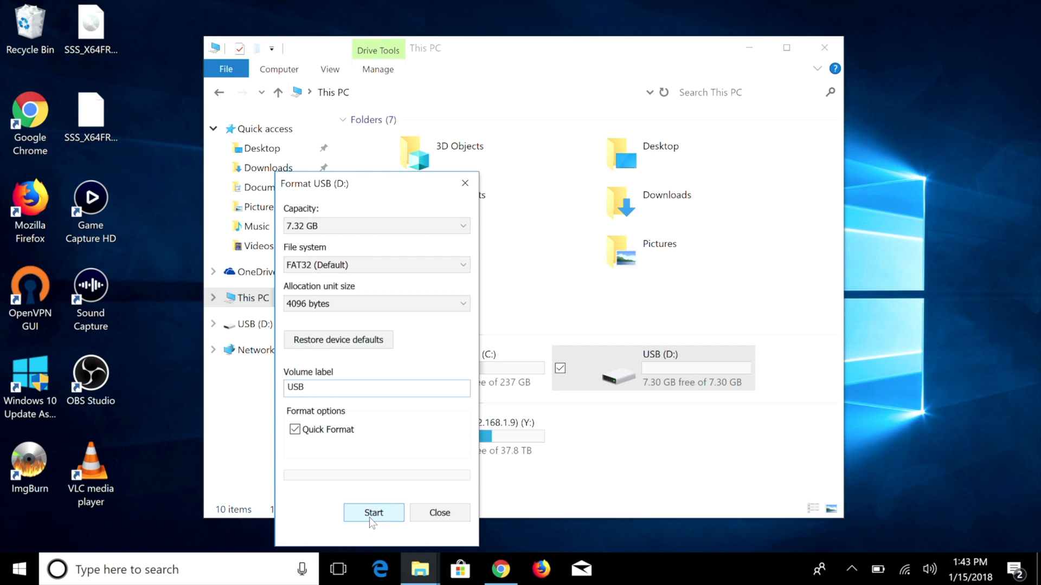
click(373, 513)
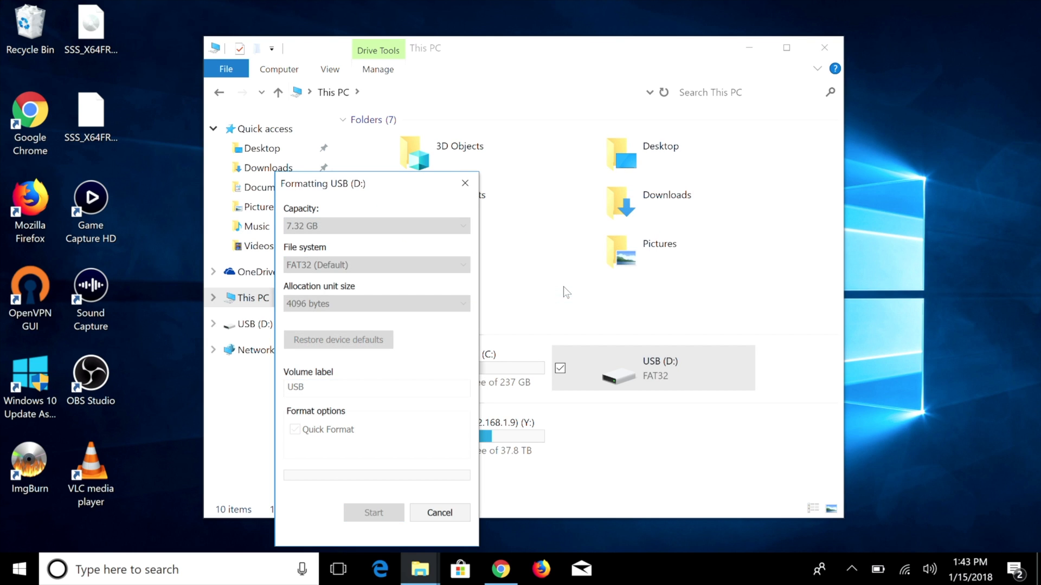
mouse_move(443, 472)
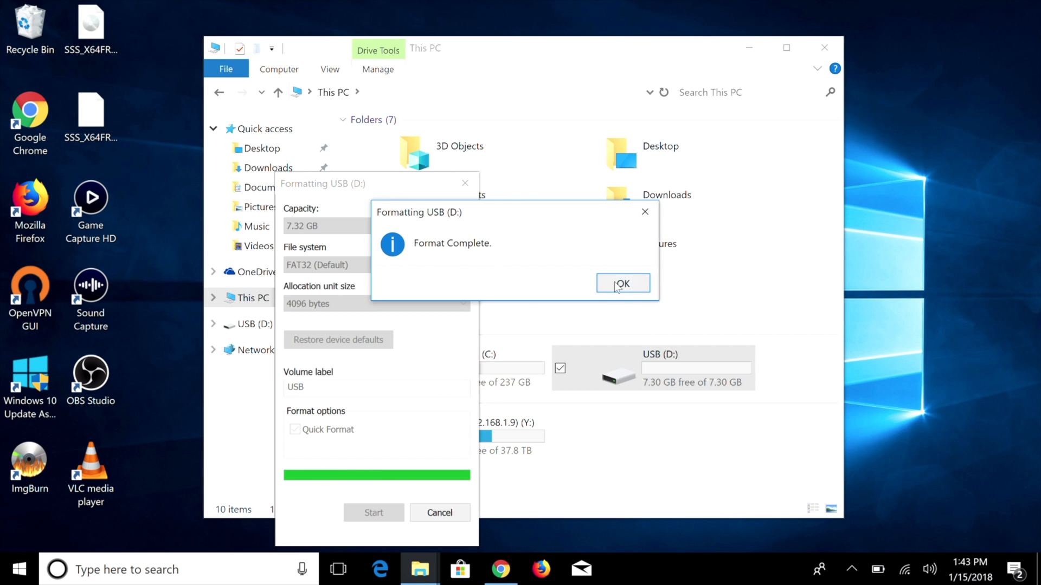
click(623, 283)
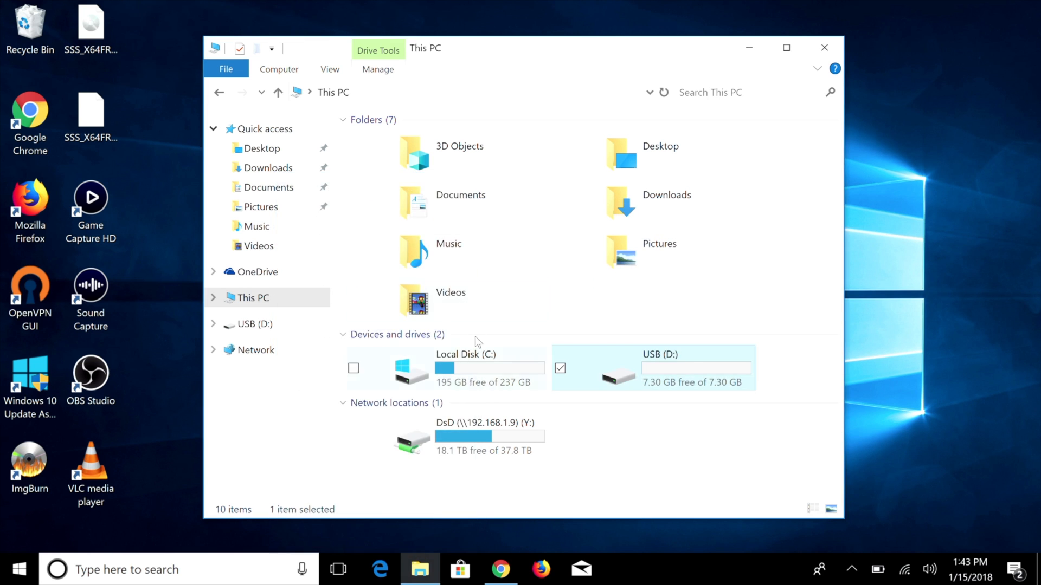
- Launch rufus-2.18 from Downloads and answer the update-check prompt
double_click(267, 168)
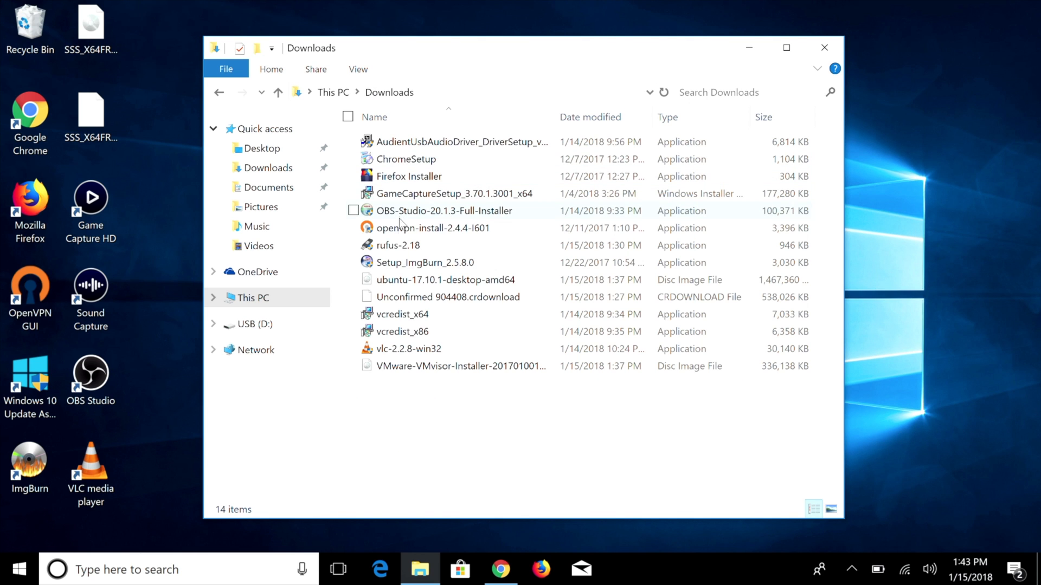
click(397, 245)
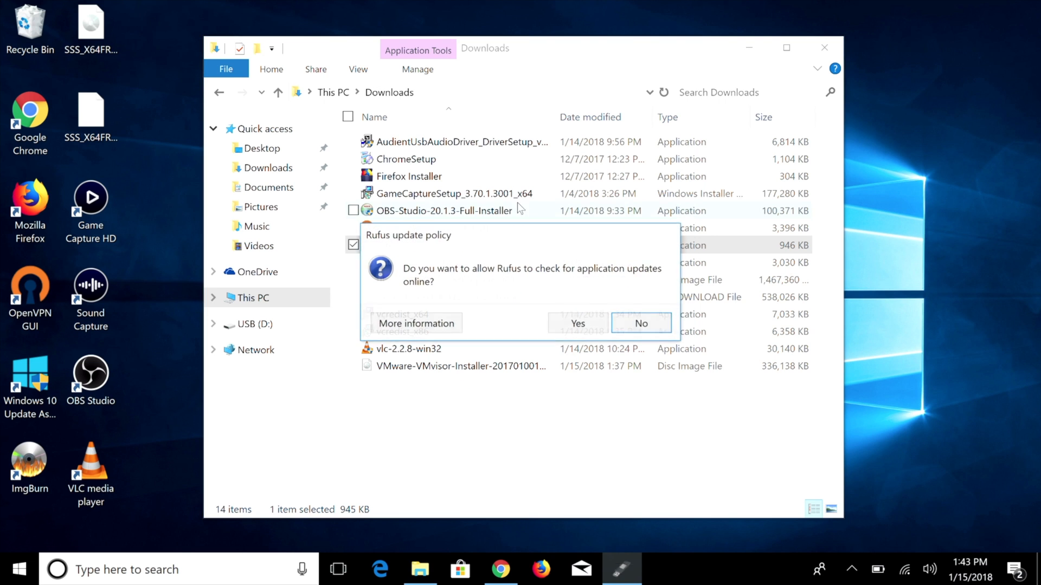
click(641, 323)
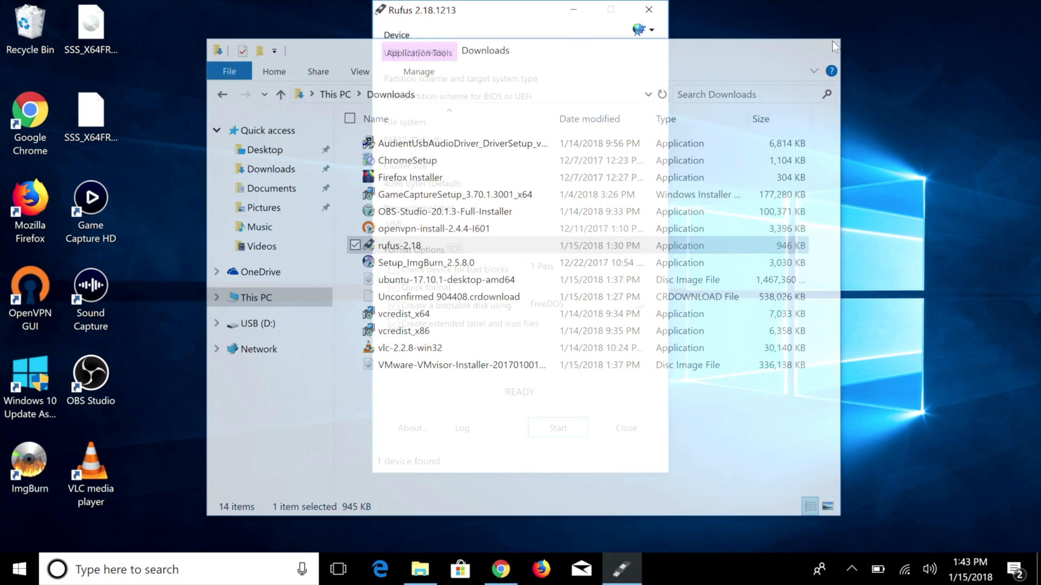
- Set Rufus to create the bootable disk from the VMware-VMvisor installer ISO
click(459, 9)
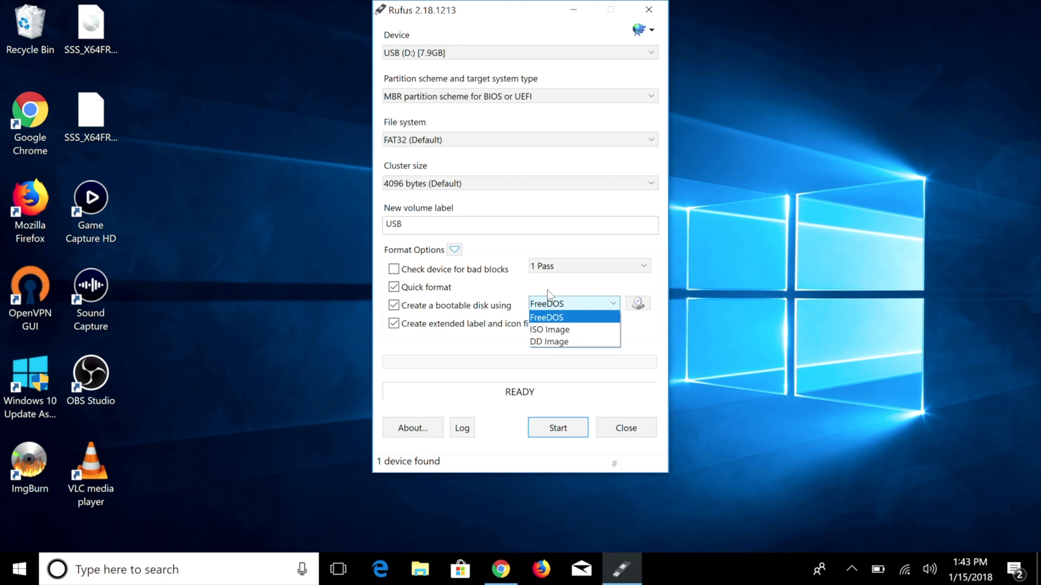
click(547, 317)
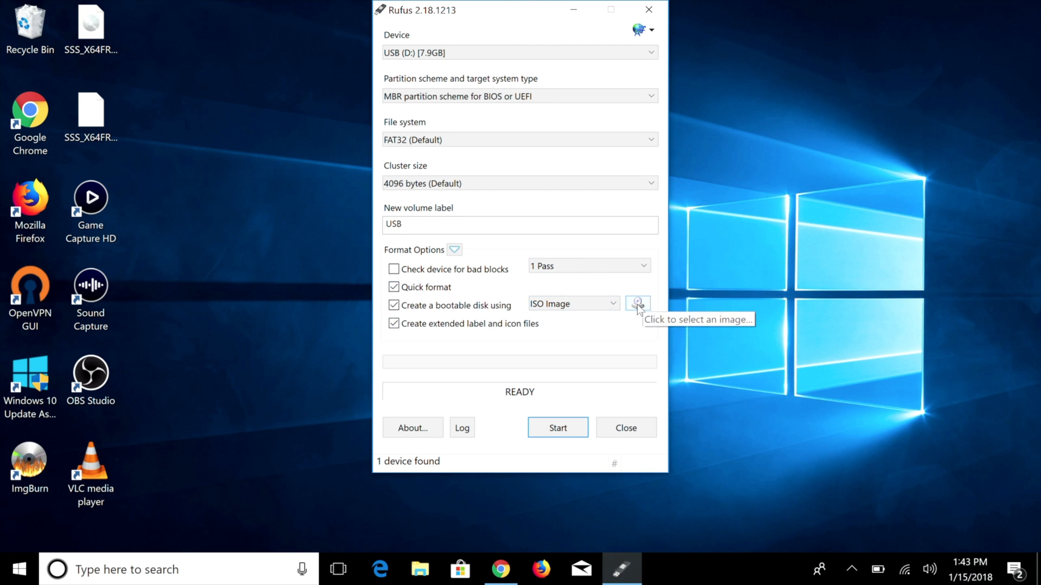
click(637, 303)
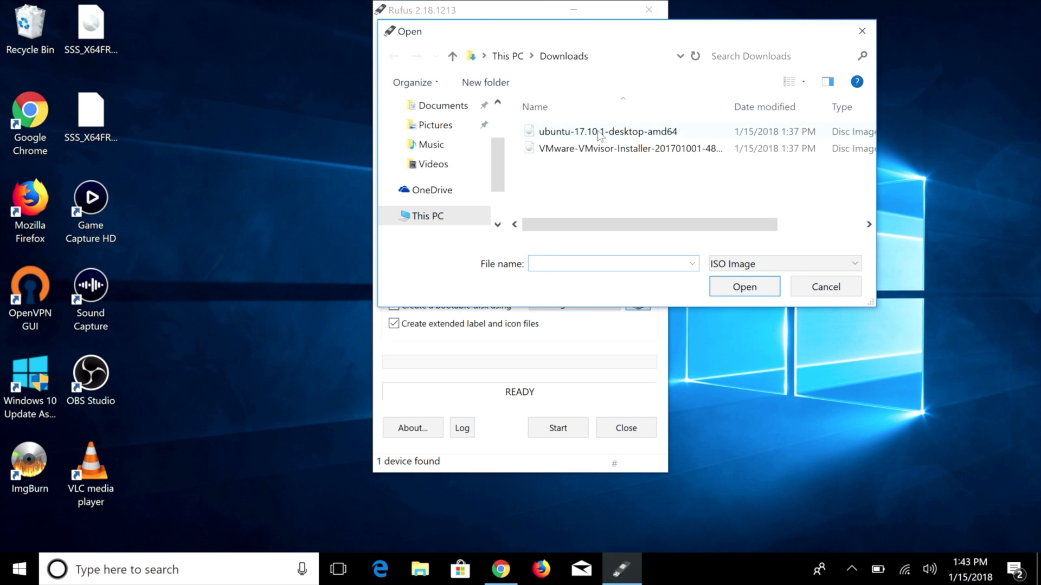
mouse_move(568, 156)
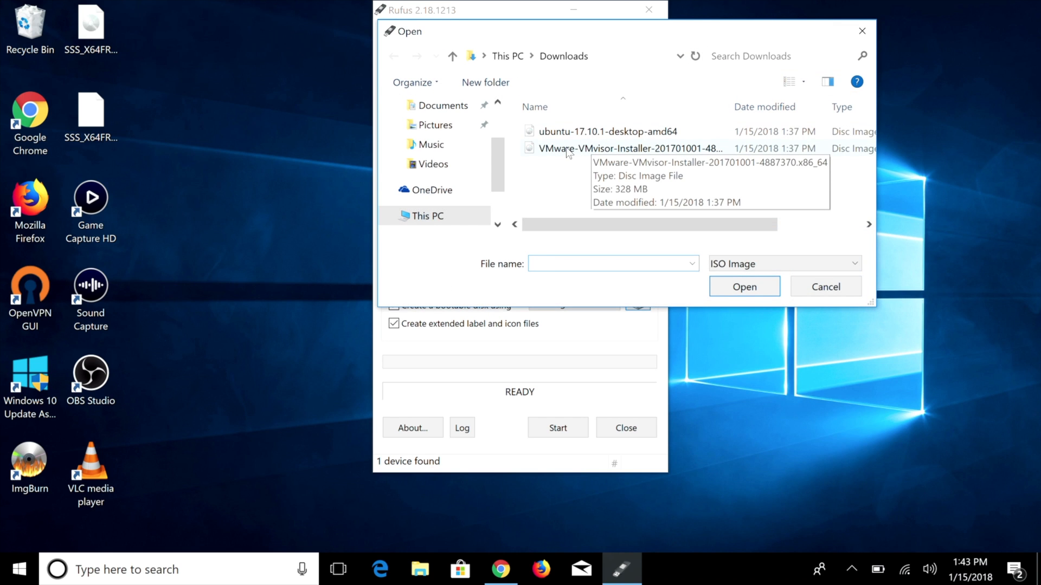
click(627, 148)
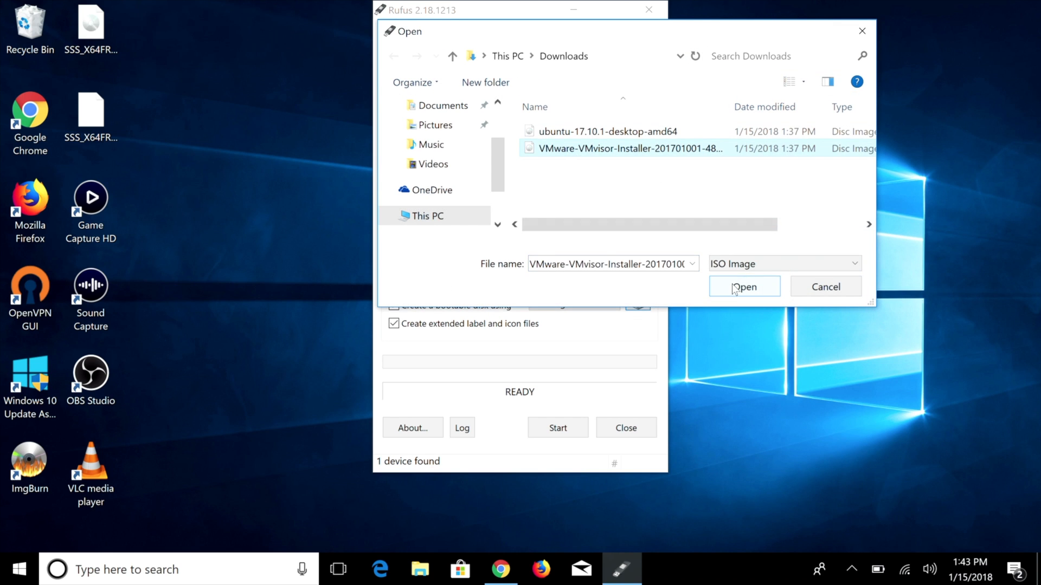
click(745, 286)
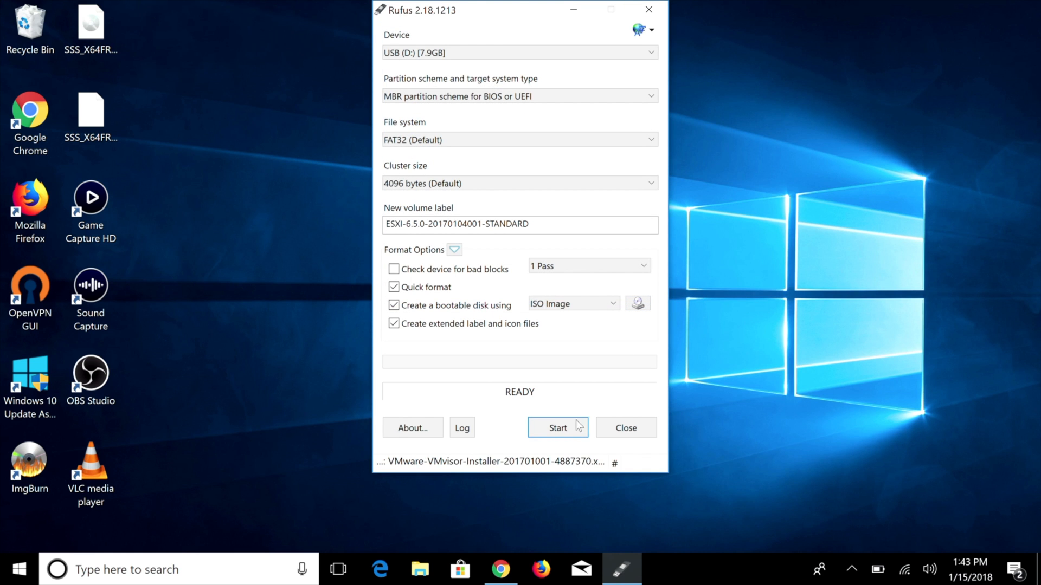
- Write the ESXi ISO to USB (D:), allowing menu.c32 download and erase, then close Rufus
click(558, 428)
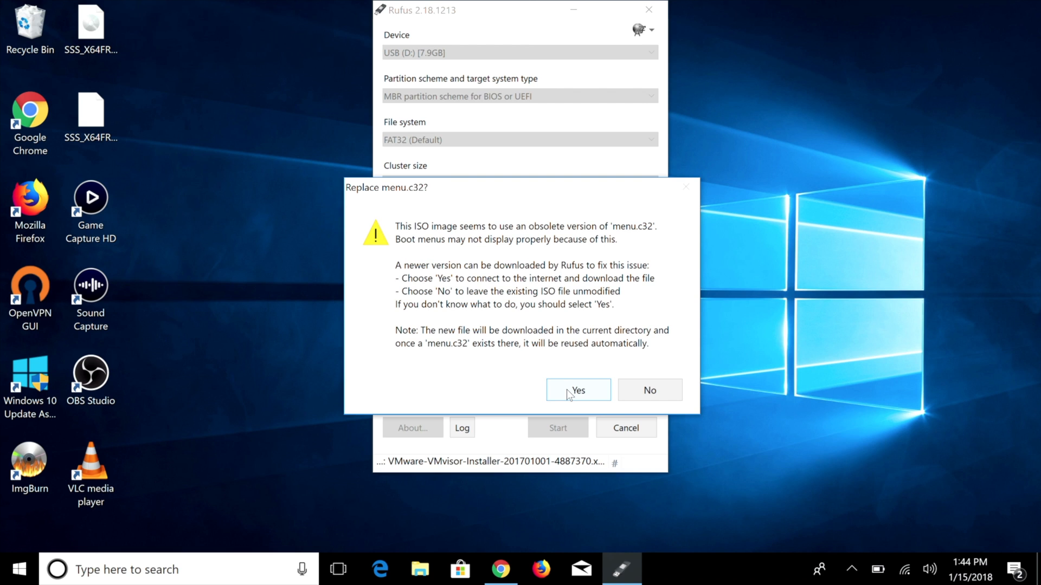
click(577, 390)
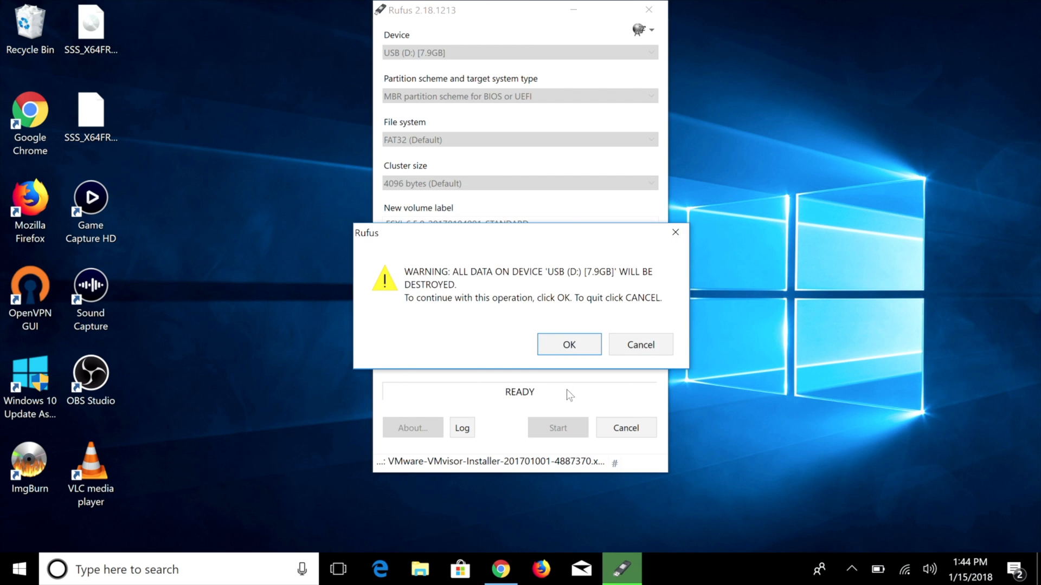
click(569, 345)
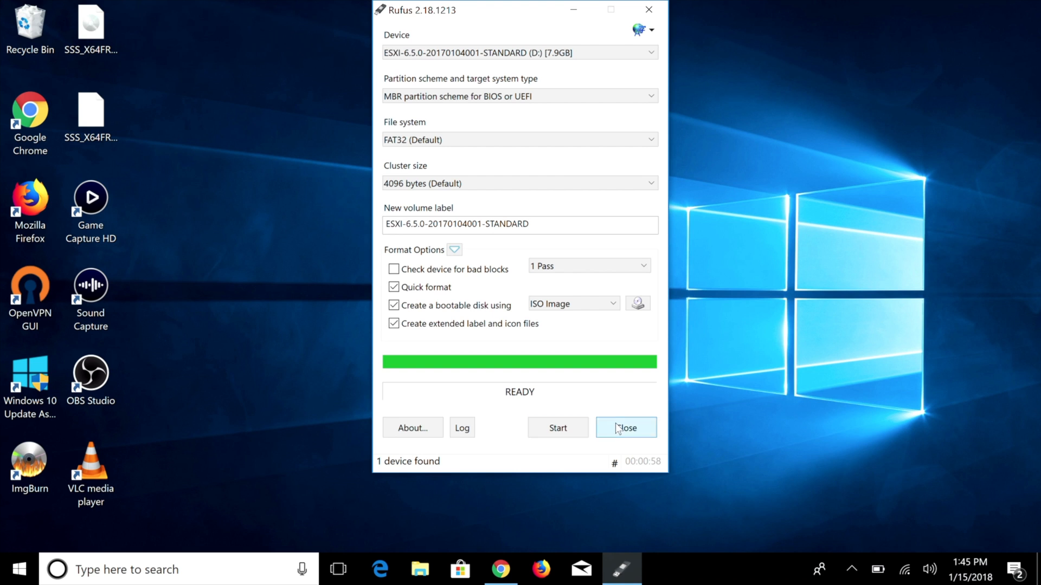
click(626, 428)
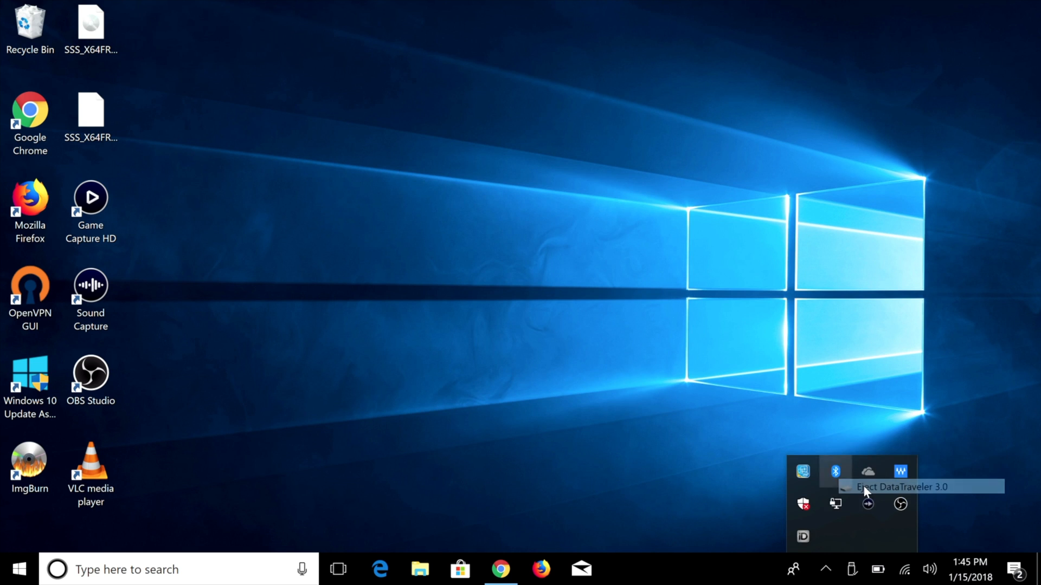
- Eject DataTraveler 3.0 from the system tray and dismiss the safe-to-remove notice
click(867, 488)
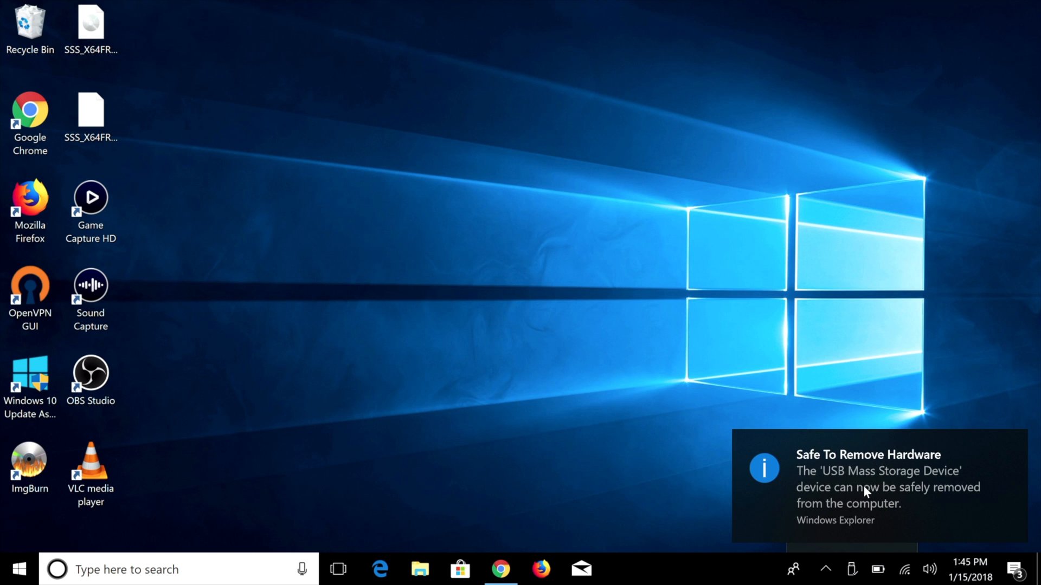
click(826, 569)
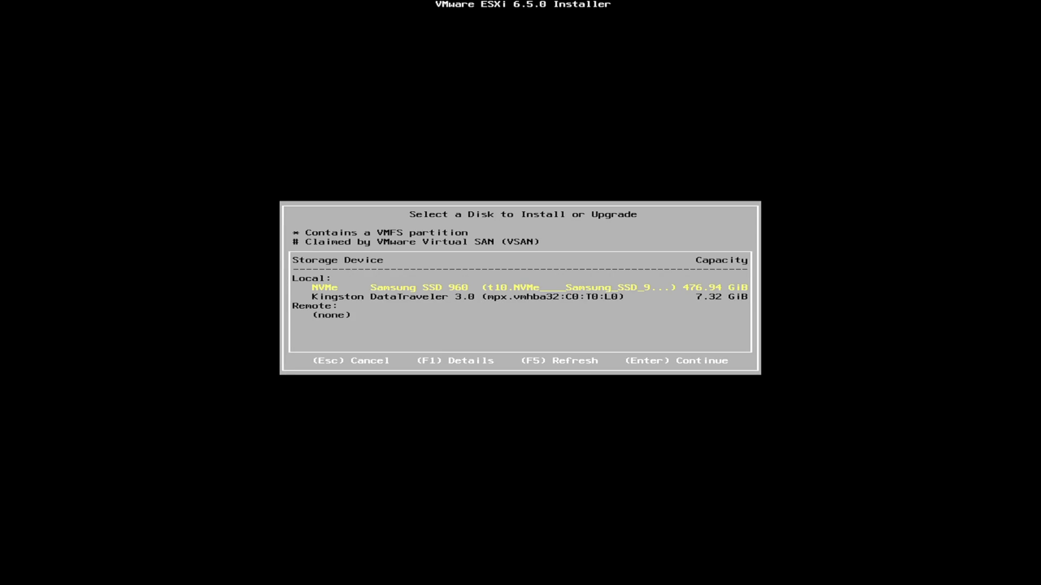
- Confirm the Samsung SSD 960 as the ESXi install target and continue
key(Enter)
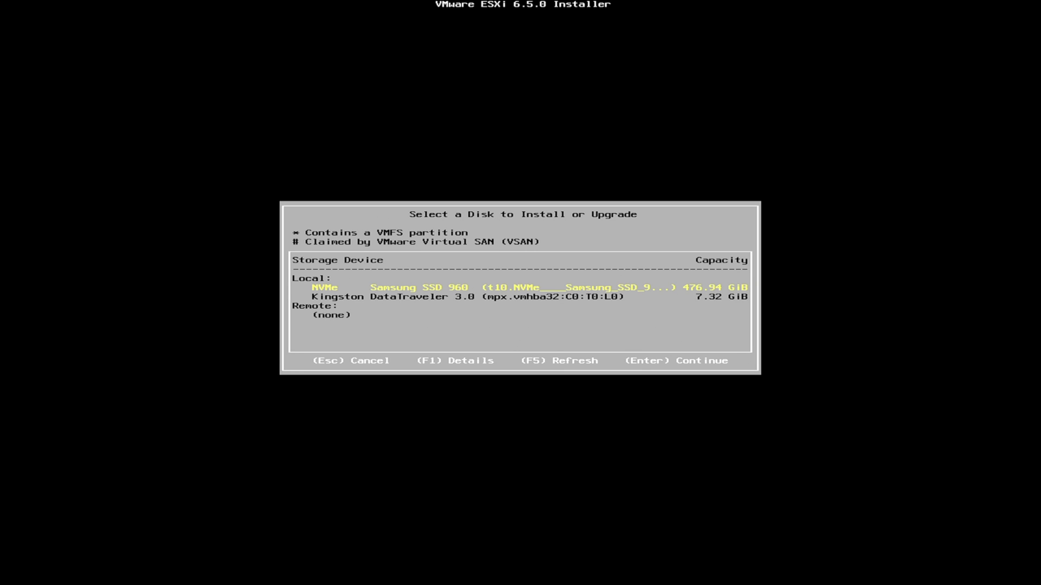
key(enter)
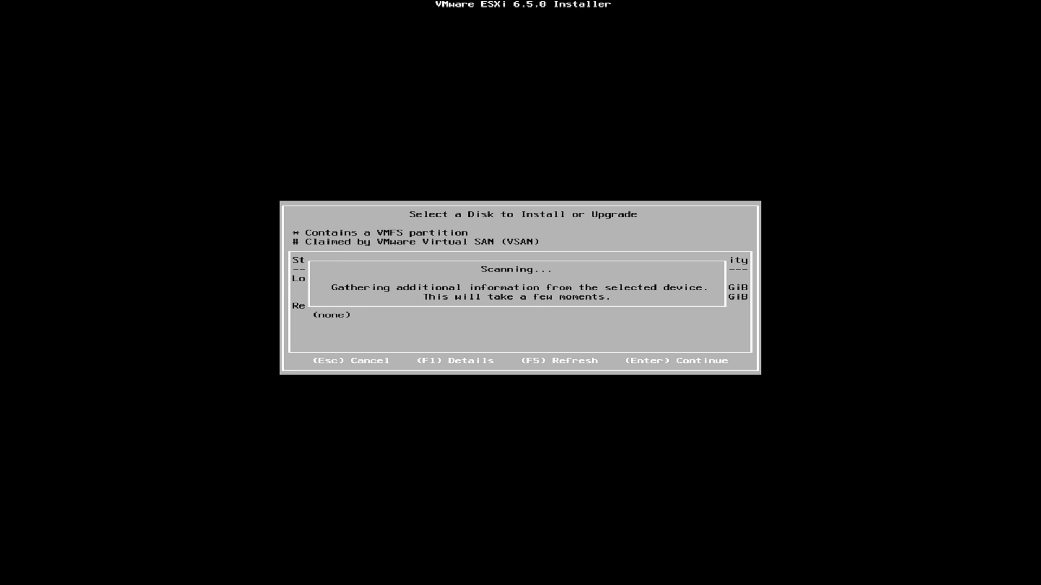
key(enter)
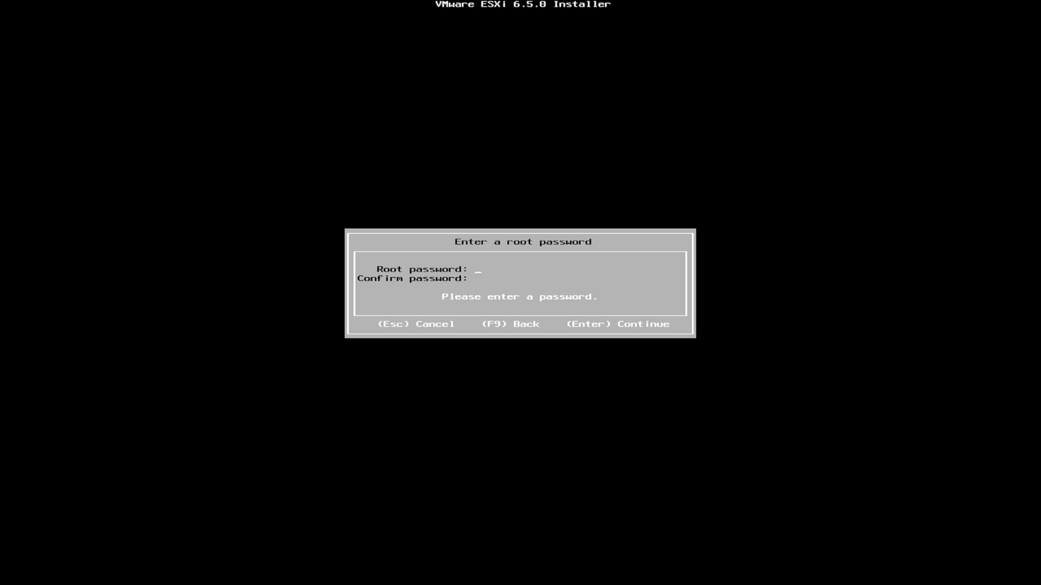
- Enter and confirm the root password, install with F11, then reboot the server
text(**)
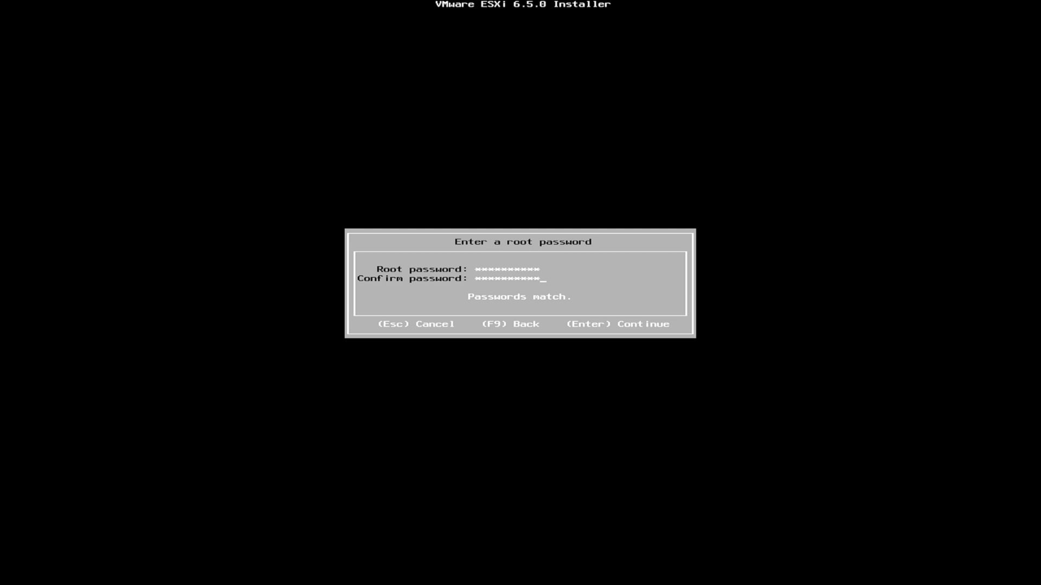
key(enter)
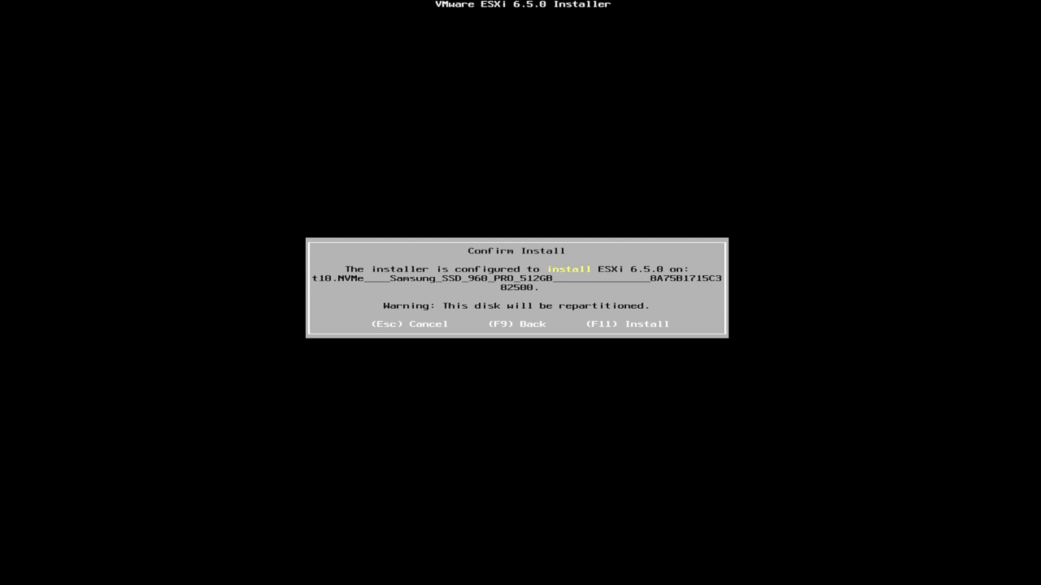
key(F11)
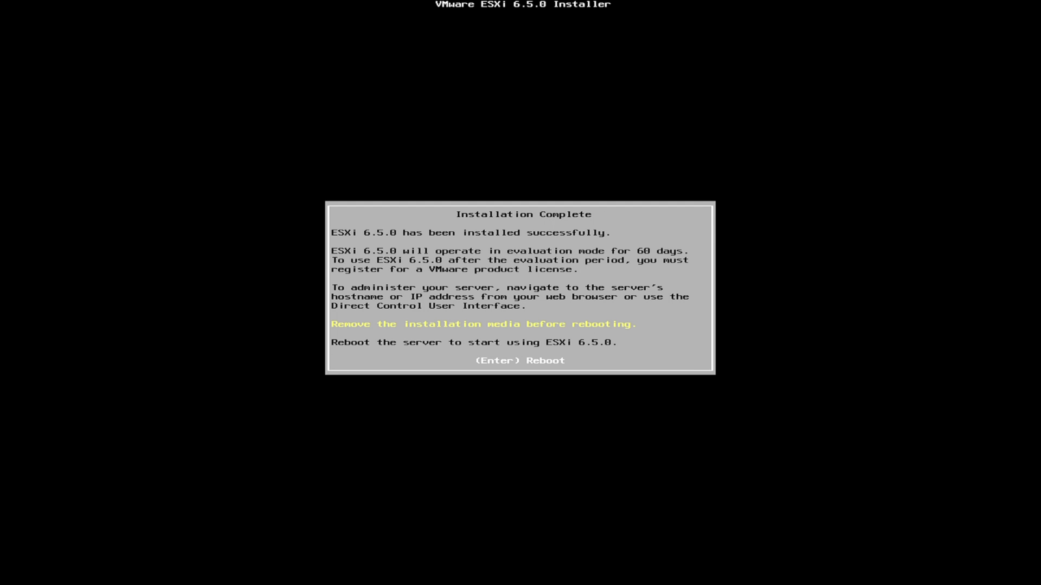
key(Enter)
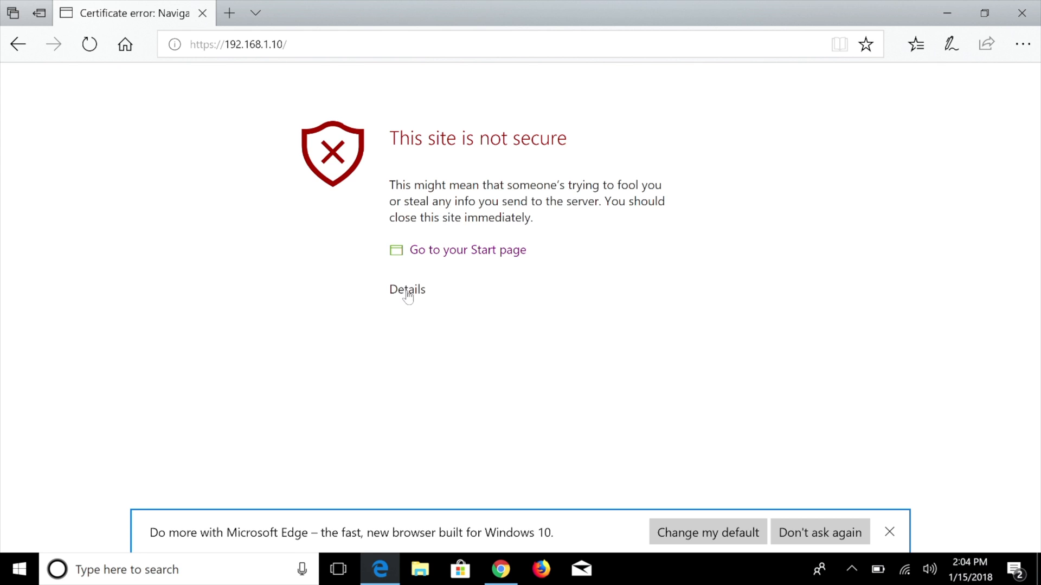
- Open certificate details, close the Edge banner, and continue to 192.168.1.10 anyway
click(407, 290)
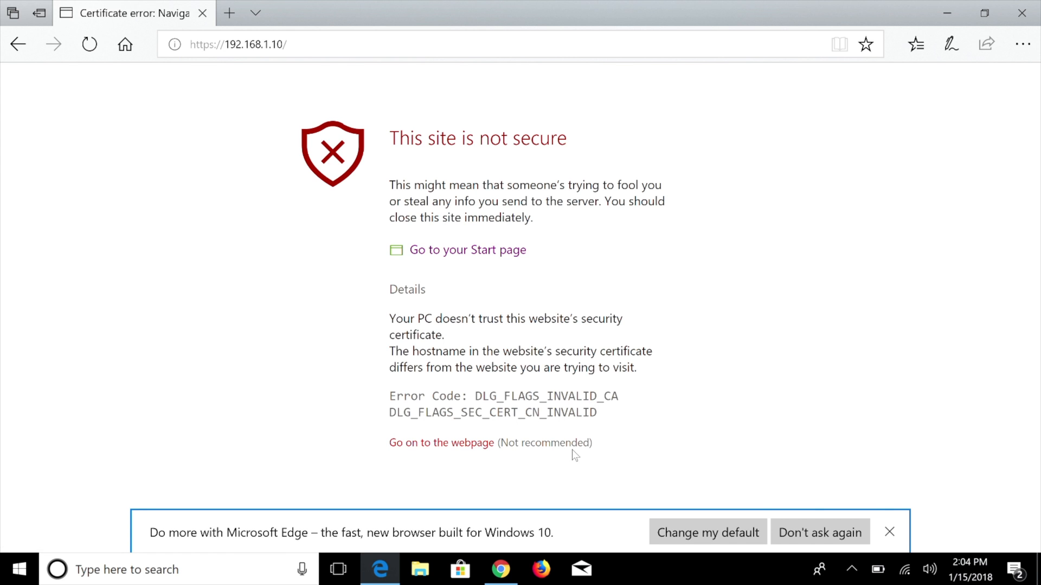
click(889, 532)
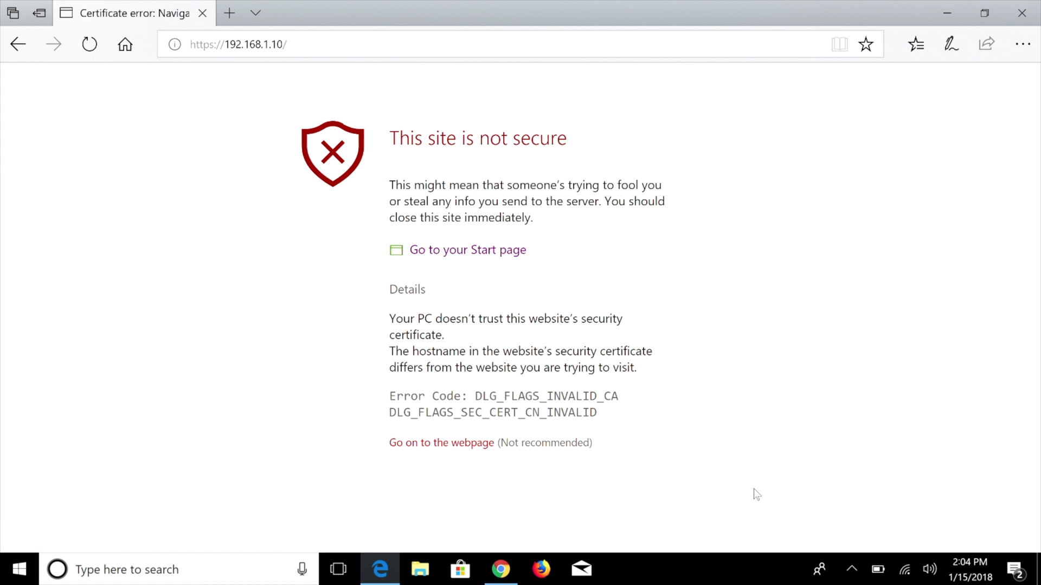
click(441, 443)
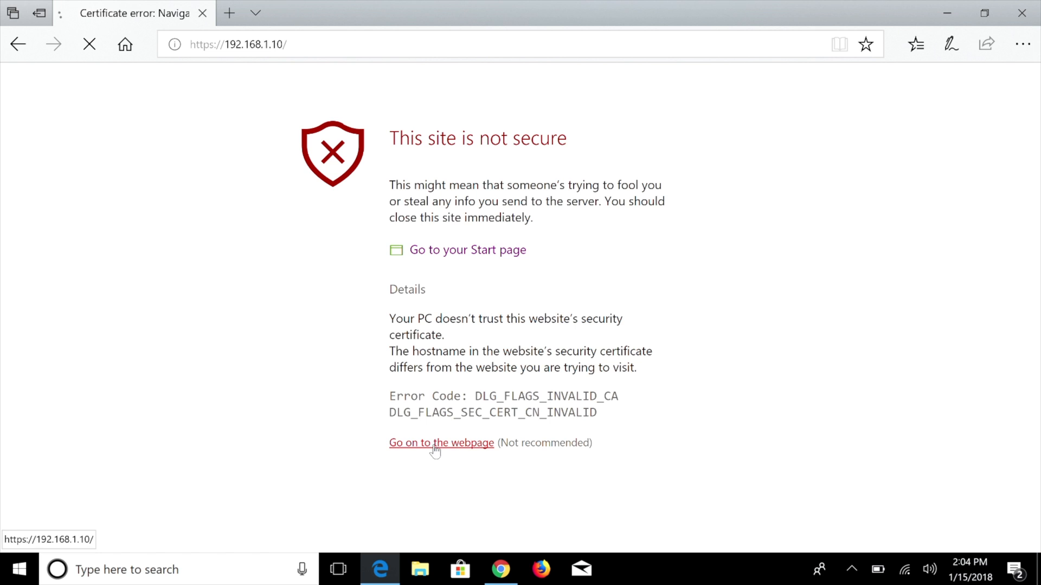
click(441, 443)
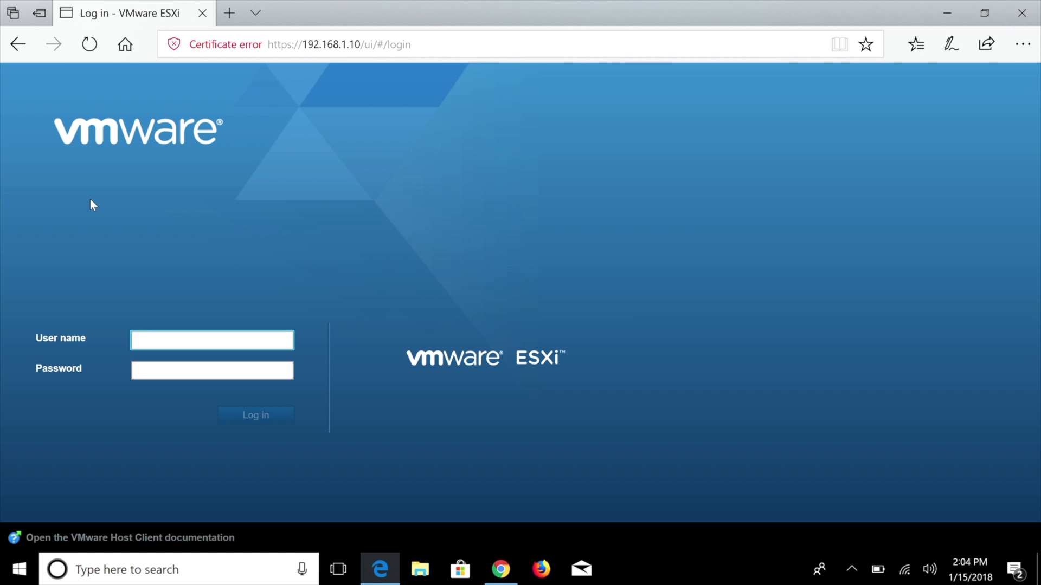
- Log in as root and accept the CEIP prompt
click(195, 340)
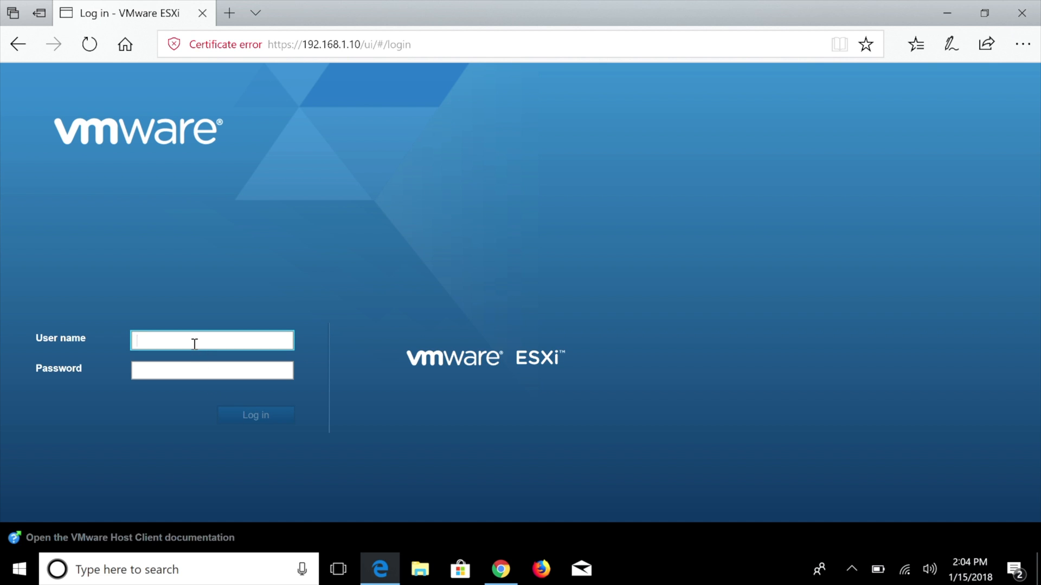
text(root)
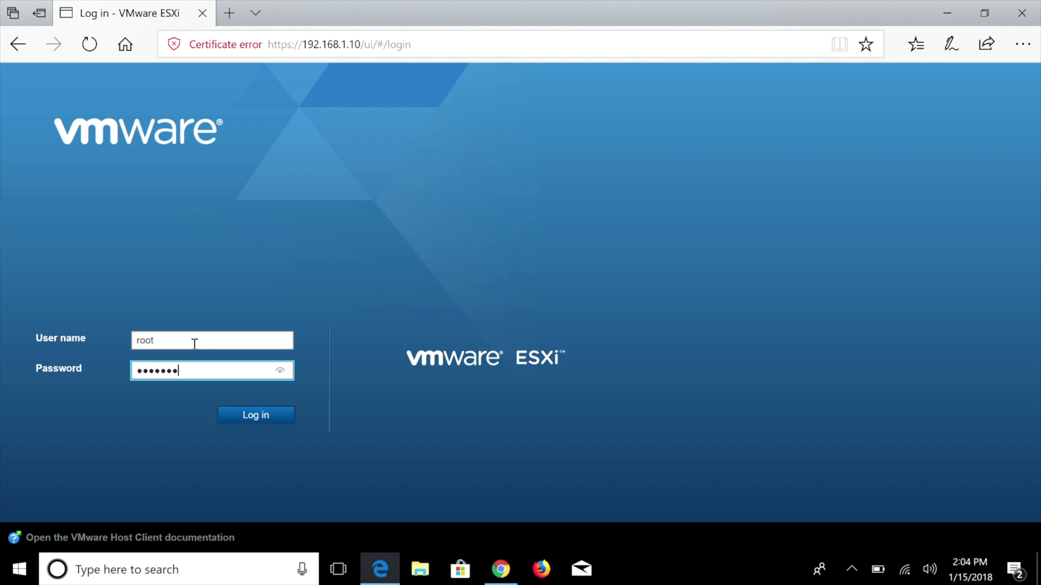
click(256, 415)
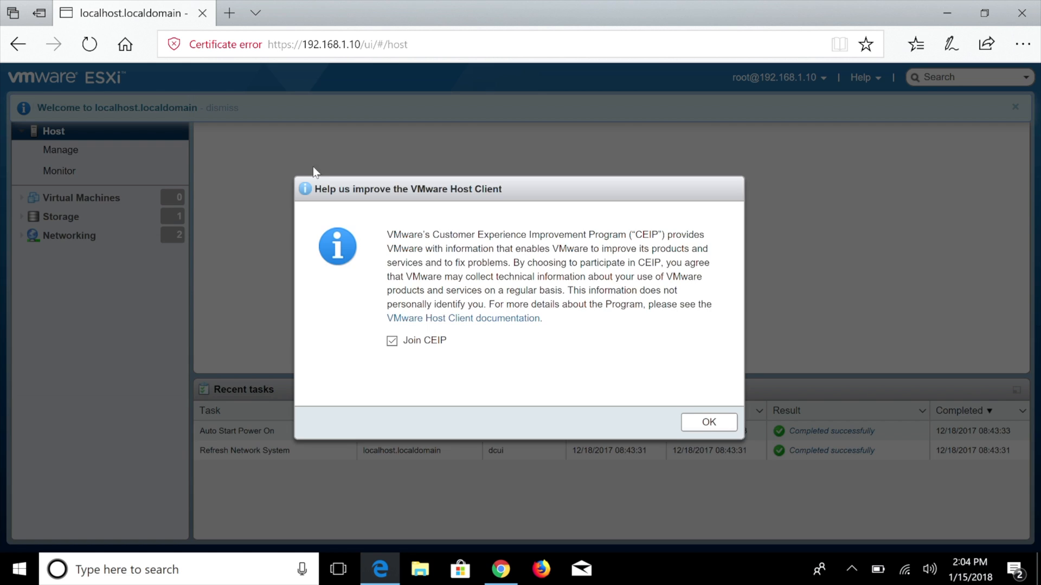
click(709, 423)
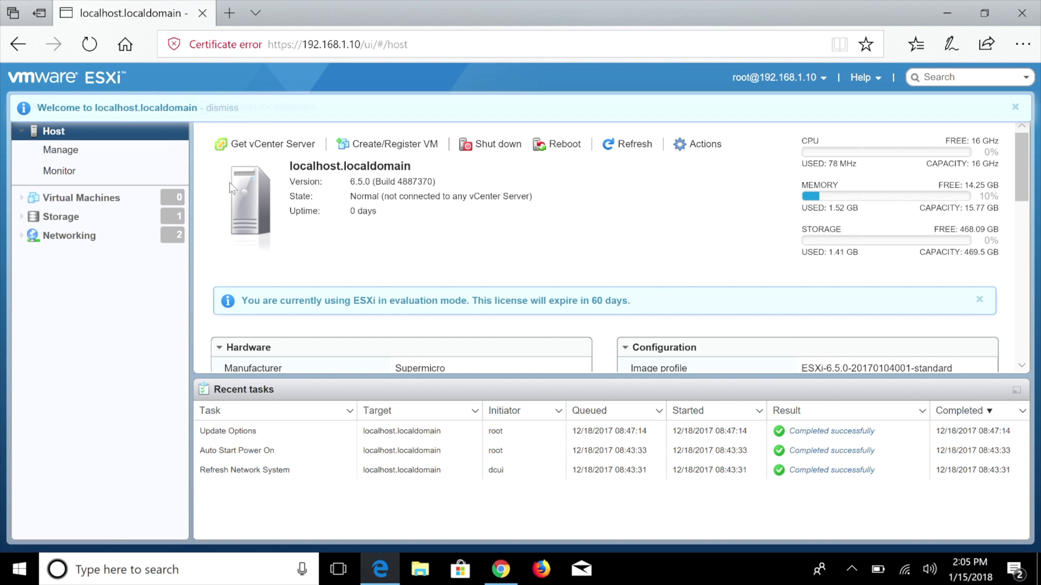
mouse_move(426, 217)
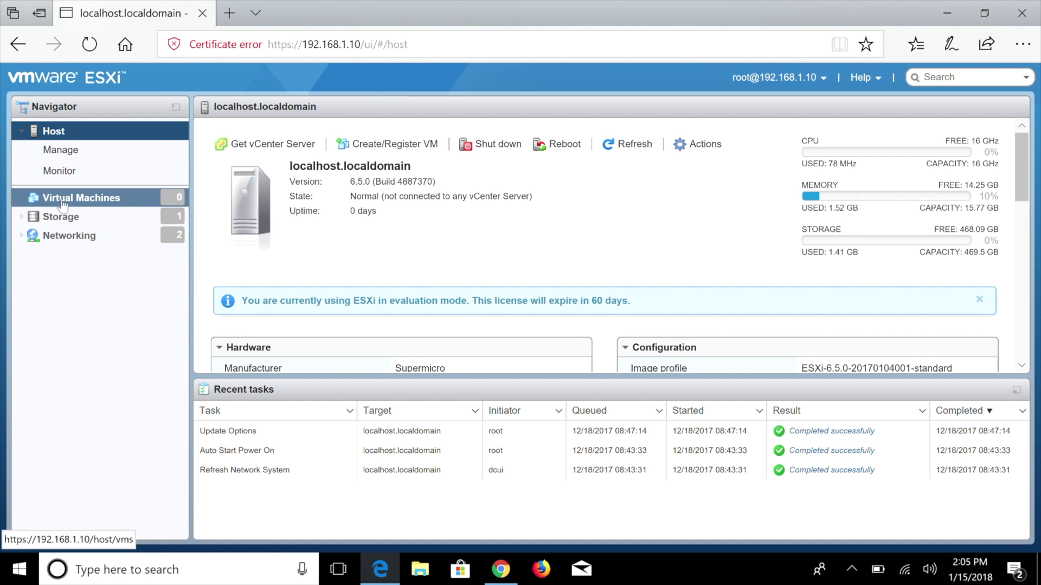
- Check Virtual Machines, then open datastore1's Datastore browser from Storage
click(81, 198)
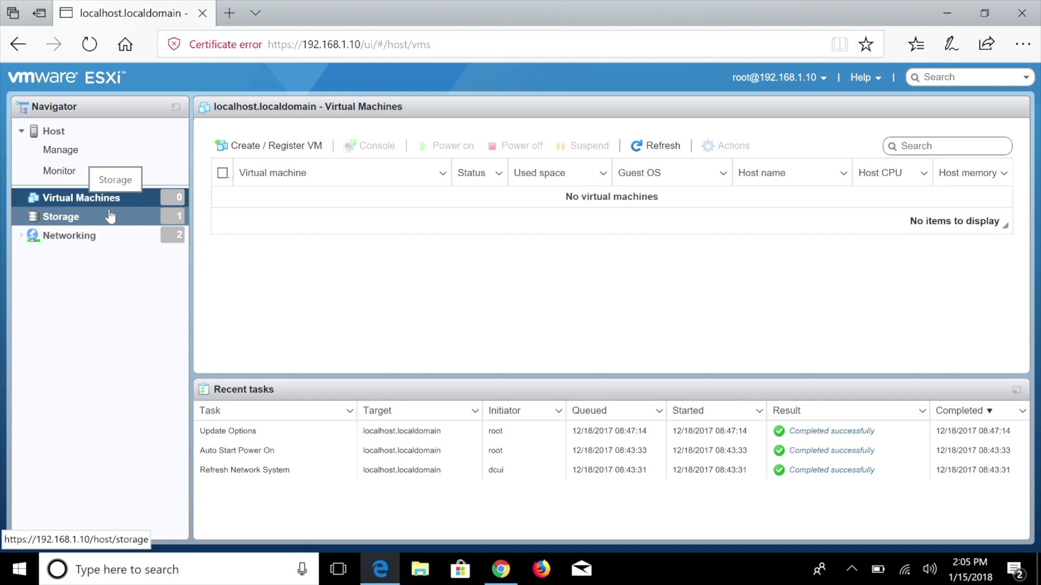
click(61, 216)
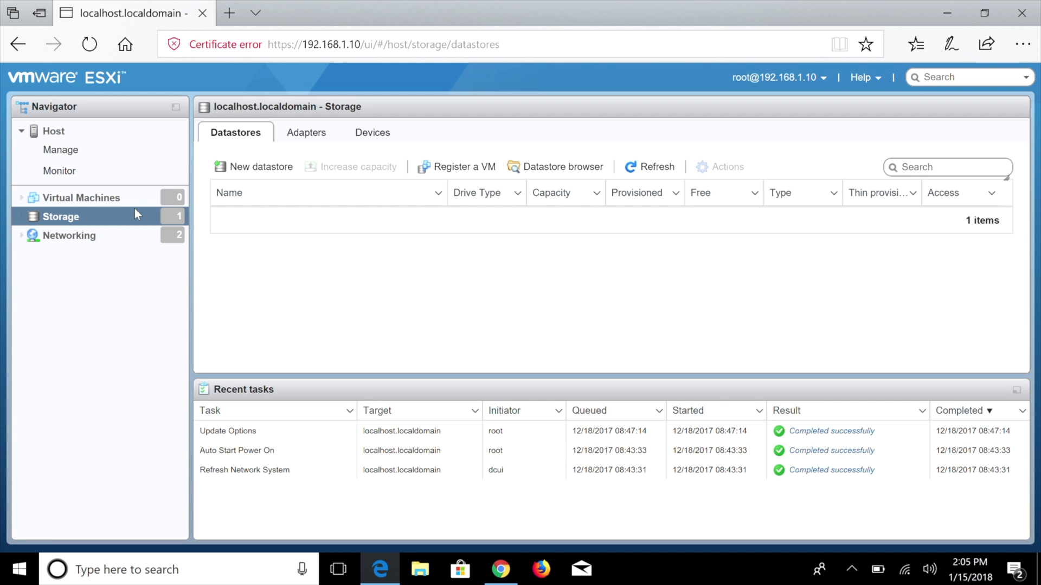
mouse_move(516, 176)
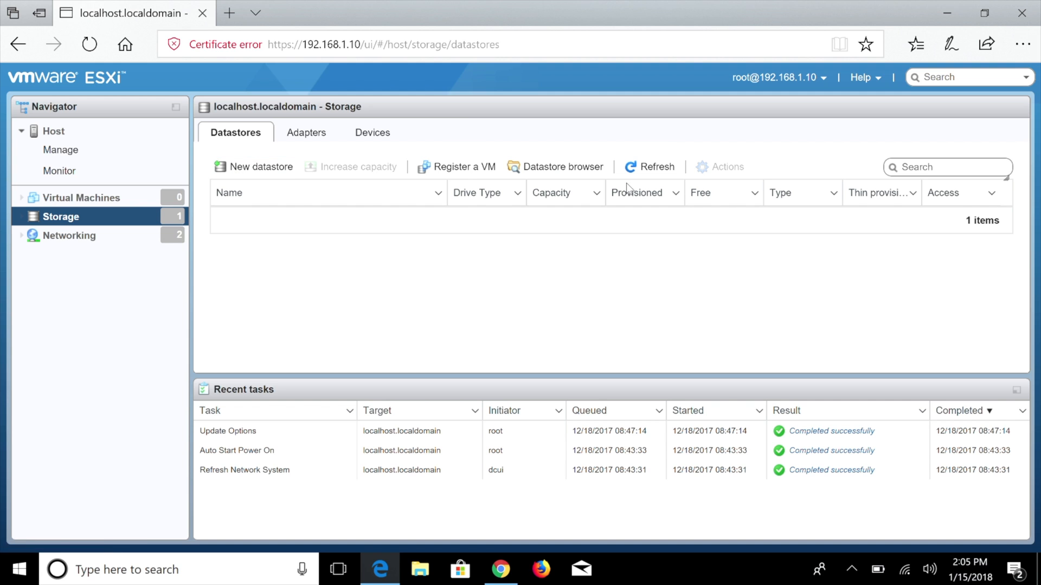
mouse_move(562, 168)
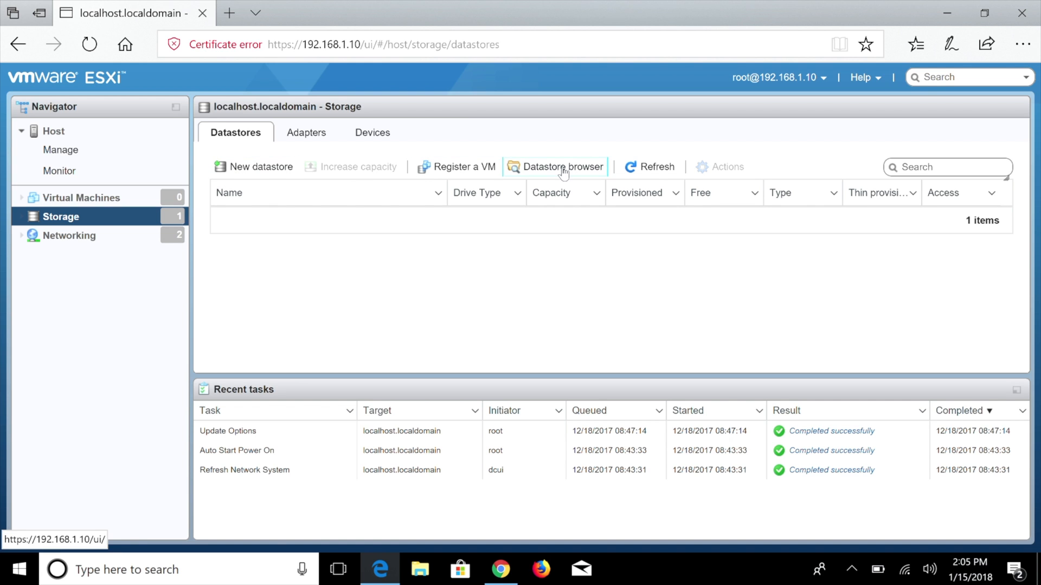
click(562, 167)
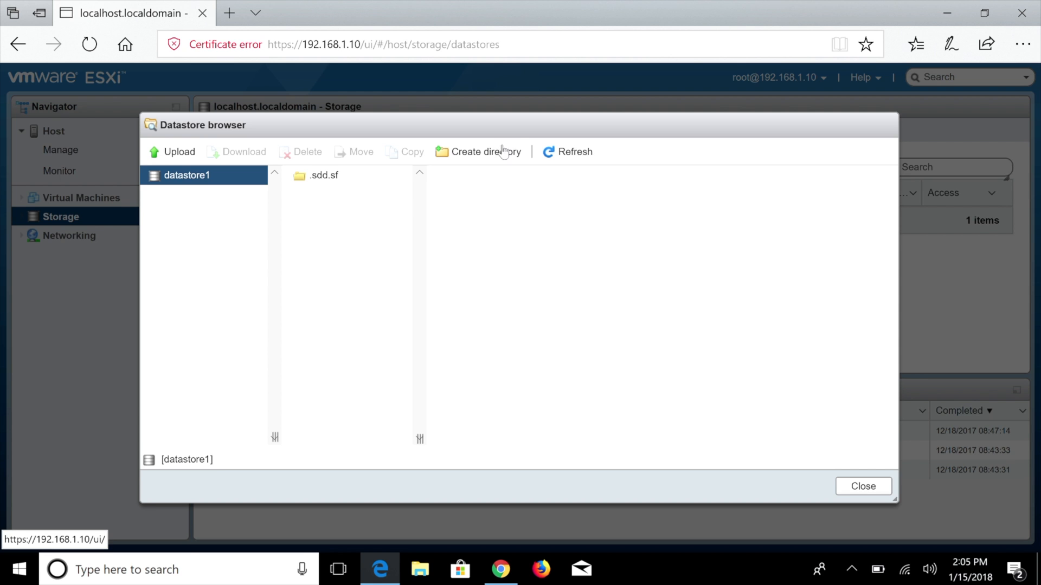
- Create an OS folder on datastore1 and upload the ubuntu-17.10.1-desktop-amd64 ISO into it
click(485, 152)
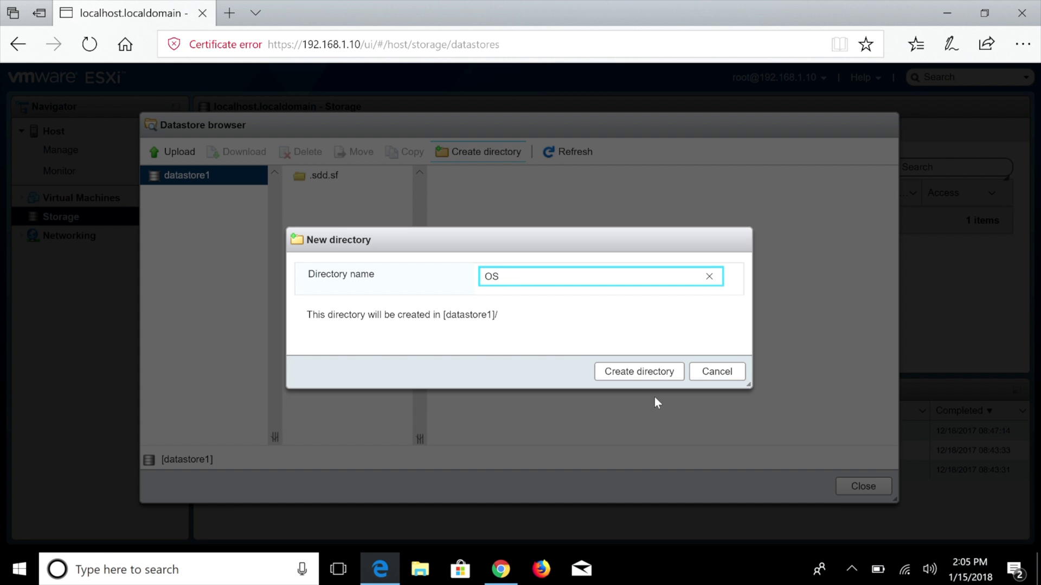
click(638, 372)
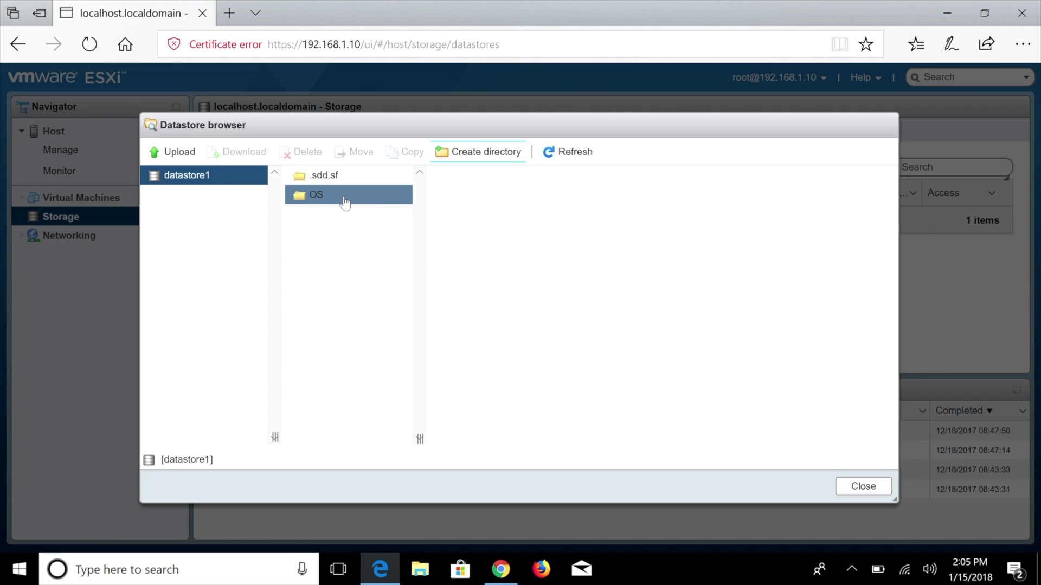
click(179, 151)
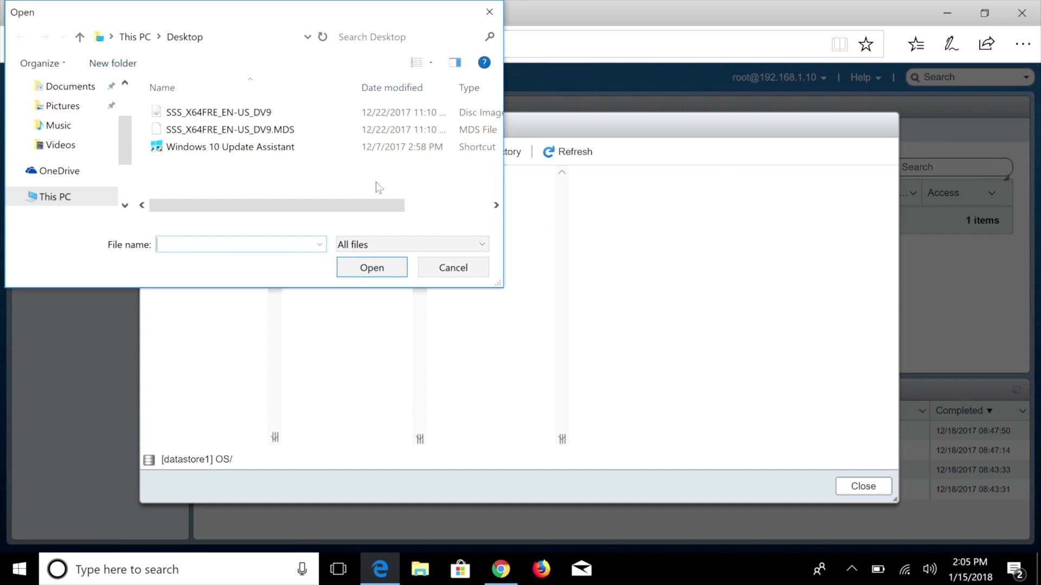
mouse_move(95, 146)
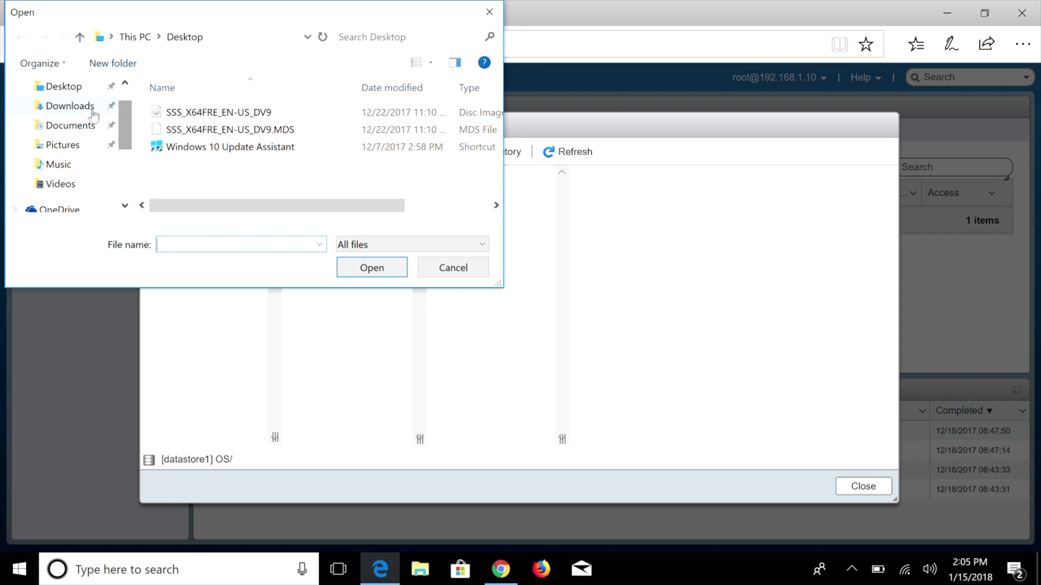
click(68, 106)
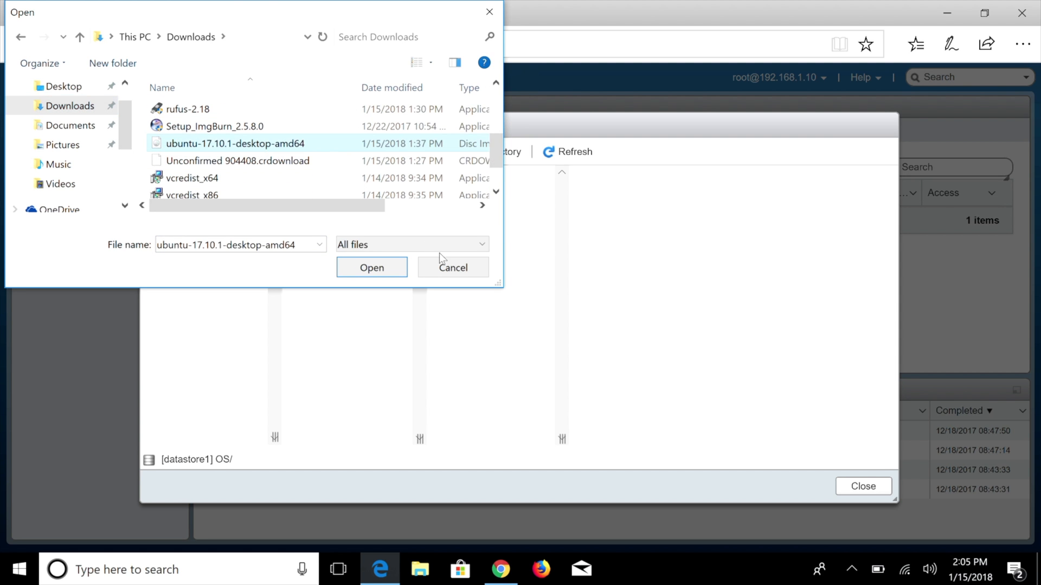
click(371, 268)
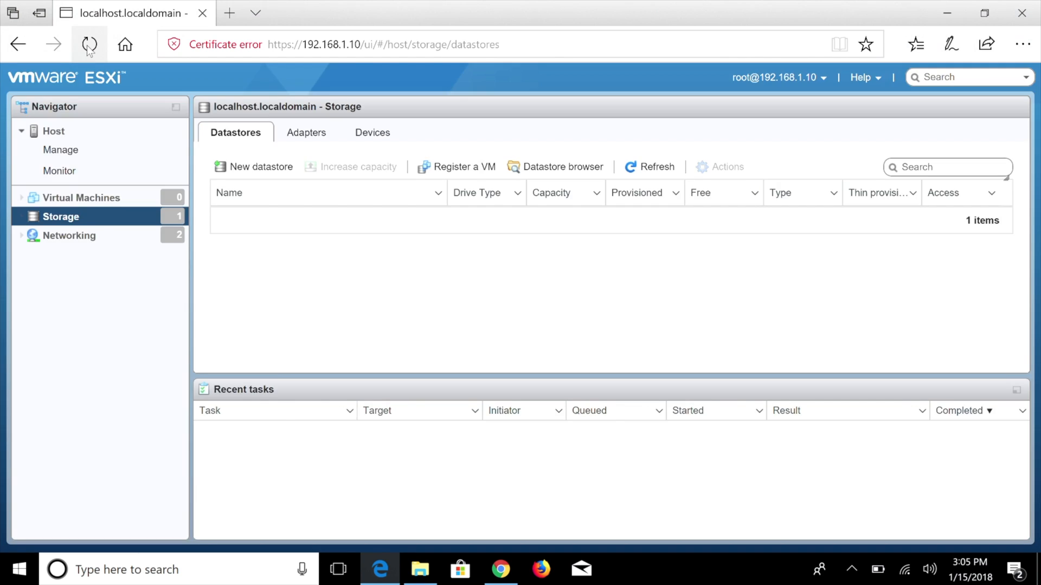
mouse_move(132, 49)
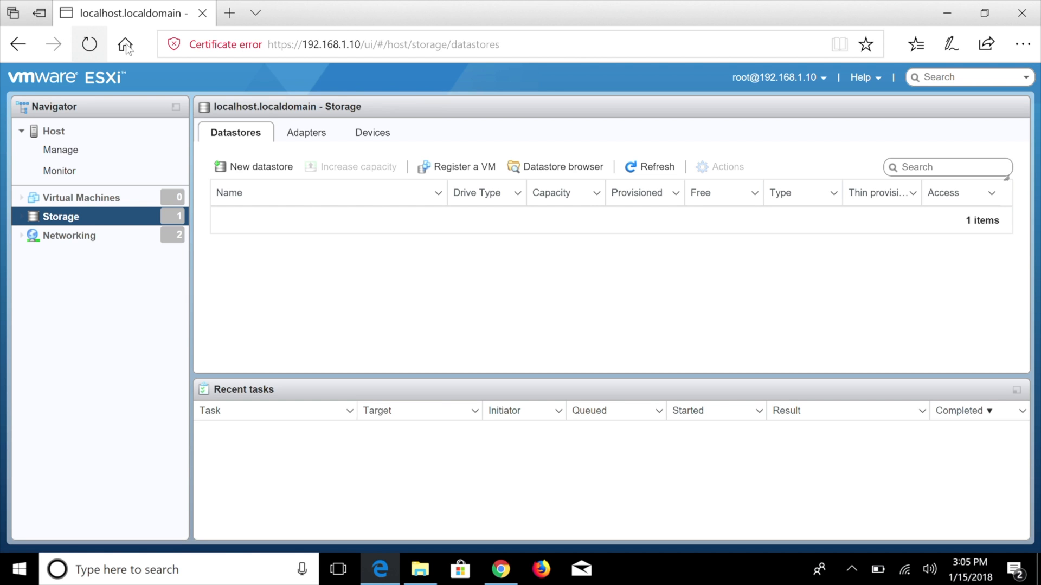
- Verify the ISO in datastore1's OS folder, then show the empty Virtual Machines list
click(563, 167)
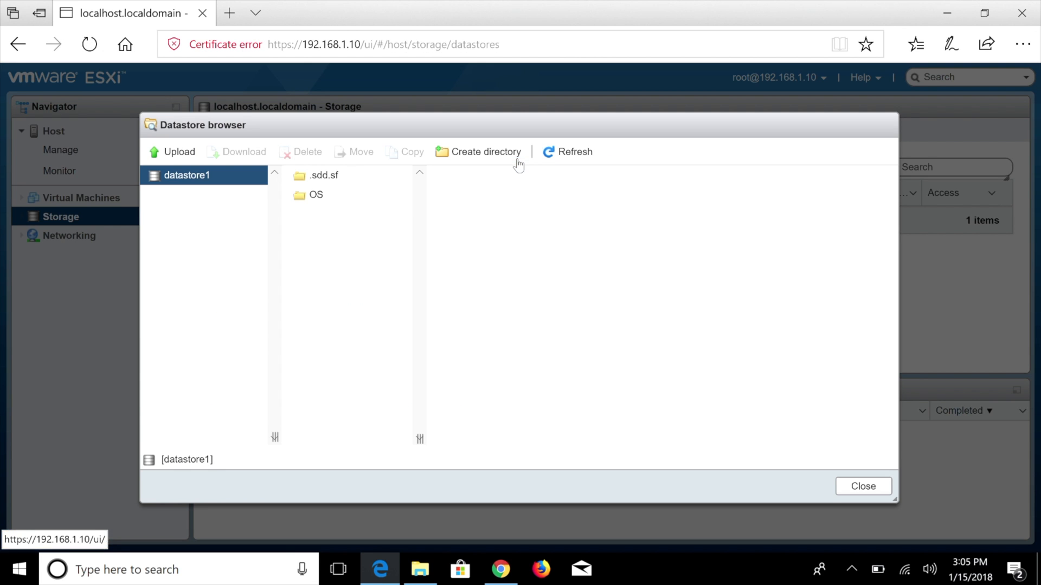
click(318, 195)
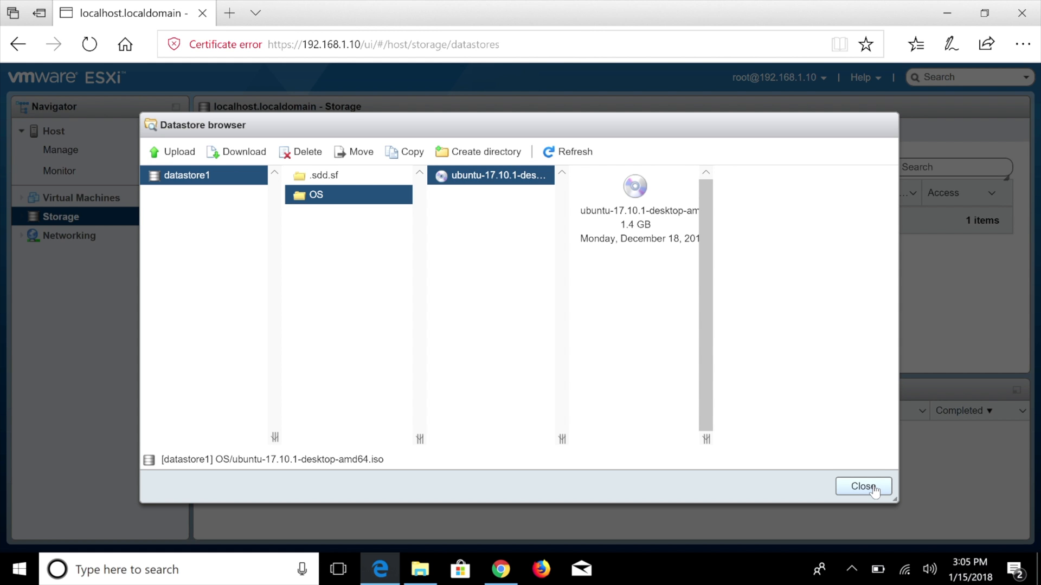
click(863, 486)
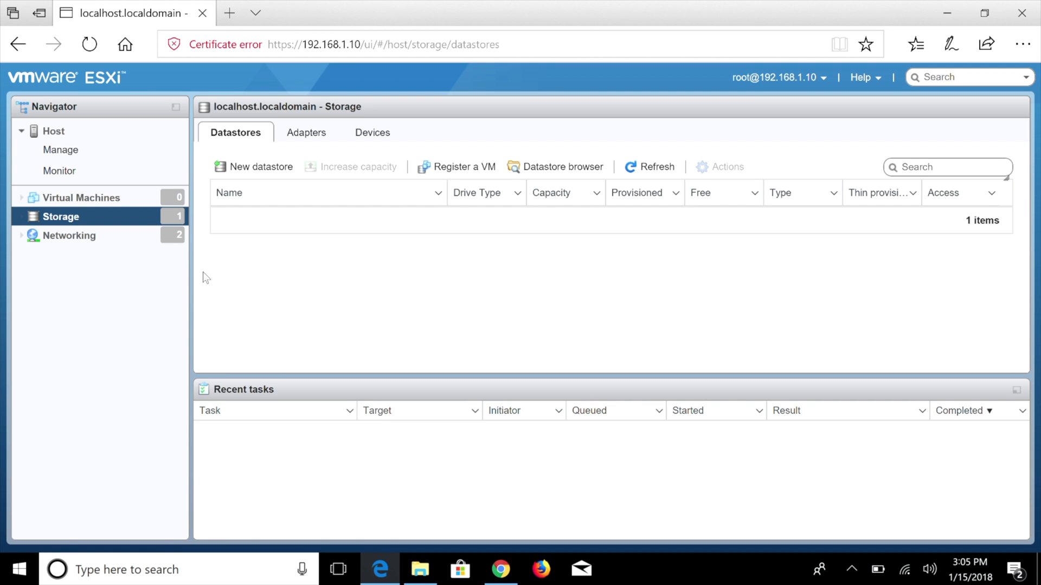
click(81, 198)
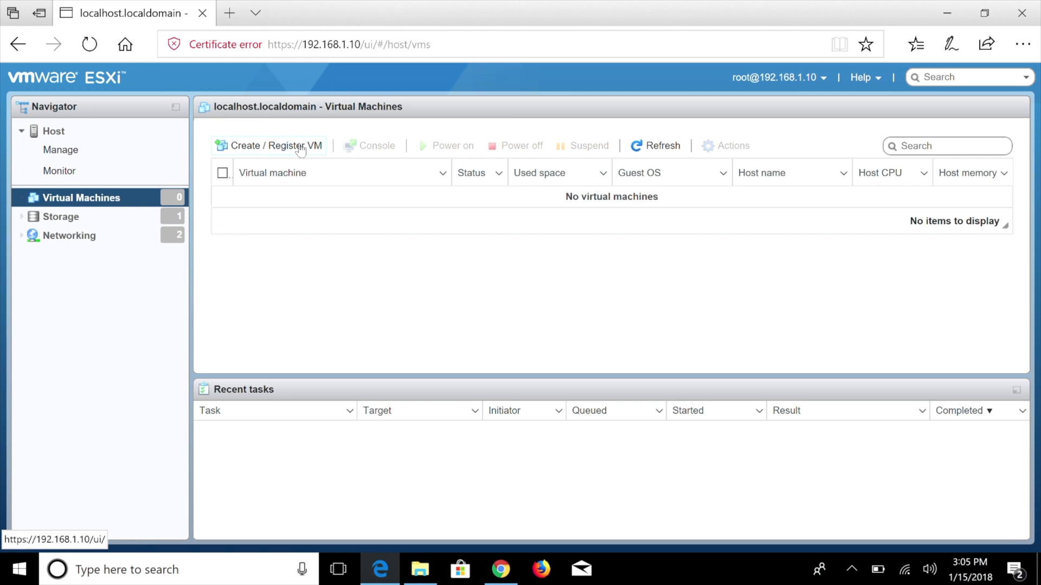
- Start a new virtual machine named Ubuntu with ESXi 6.5 compatibility
click(282, 146)
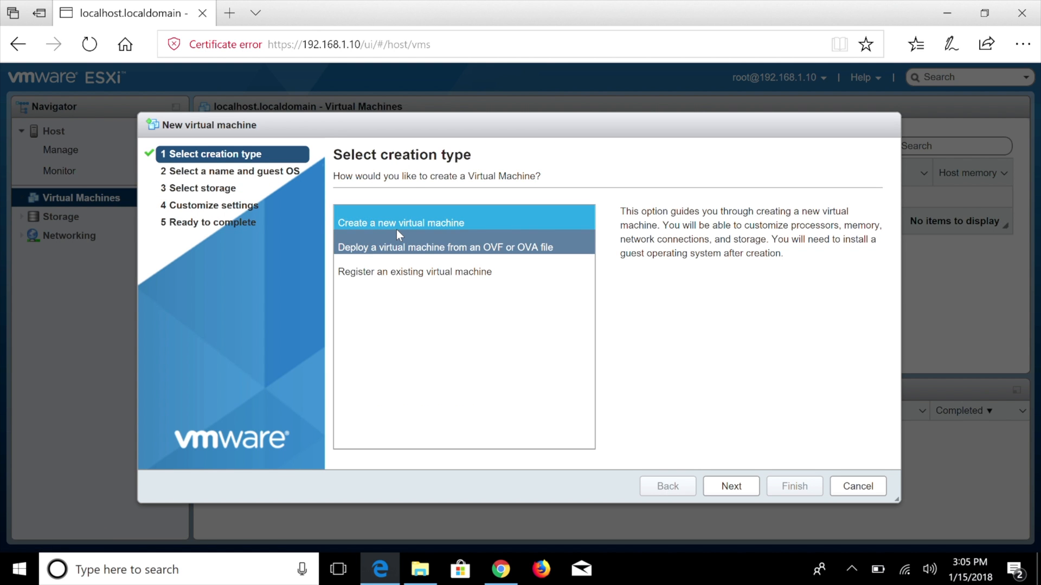
mouse_move(741, 483)
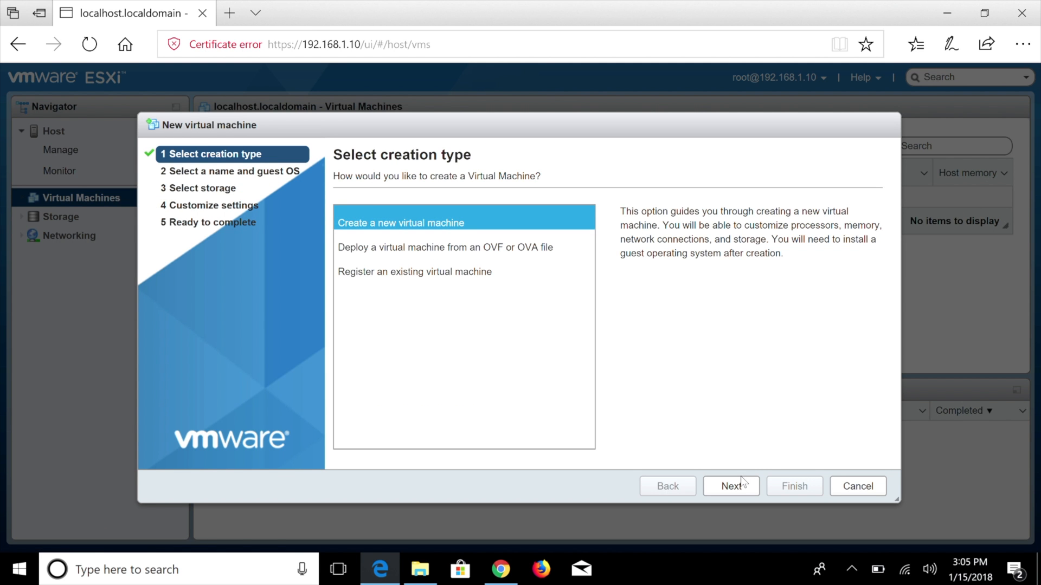
click(731, 486)
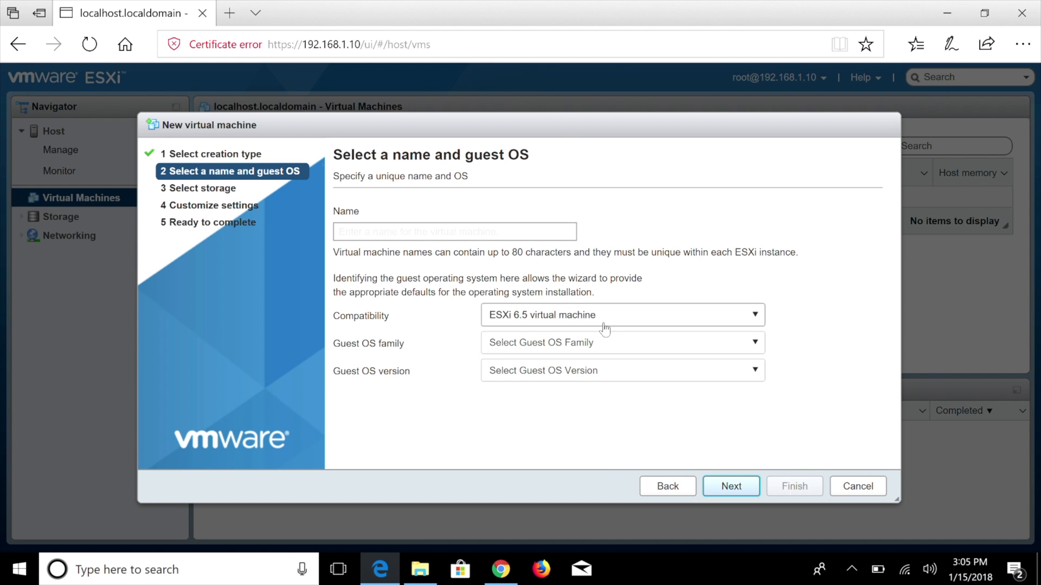
click(622, 342)
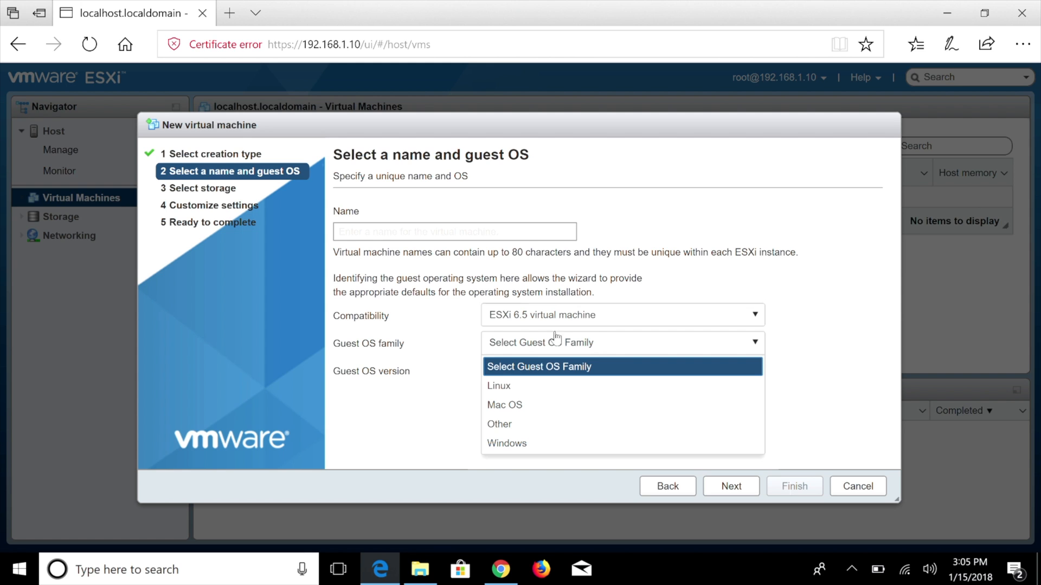
click(455, 231)
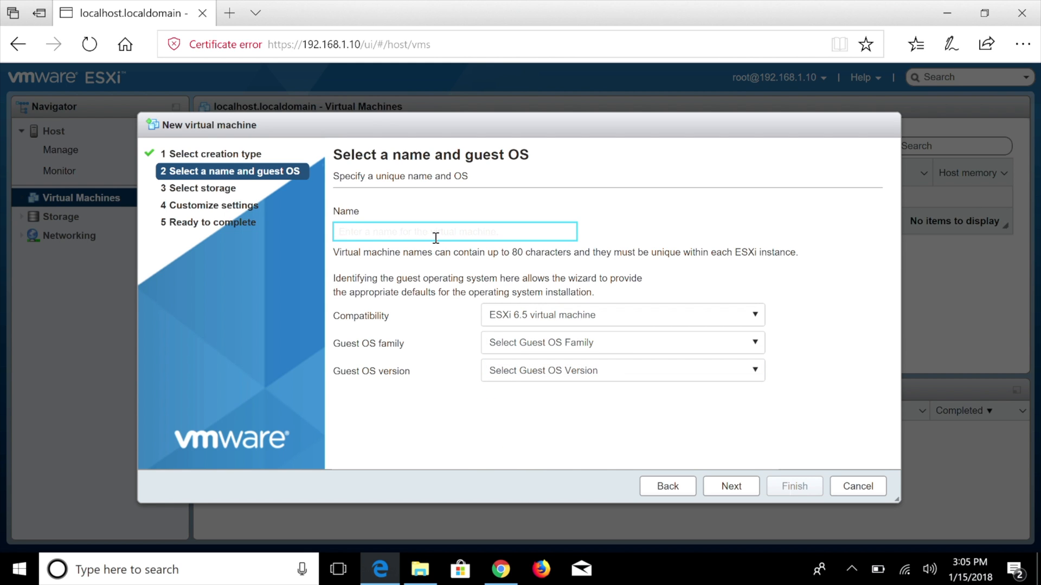
text(Ubuntu)
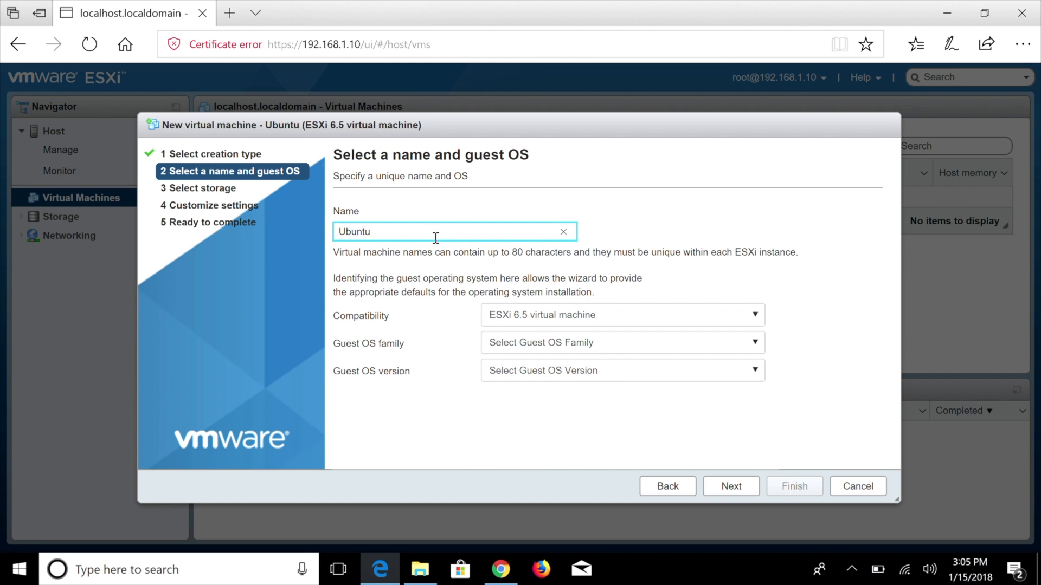
click(623, 315)
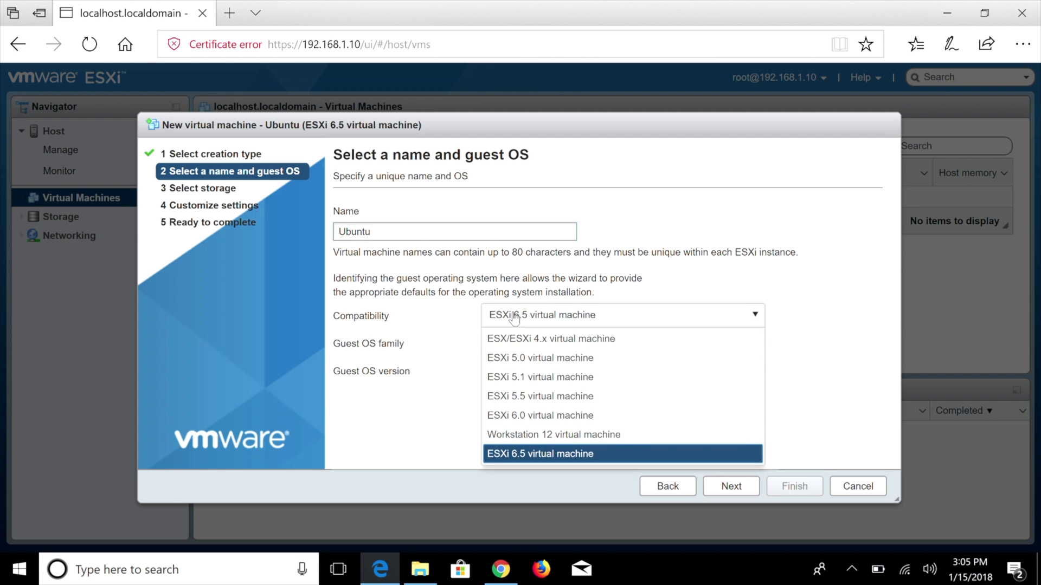
click(541, 453)
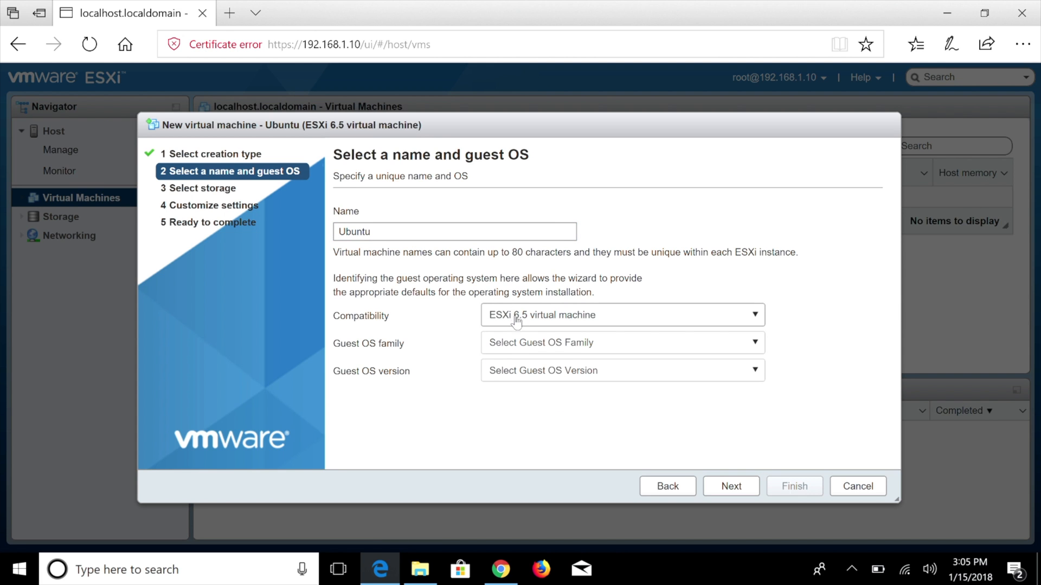
click(622, 315)
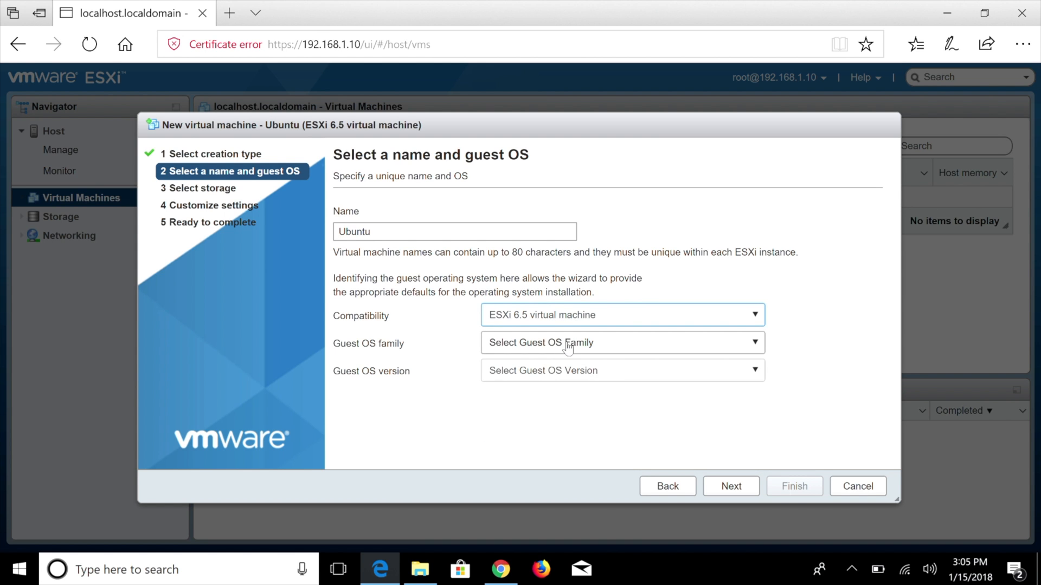
- Set the guest OS family to Linux and browse the guest OS versions
click(622, 342)
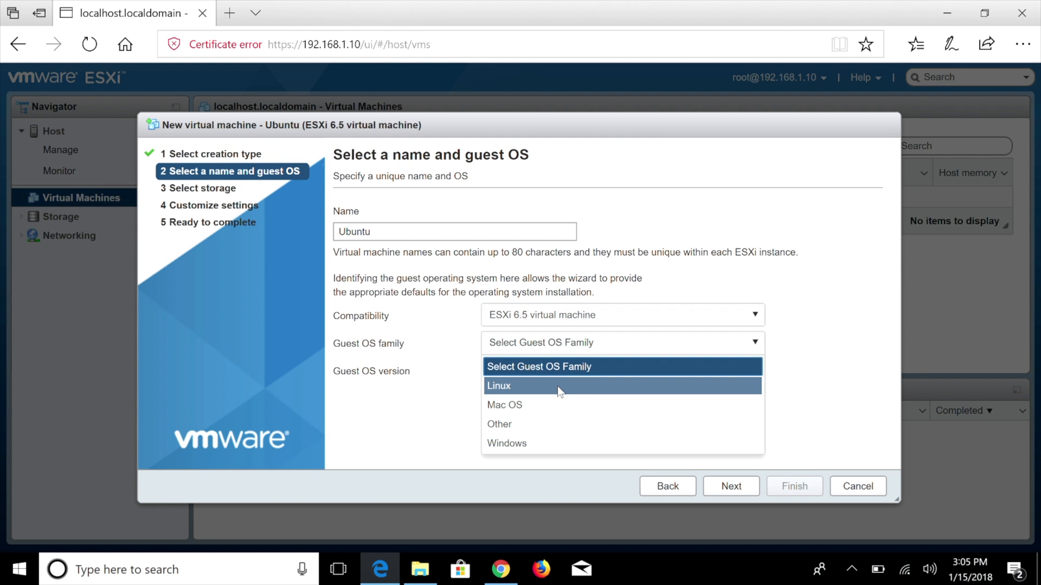
click(526, 405)
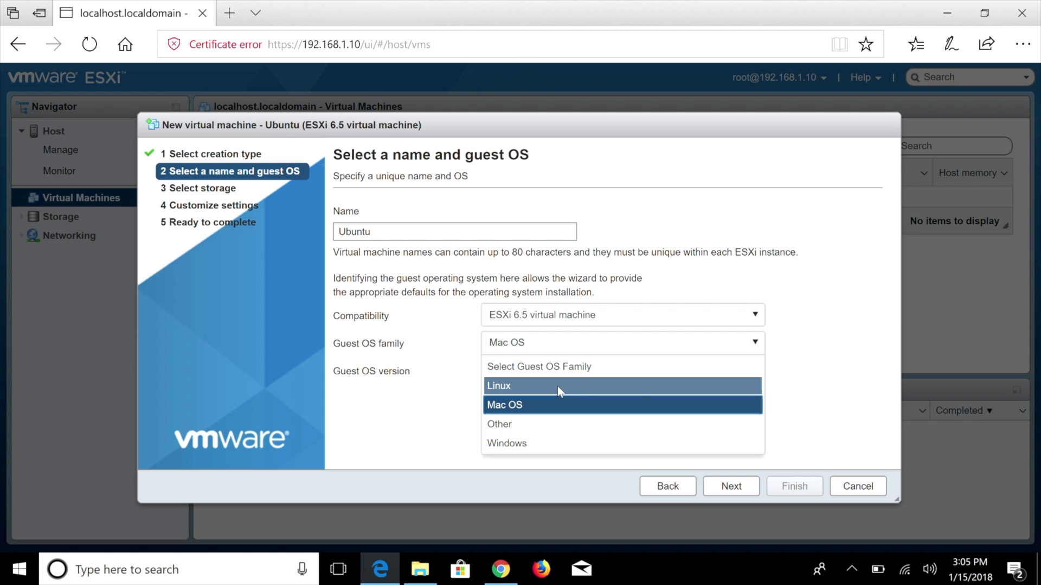
mouse_move(516, 411)
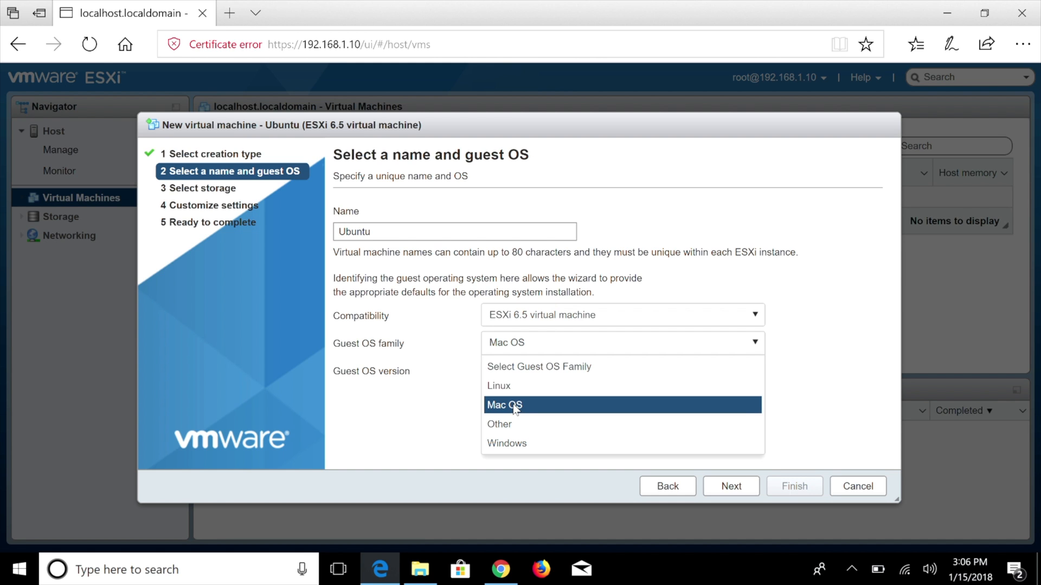
mouse_move(521, 393)
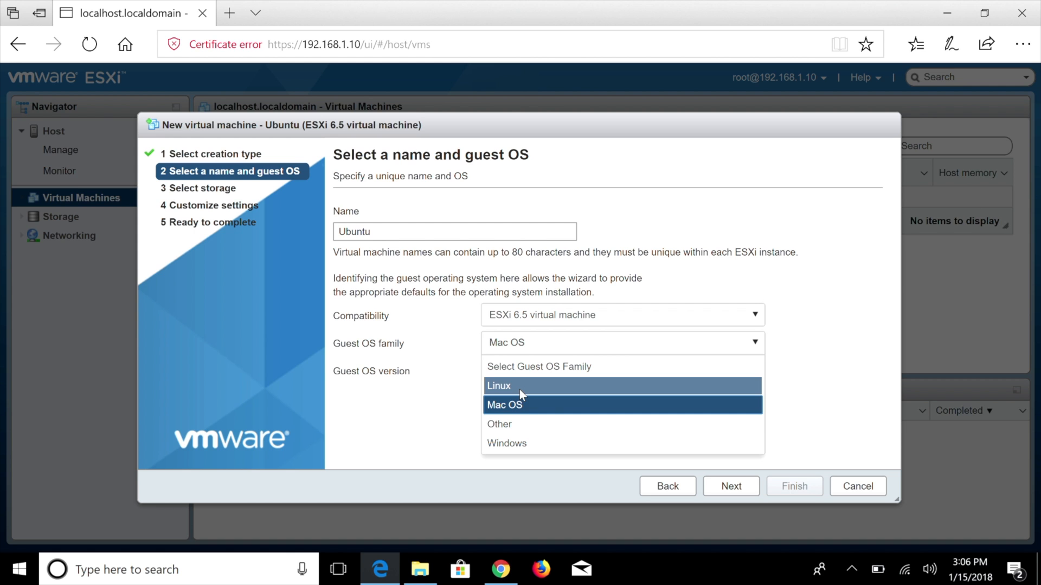
mouse_move(549, 402)
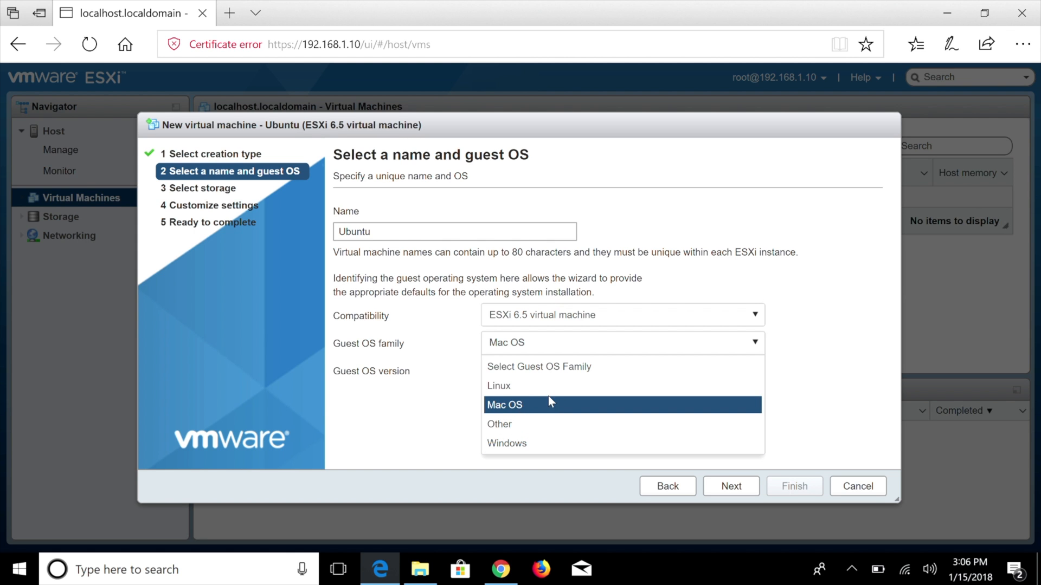
click(505, 405)
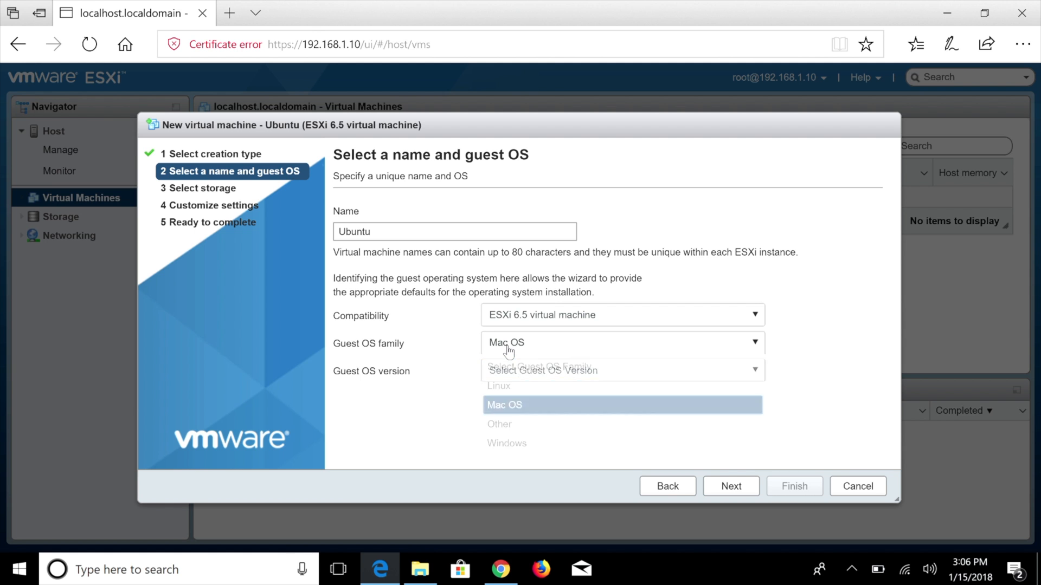
click(498, 386)
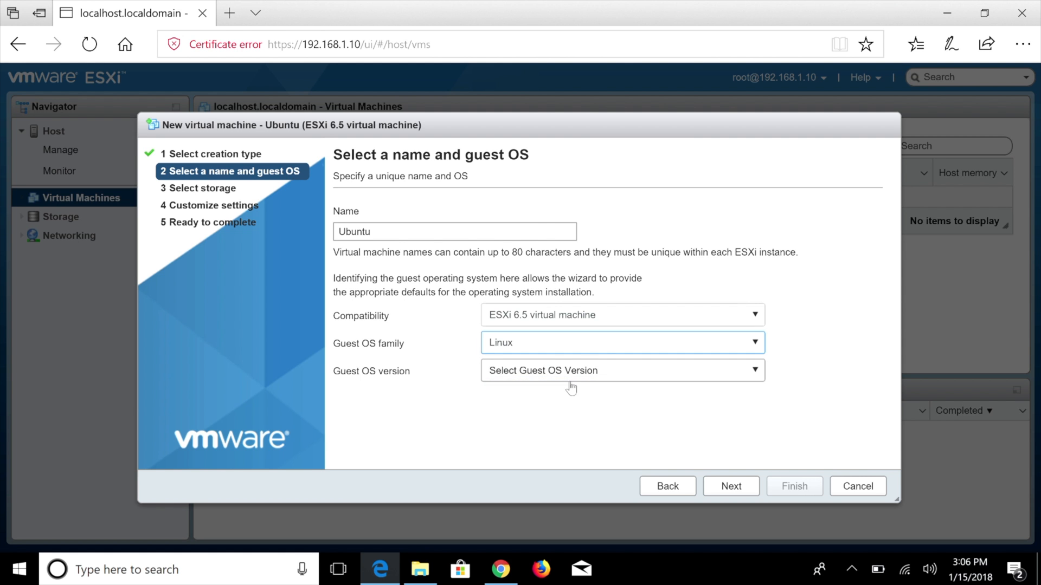
click(623, 370)
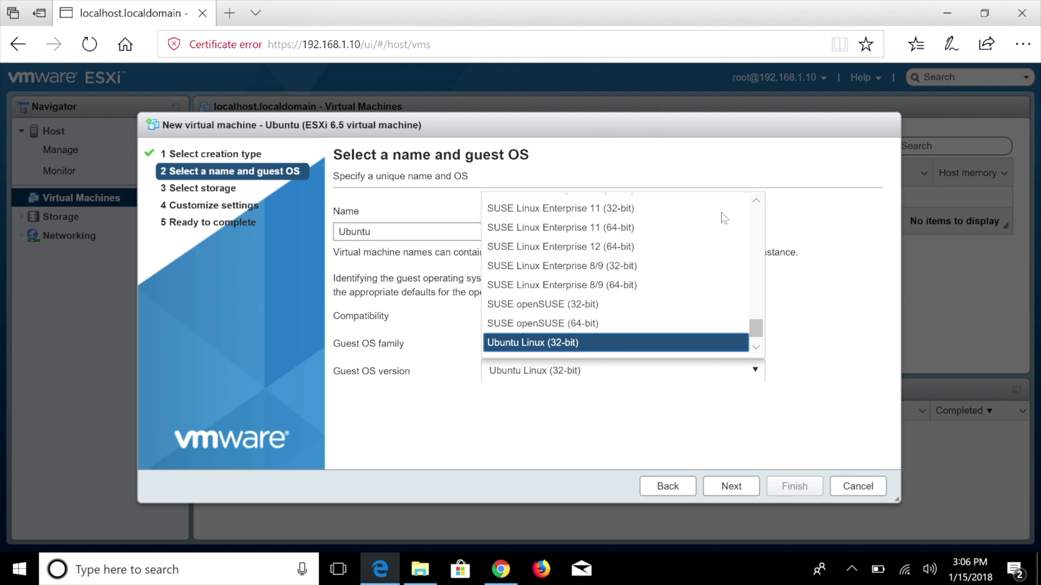
scroll(down, 3)
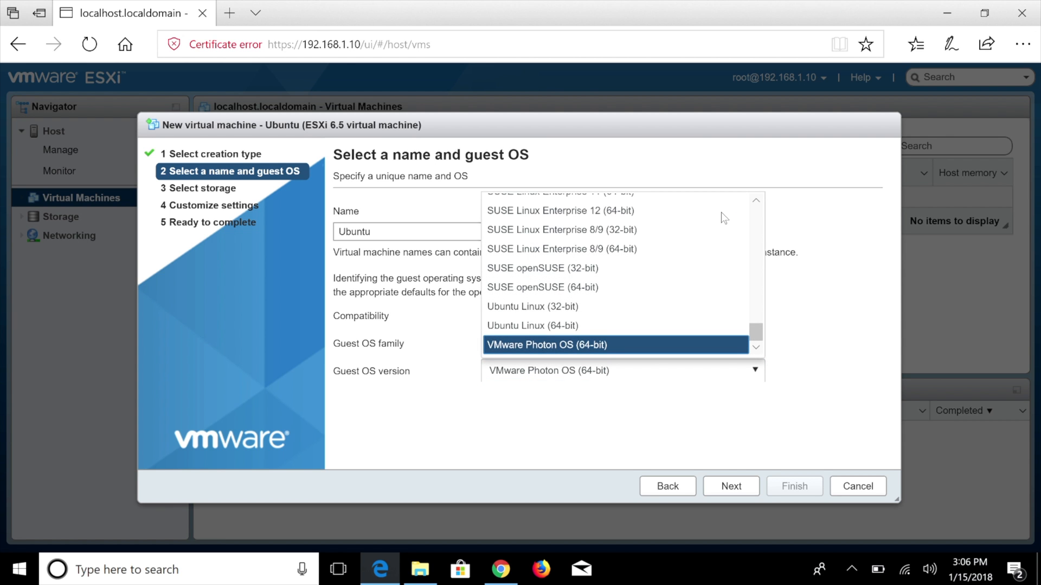
mouse_move(634, 331)
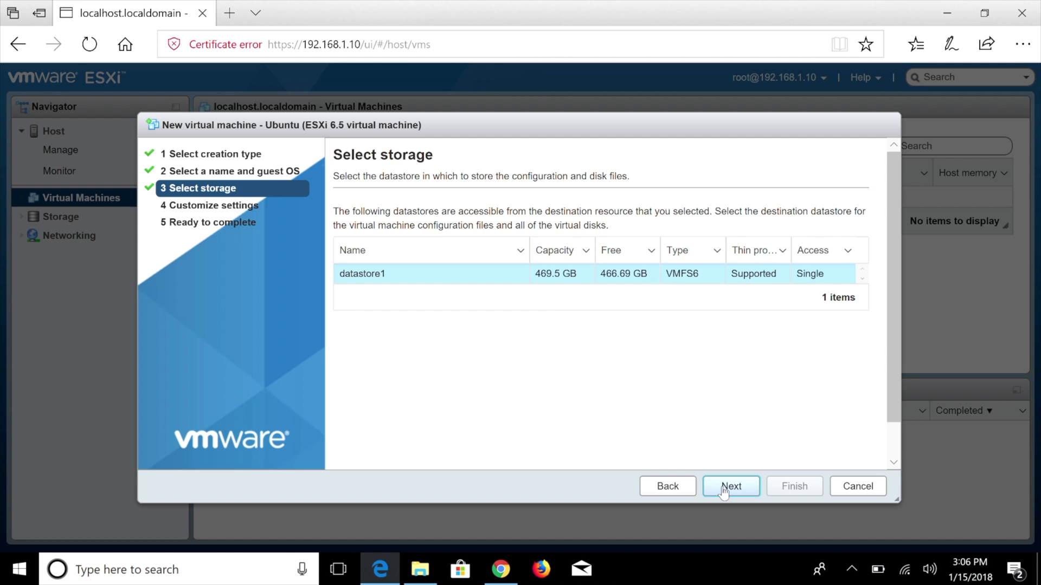
- Keep datastore1 as storage and give the VM 4 virtual CPUs
click(731, 487)
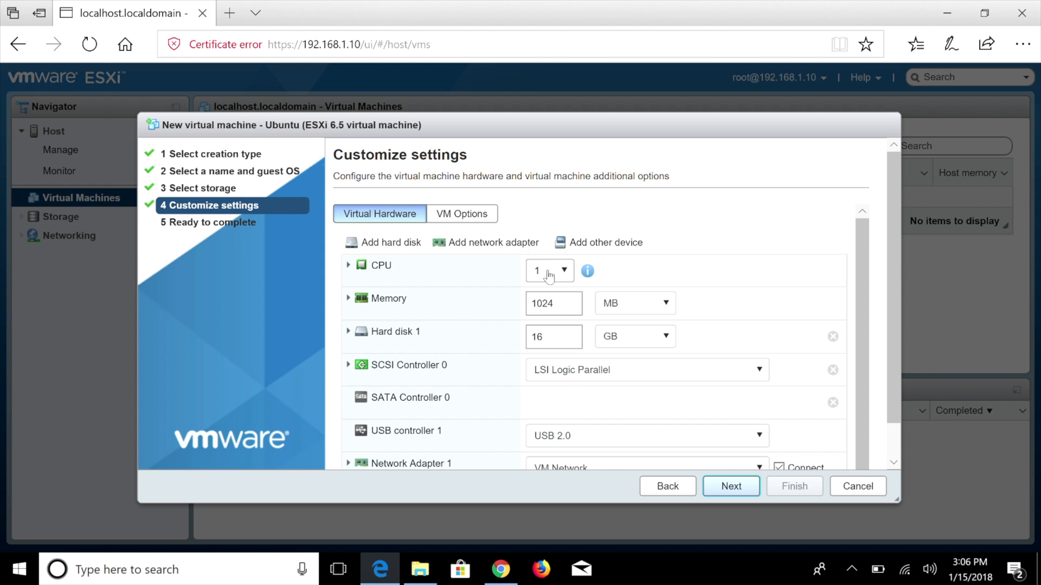
click(550, 271)
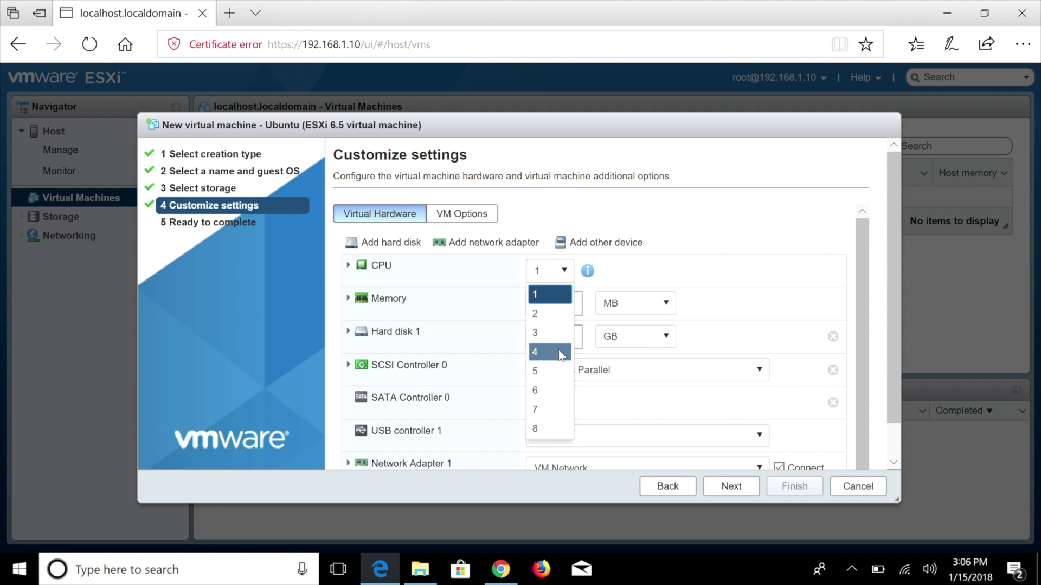
click(534, 313)
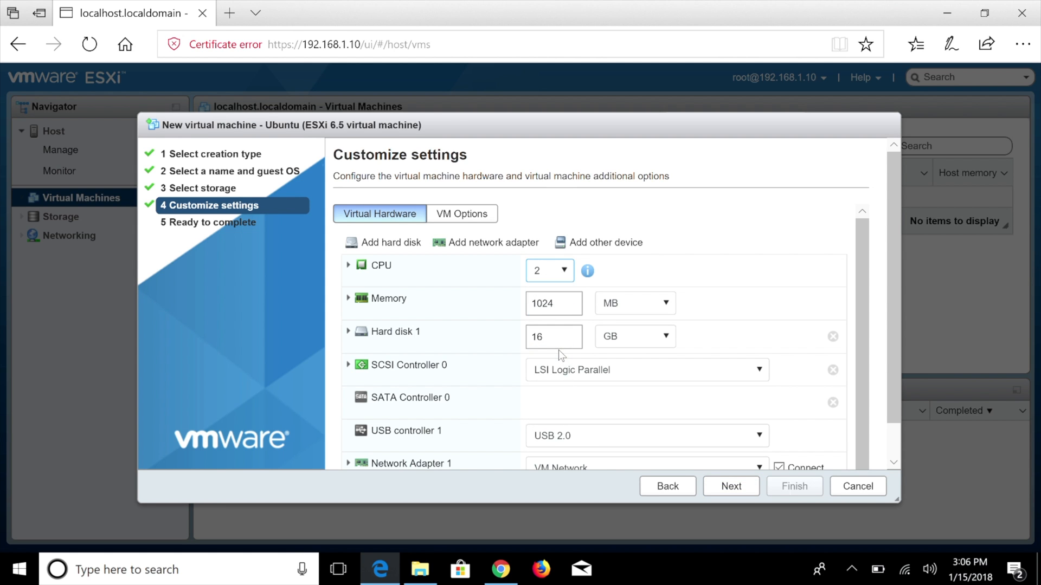
click(559, 270)
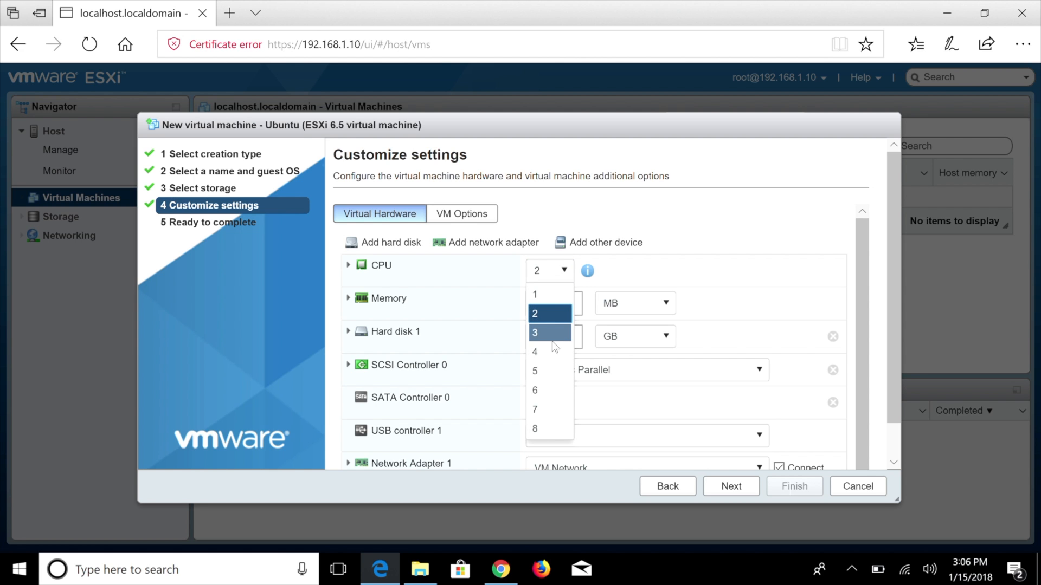
mouse_move(555, 423)
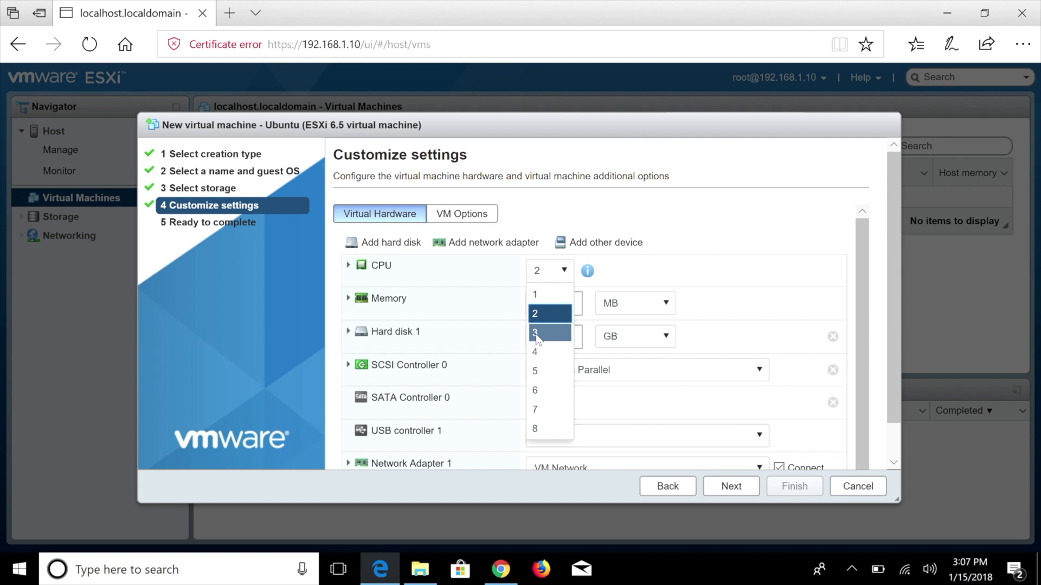
click(547, 351)
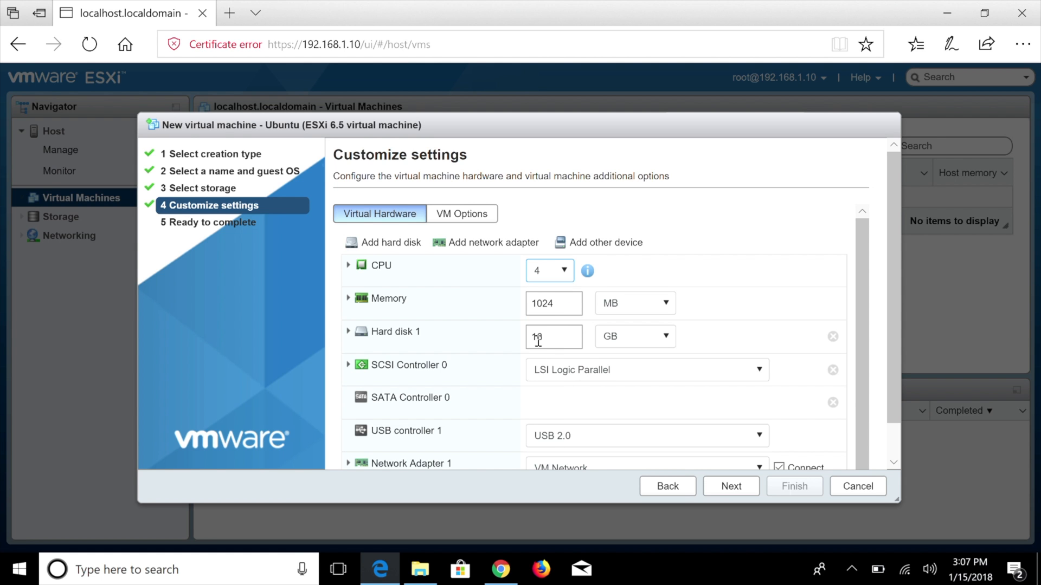
- Set memory to 4 GB and Hard disk 1 to 30 GB
click(635, 303)
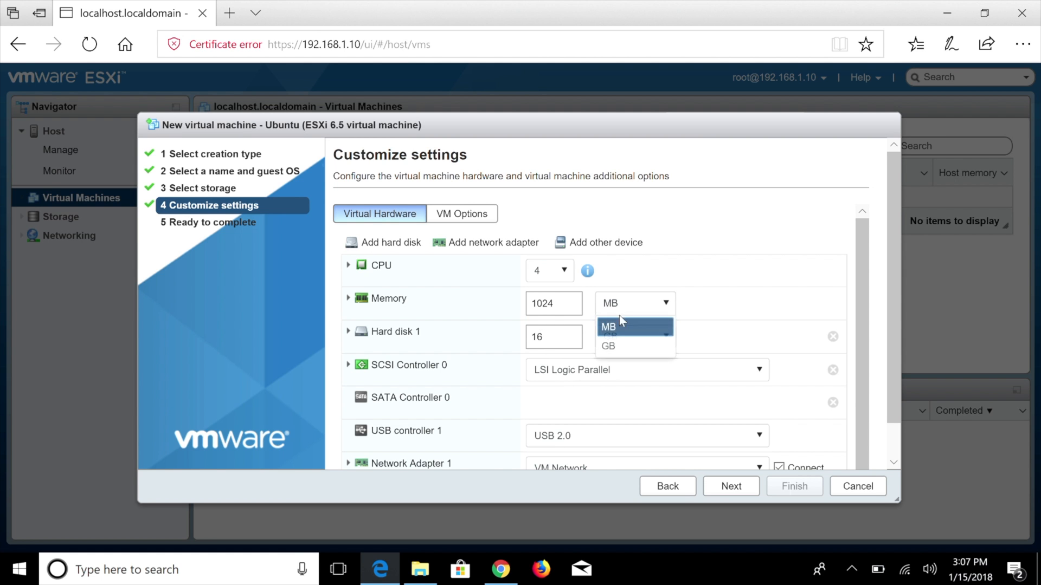
click(609, 346)
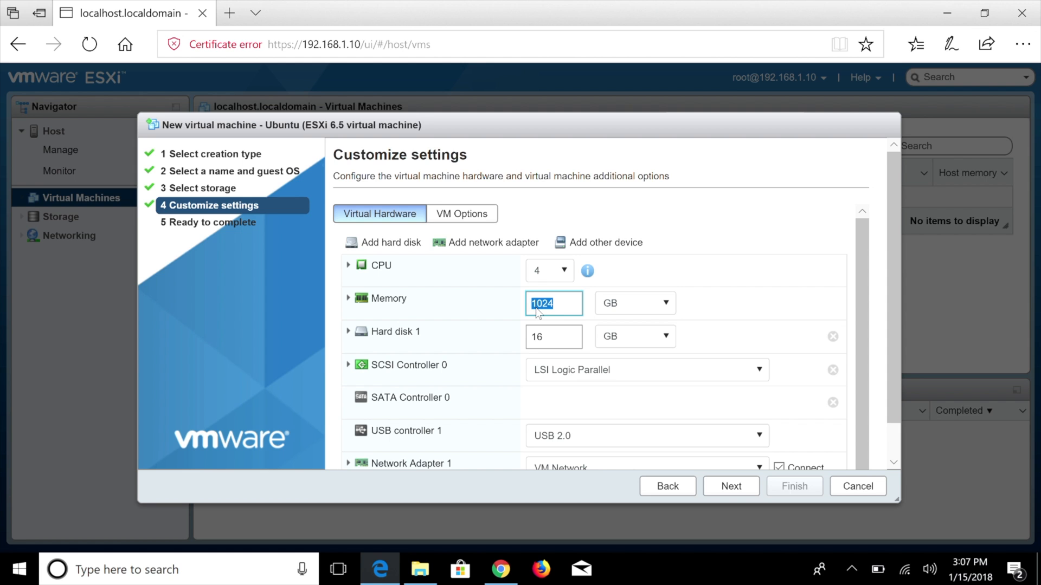
text(4)
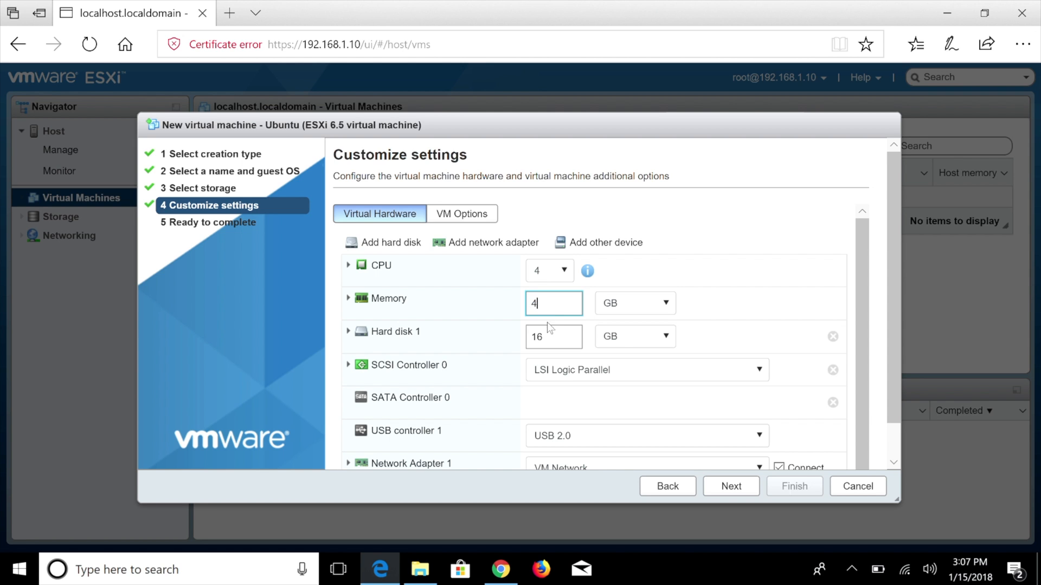
click(634, 337)
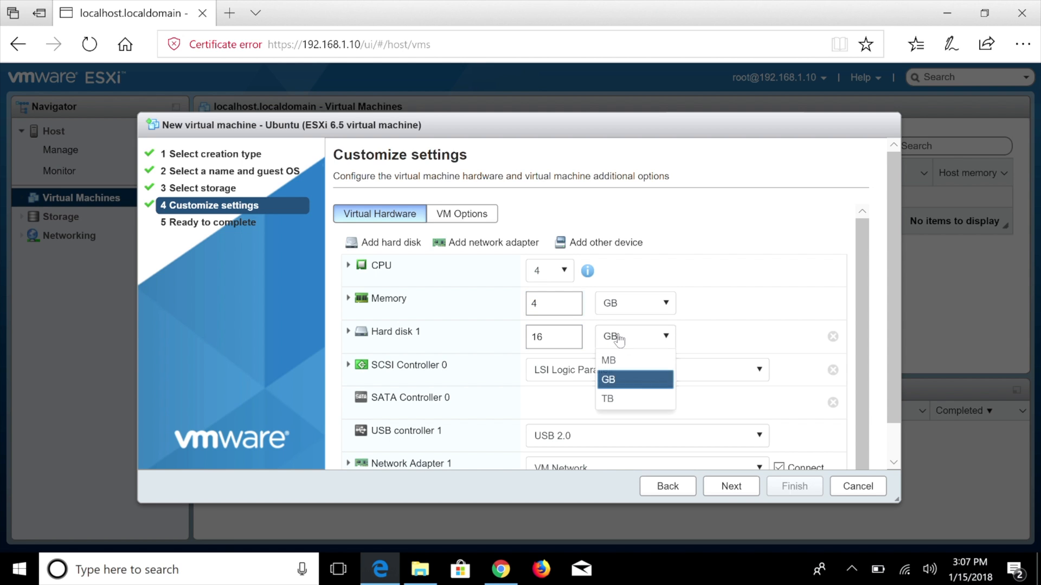
click(635, 379)
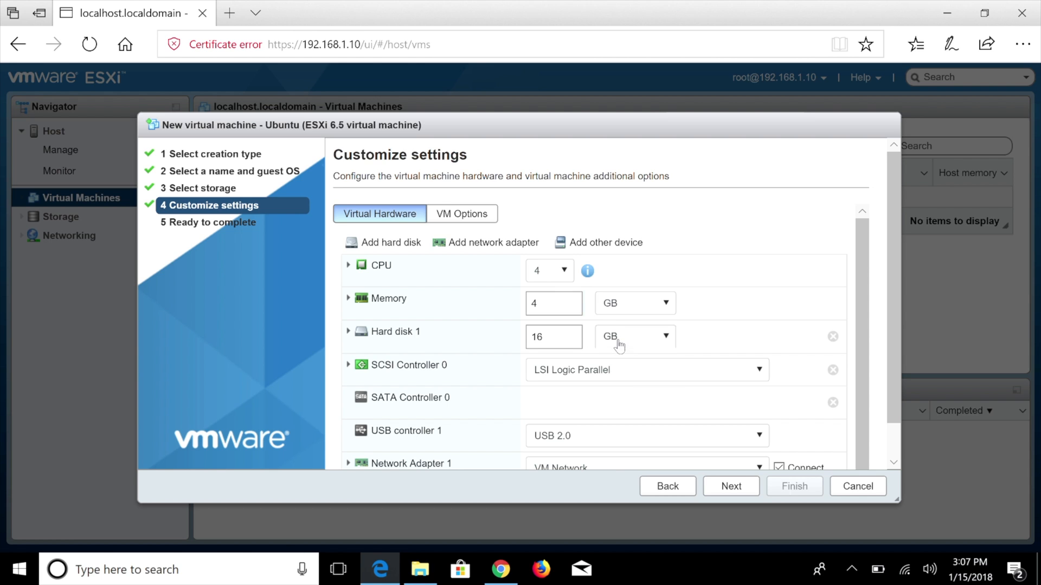
text(30)
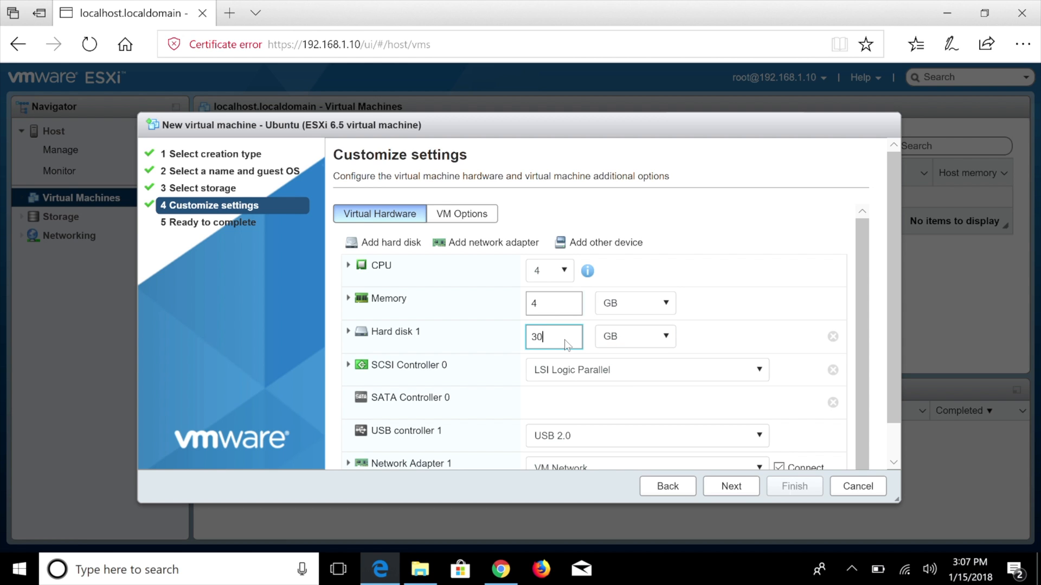
mouse_move(888, 295)
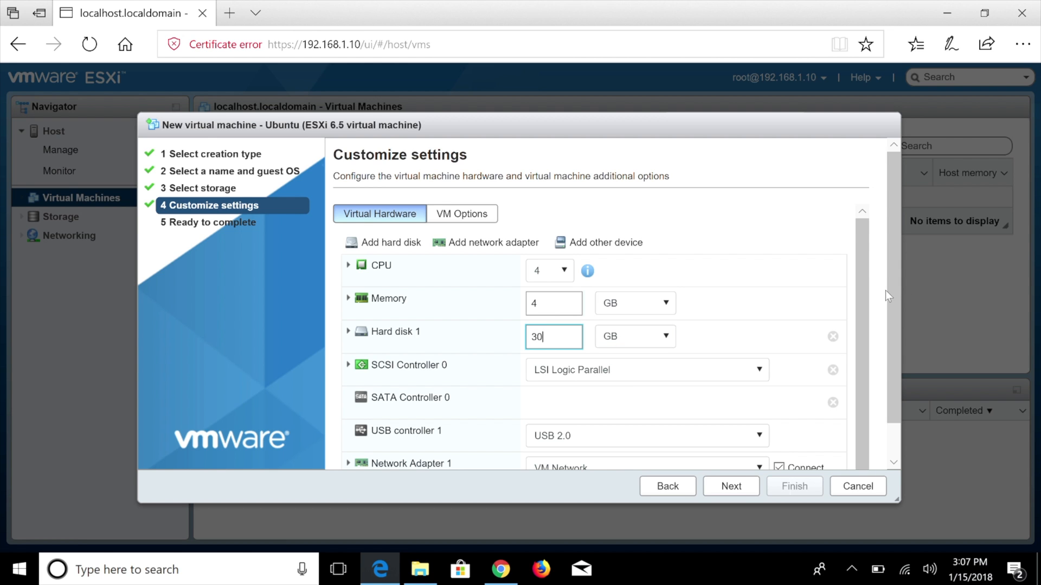
scroll(down, 3)
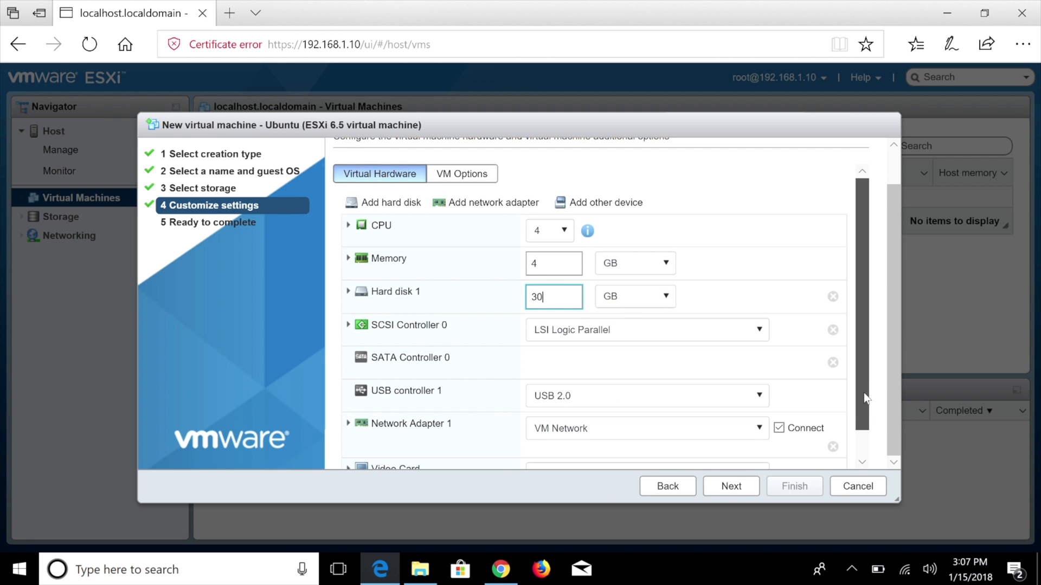
mouse_move(516, 215)
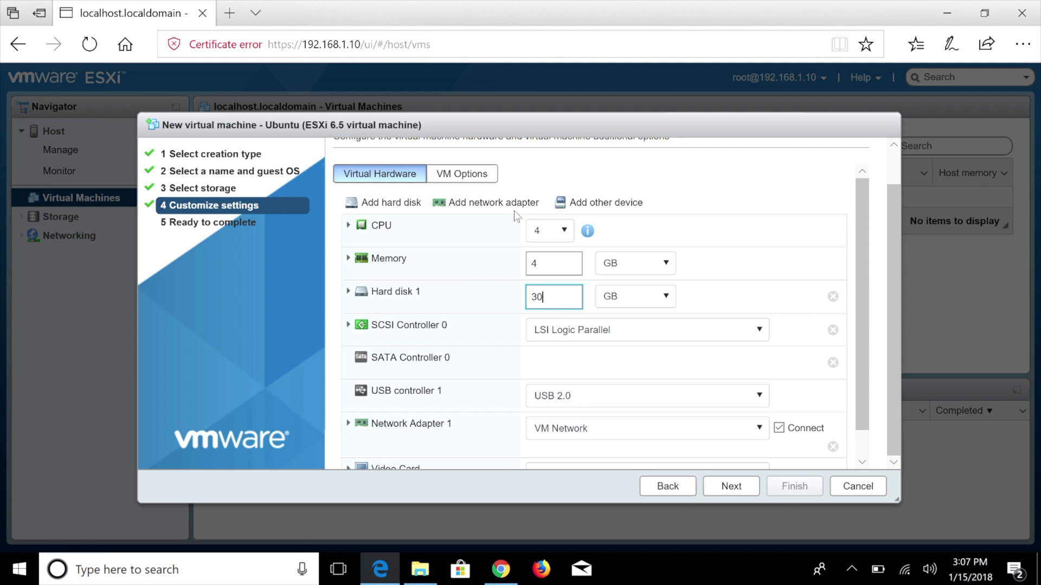
- Add a CD/DVD drive using datastore ISO OS/ubuntu-17.10.1-desktop-amd64.iso and reach the summary
click(605, 202)
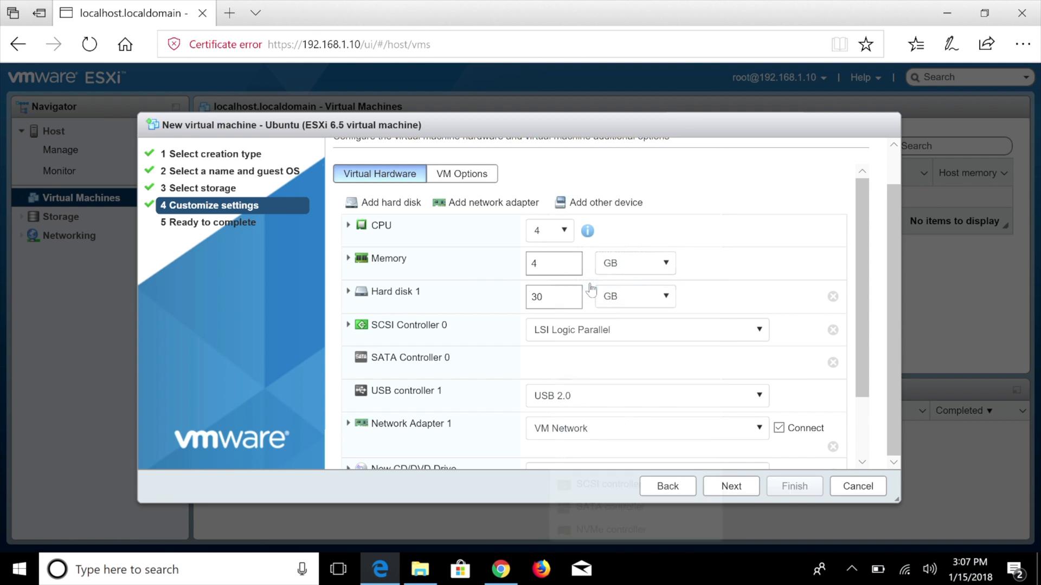
scroll(down, 3)
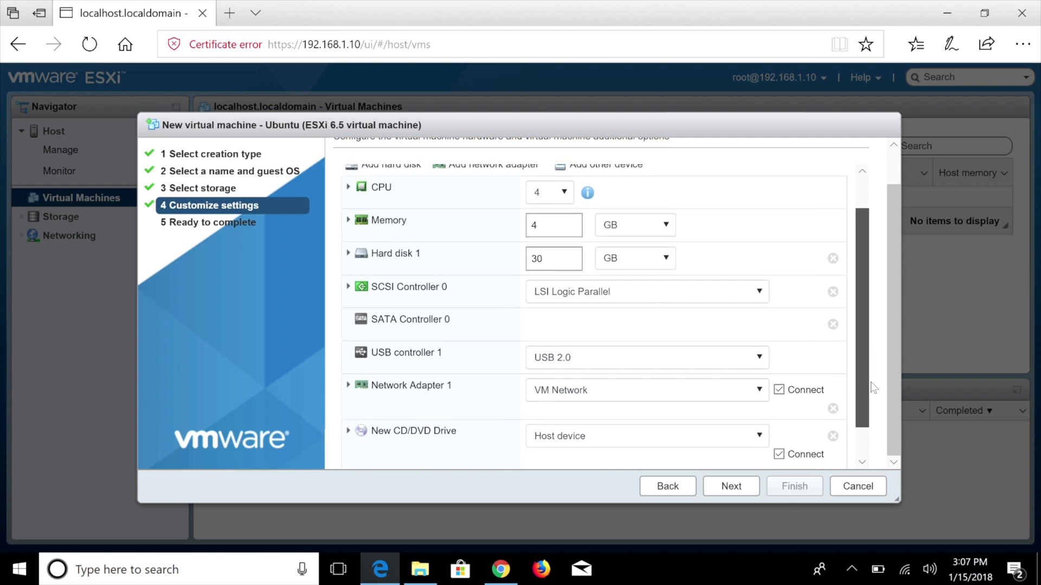
scroll(down, 3)
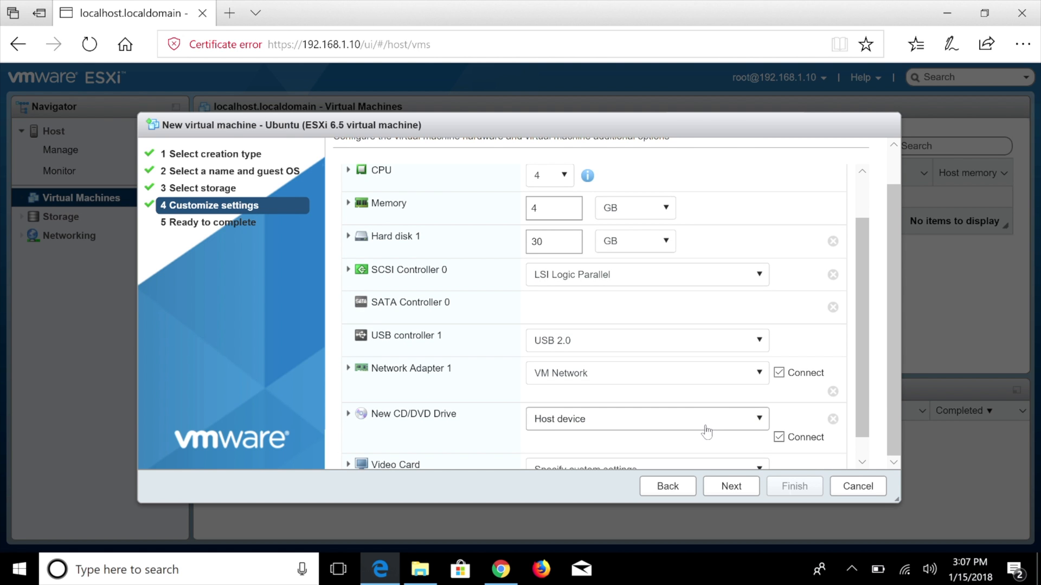
click(758, 419)
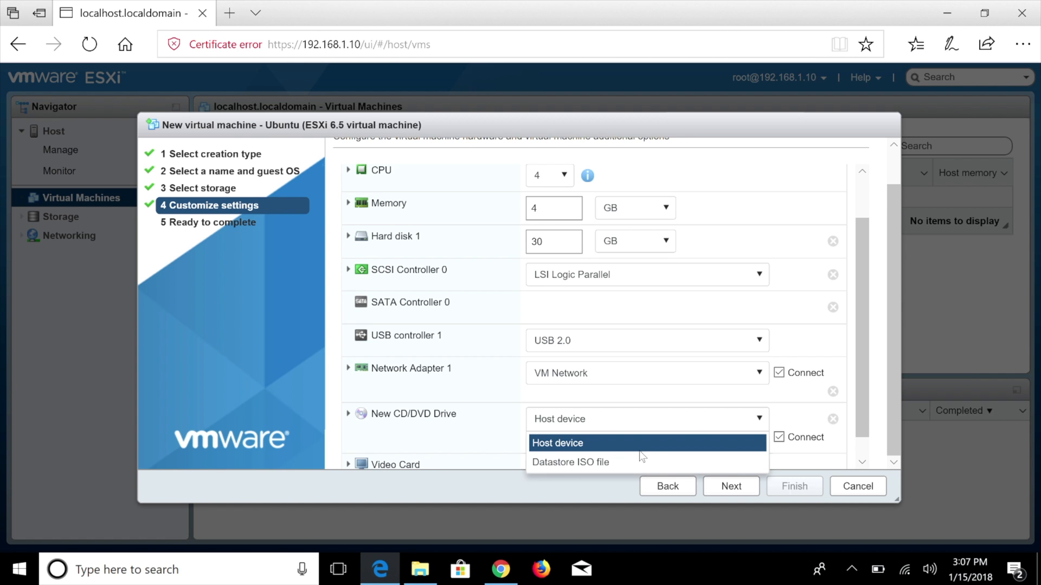
mouse_move(638, 460)
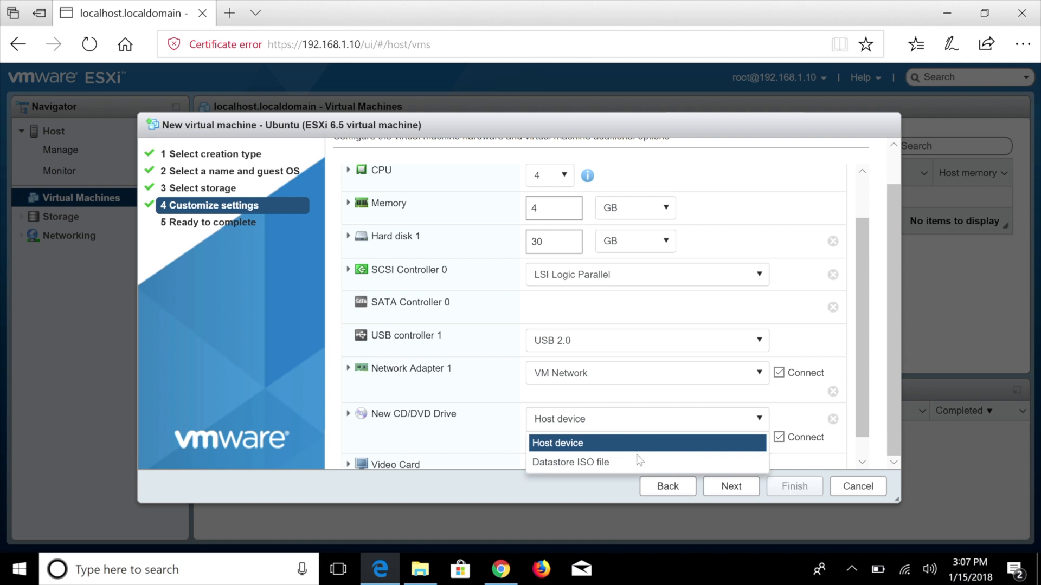
click(569, 462)
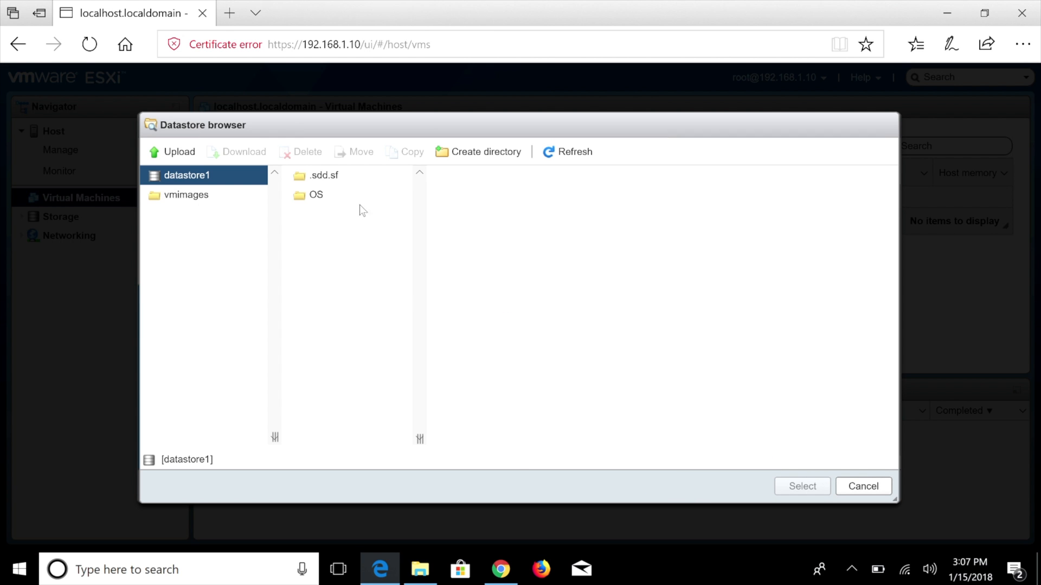
click(315, 195)
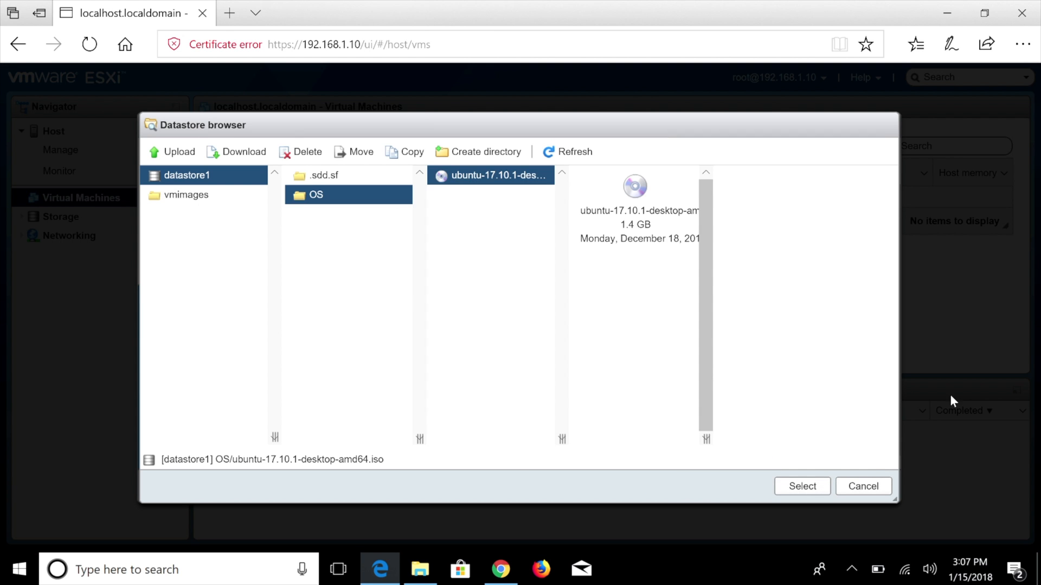
click(802, 487)
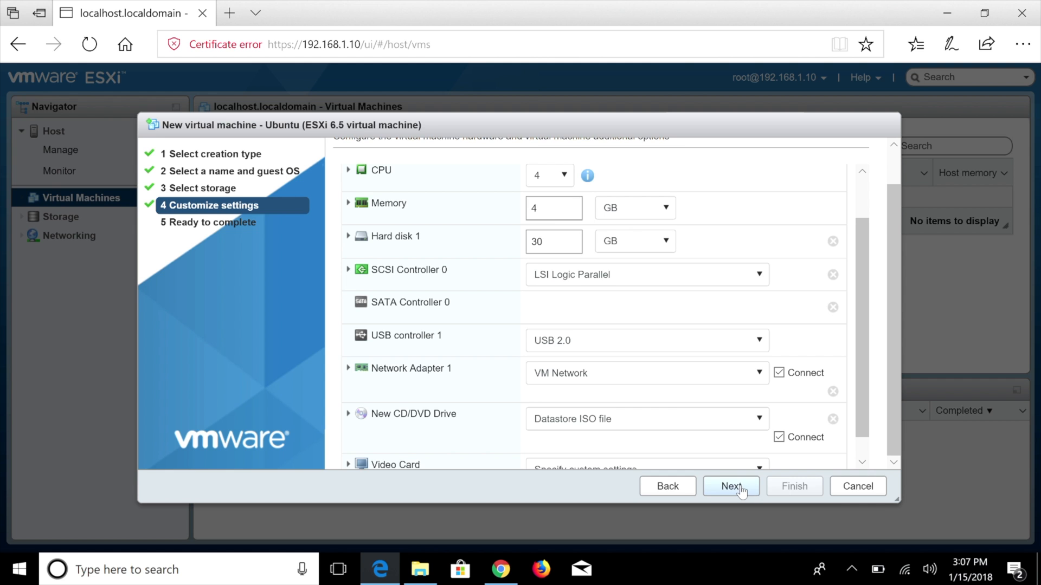
click(731, 486)
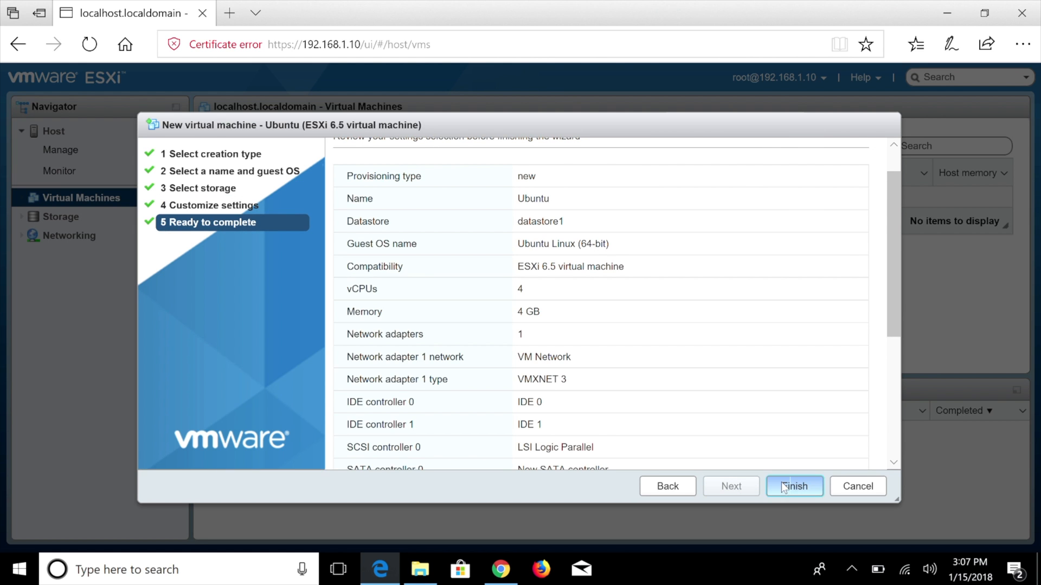
- Finish the wizard, open the new Ubuntu VM, and power it on
click(795, 487)
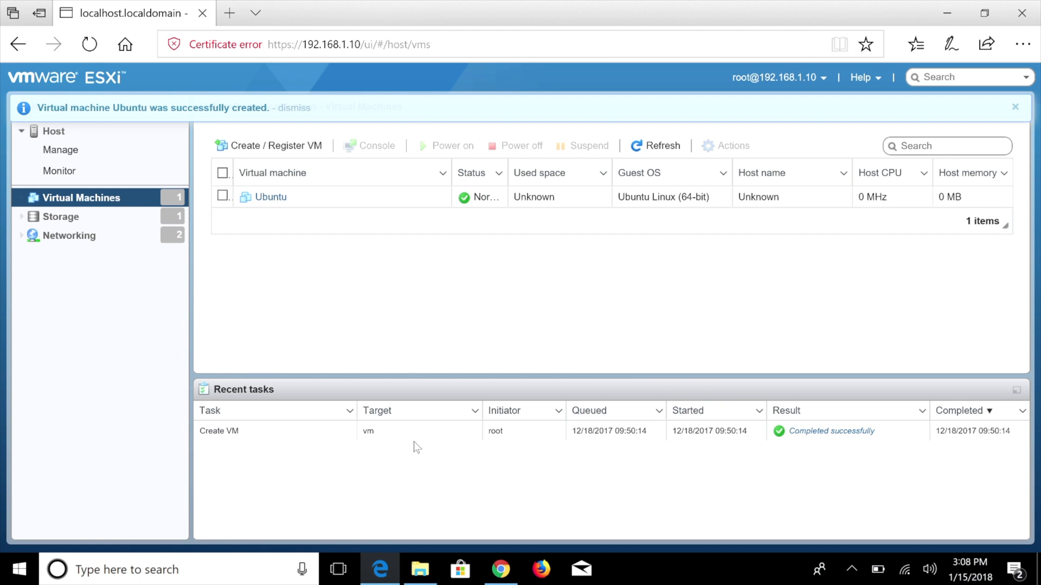
mouse_move(435, 231)
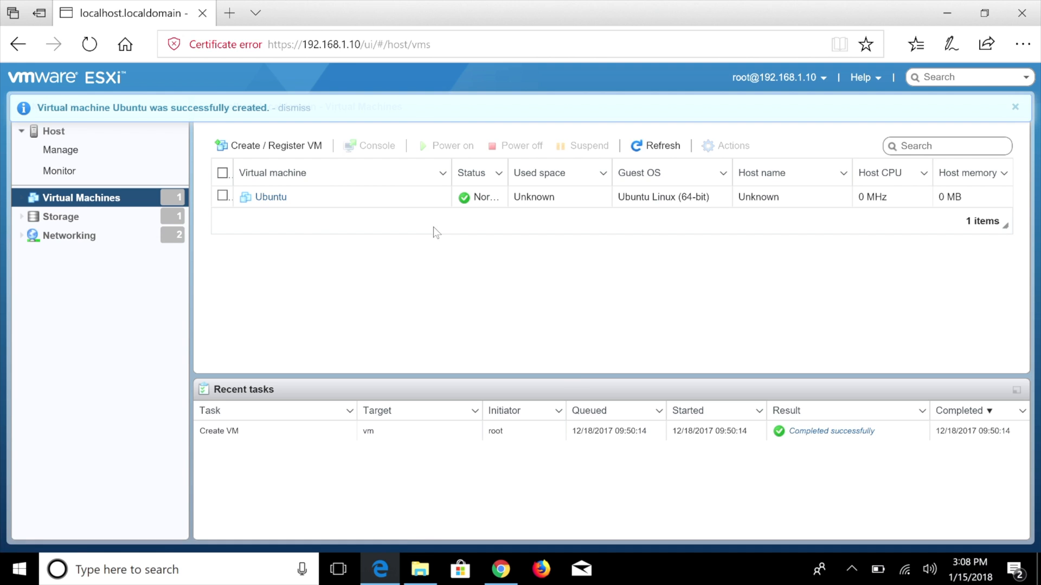
click(271, 197)
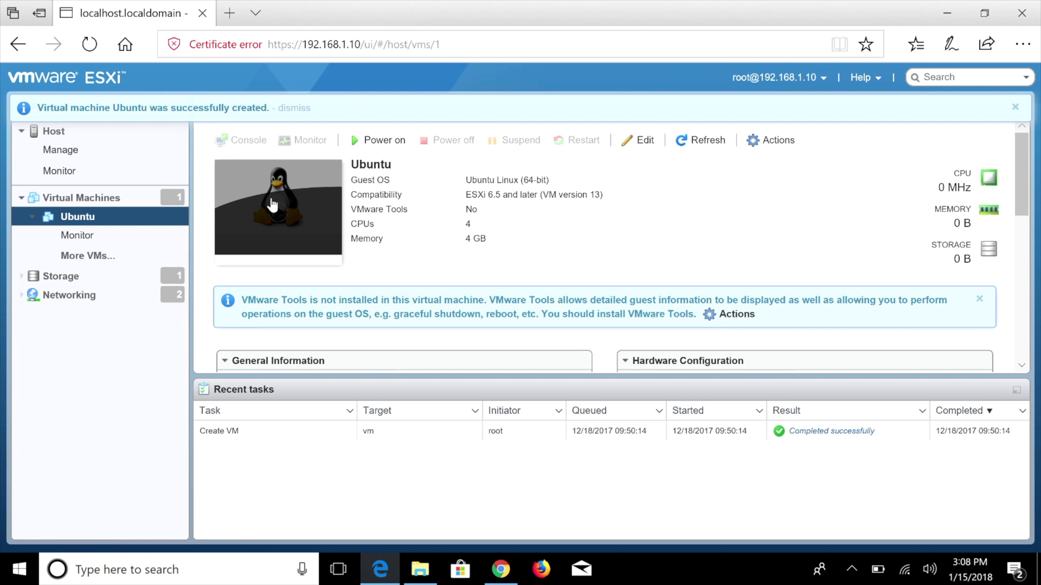
mouse_move(389, 143)
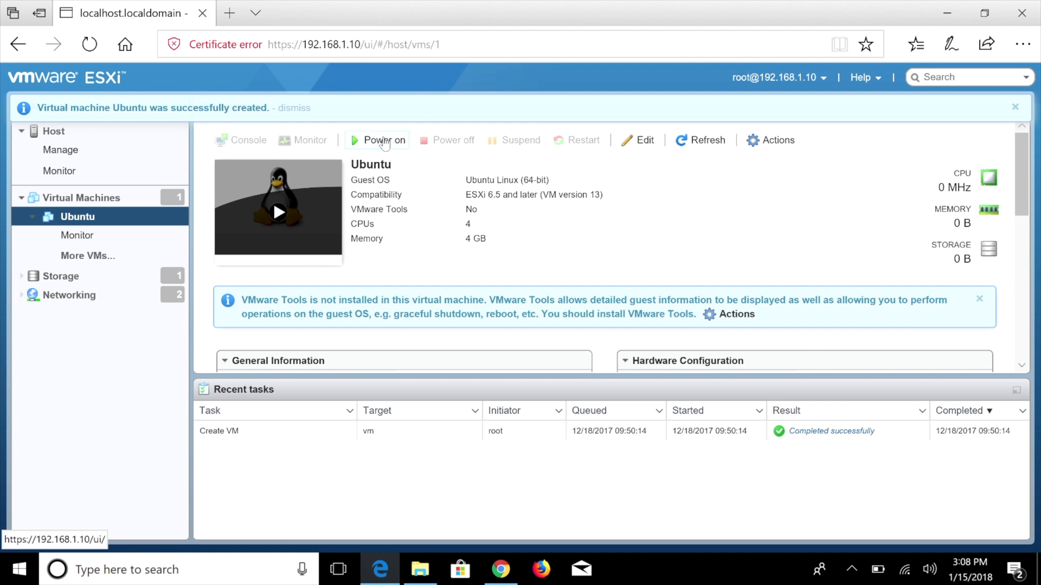
click(382, 140)
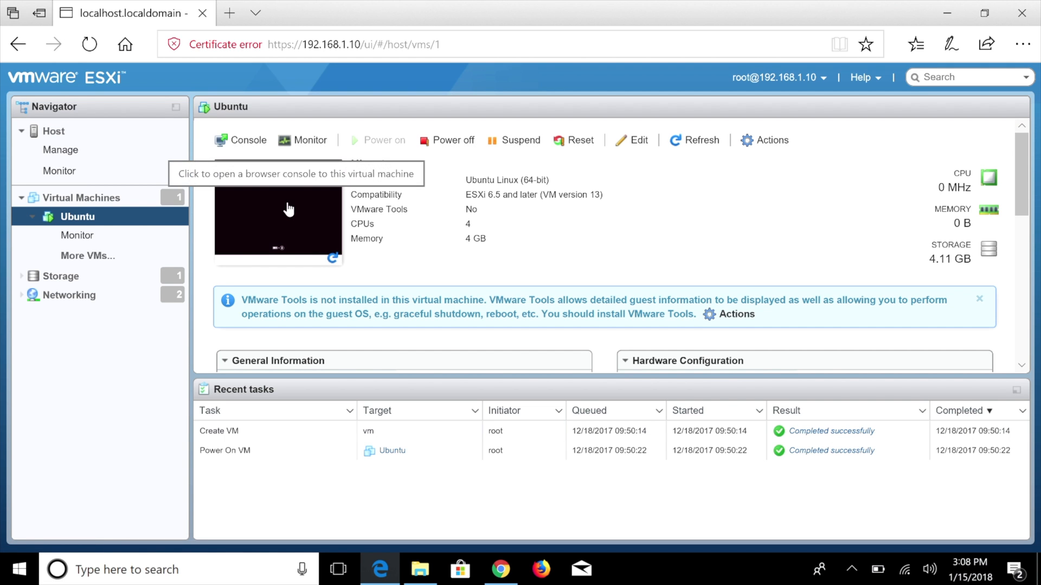
- In the Ubuntu VM's browser console, choose Install Ubuntu, then close the console
click(289, 208)
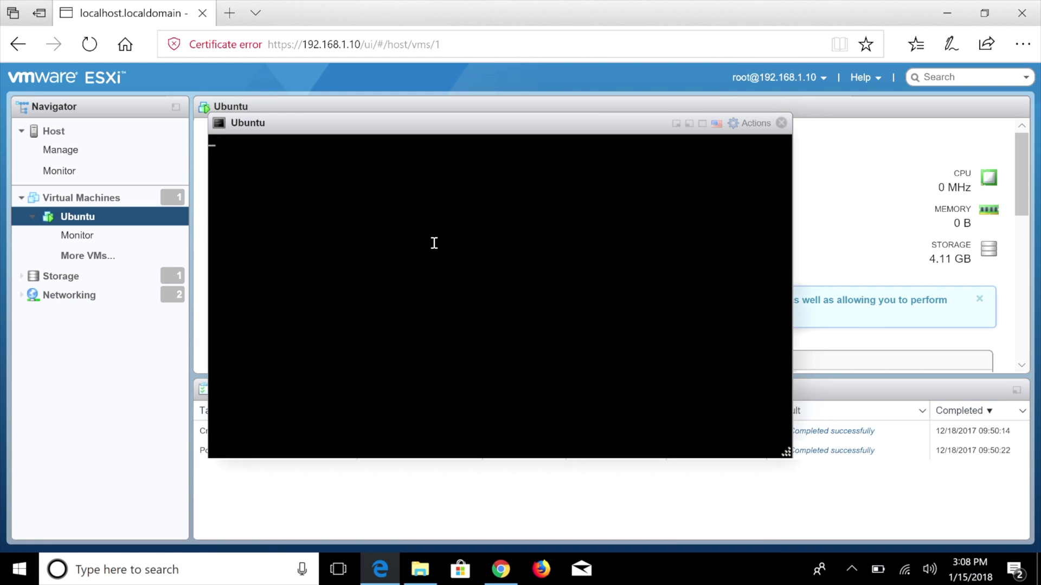
mouse_move(267, 244)
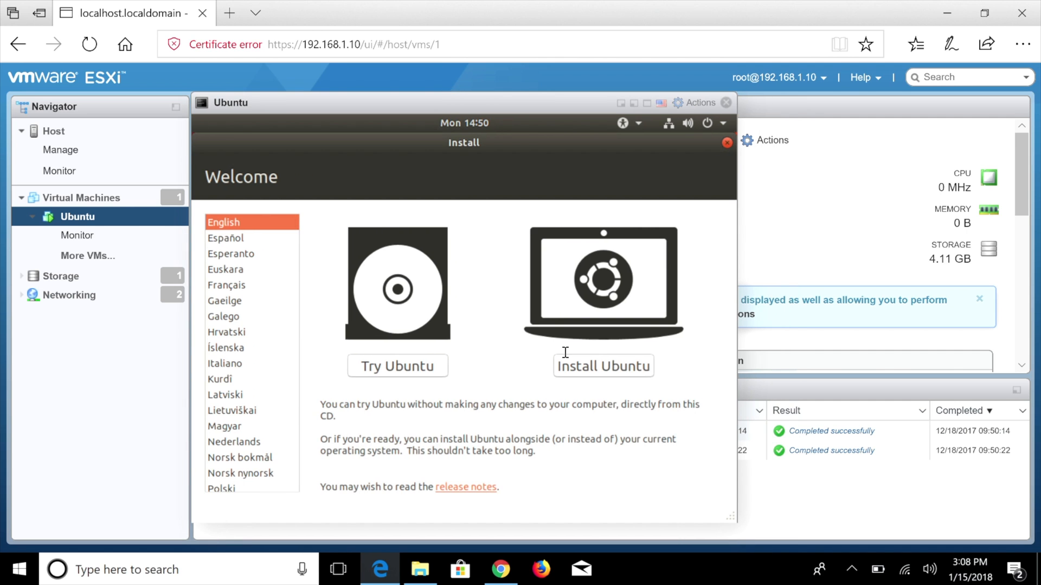
mouse_move(596, 369)
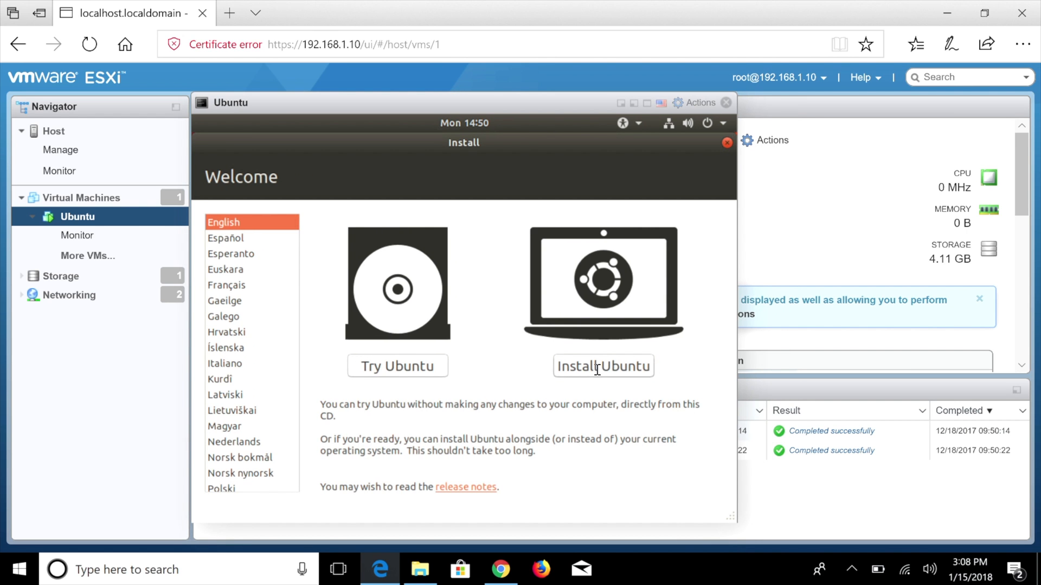
click(603, 366)
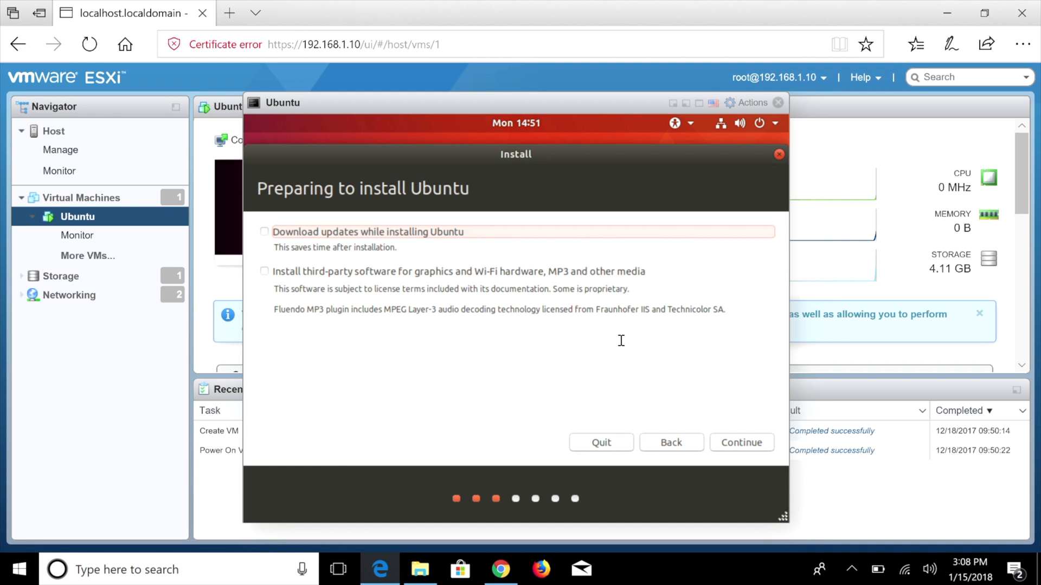
mouse_move(404, 100)
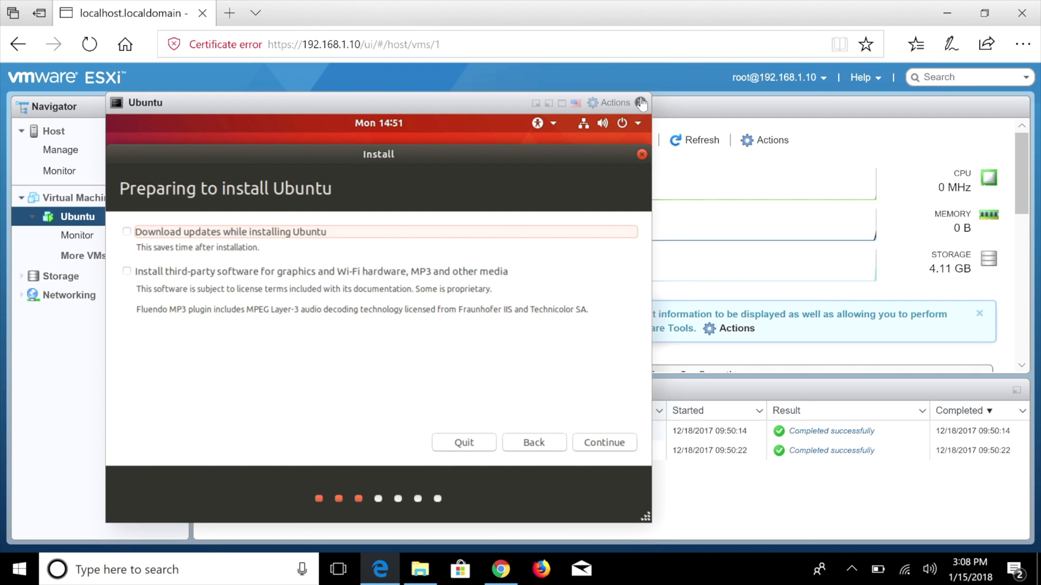
click(643, 103)
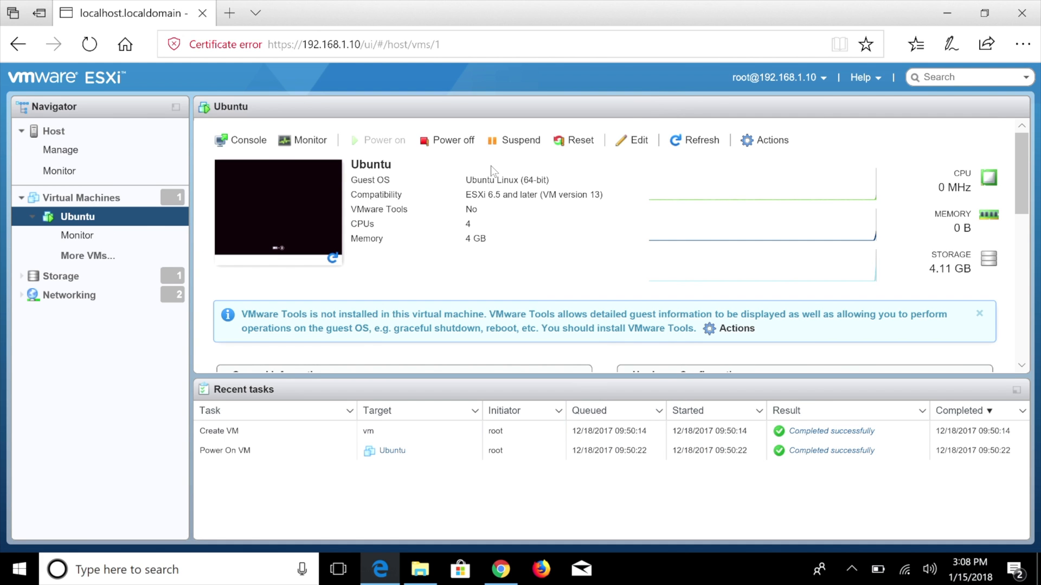